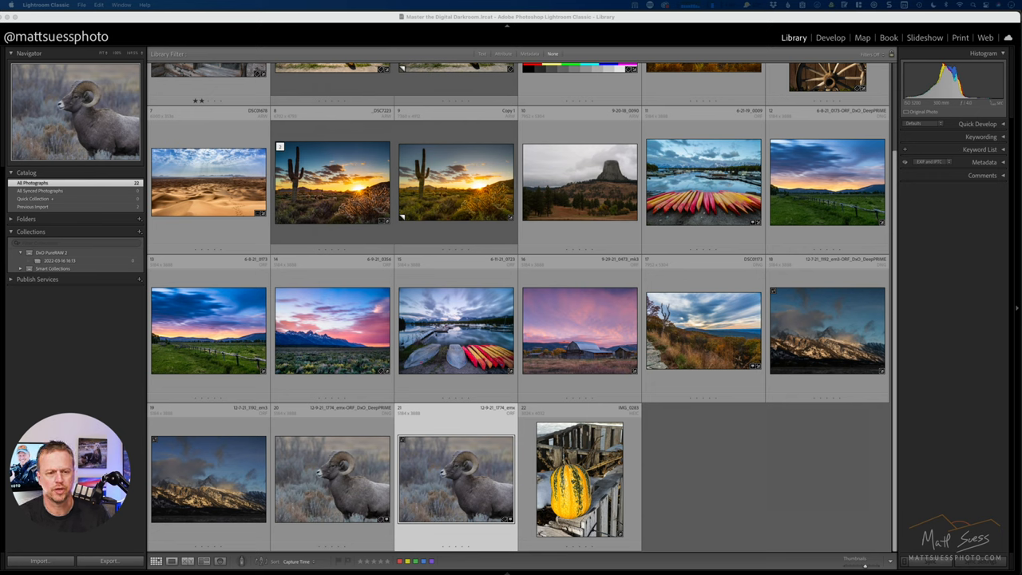
Show the bighorn ram photo on its own in Loupe view
double_click(457, 479)
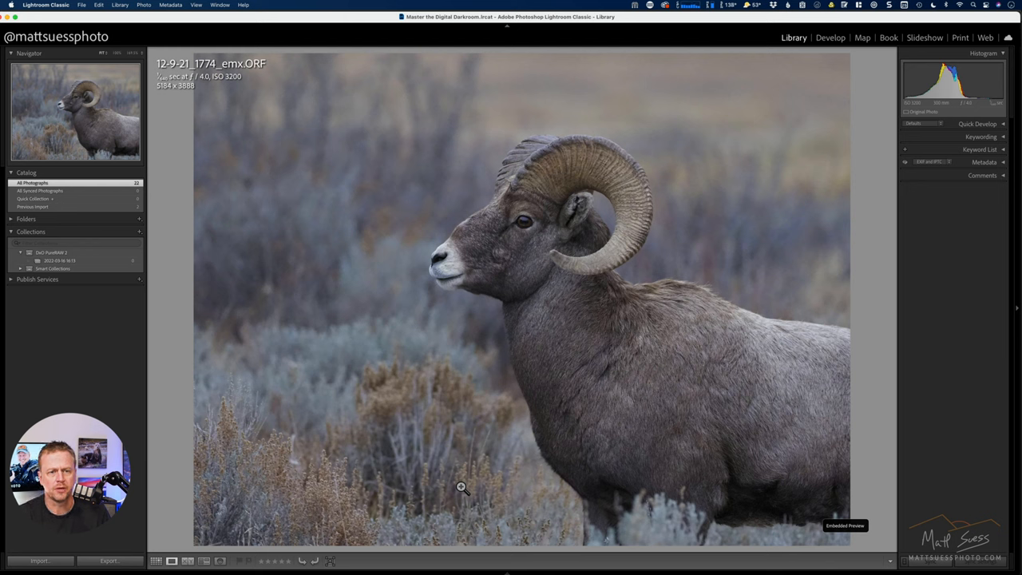
mouse_move(602, 268)
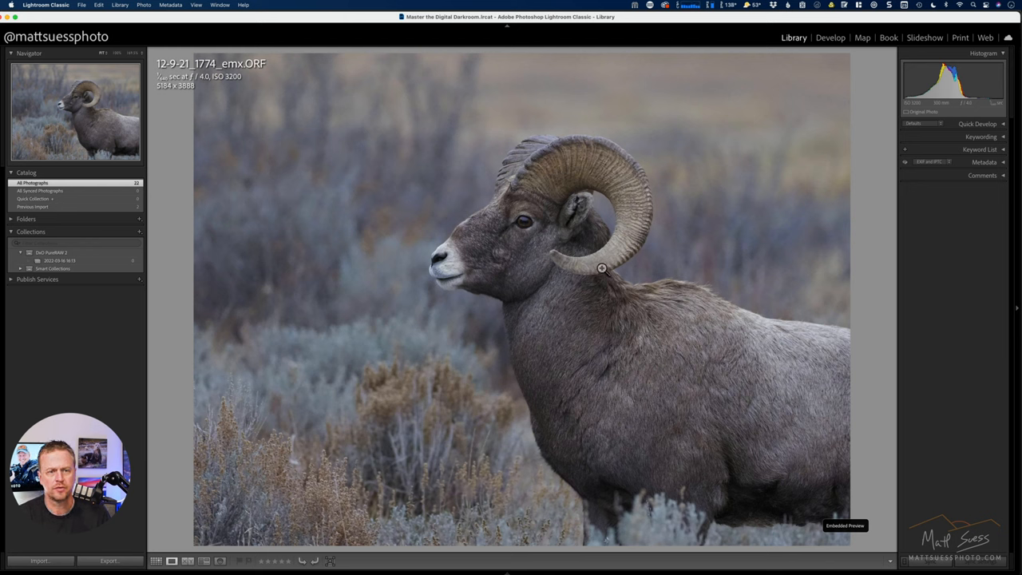
mouse_move(629, 256)
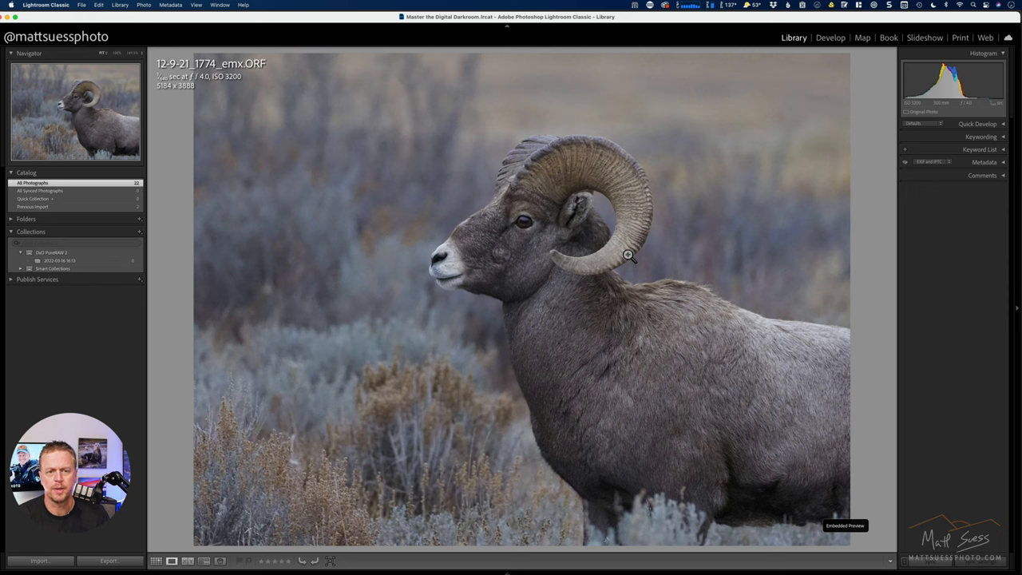
mouse_move(747, 151)
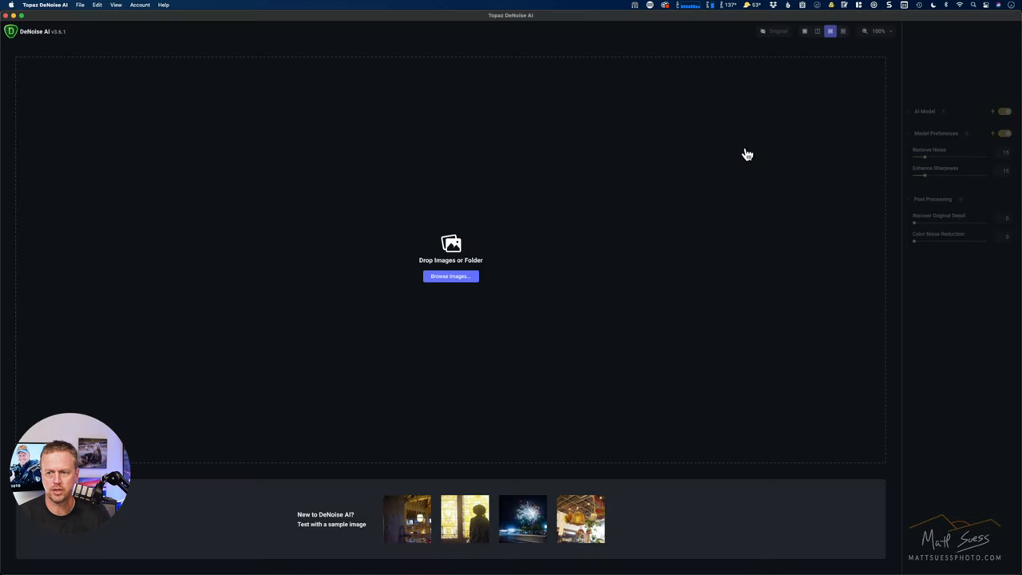
mouse_move(729, 300)
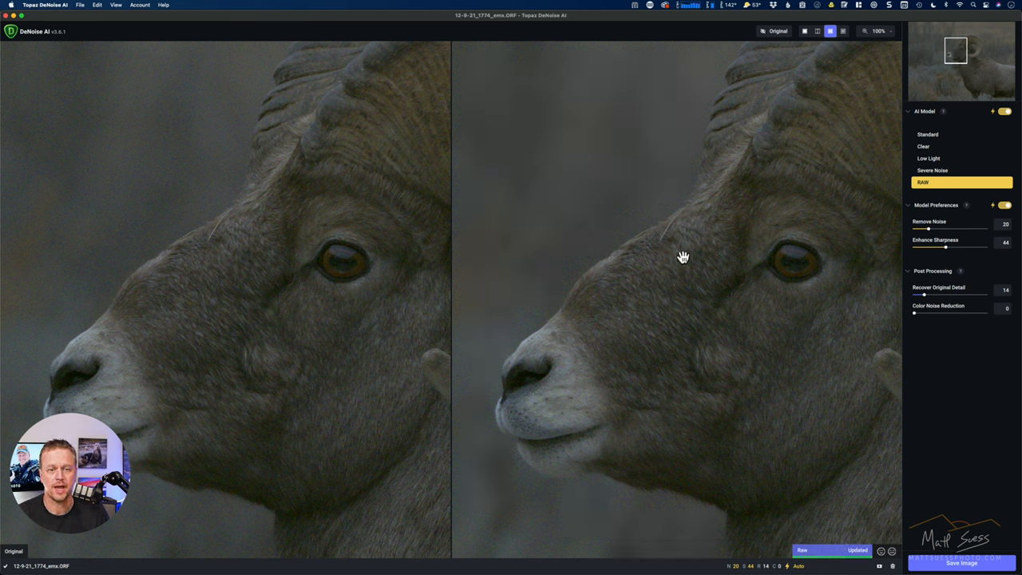
mouse_move(700, 320)
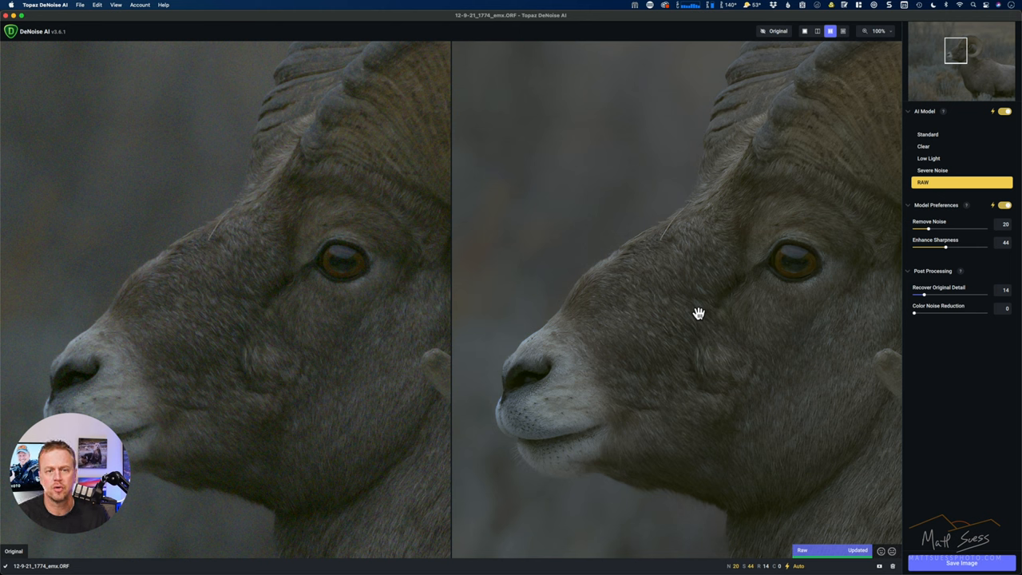
mouse_move(722, 284)
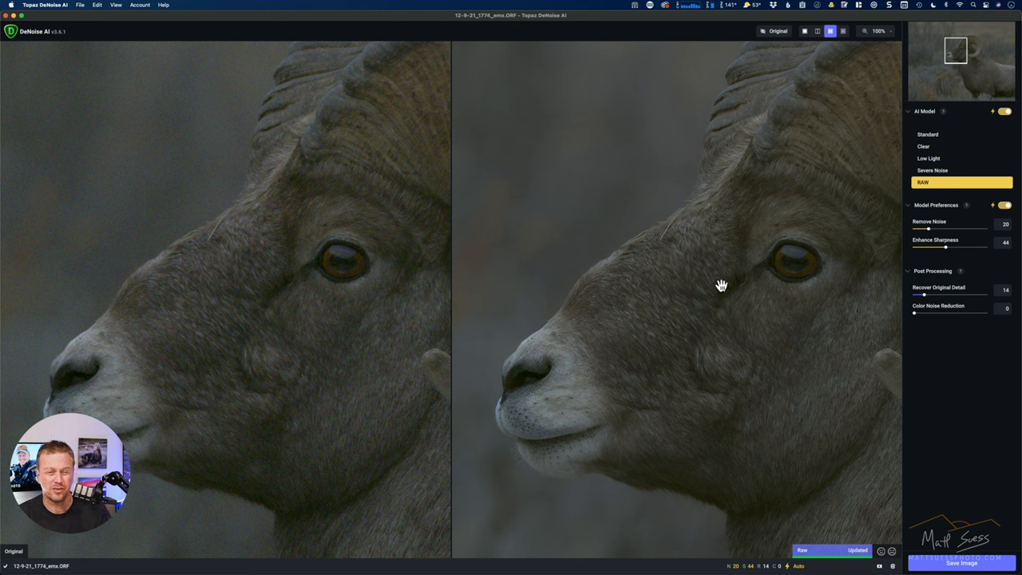
mouse_move(869, 205)
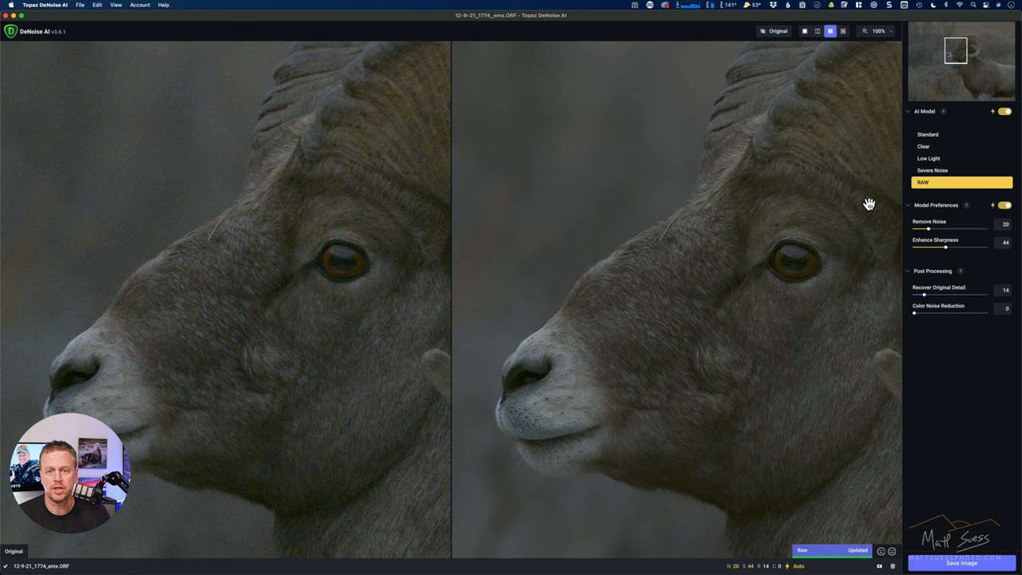
mouse_move(948, 191)
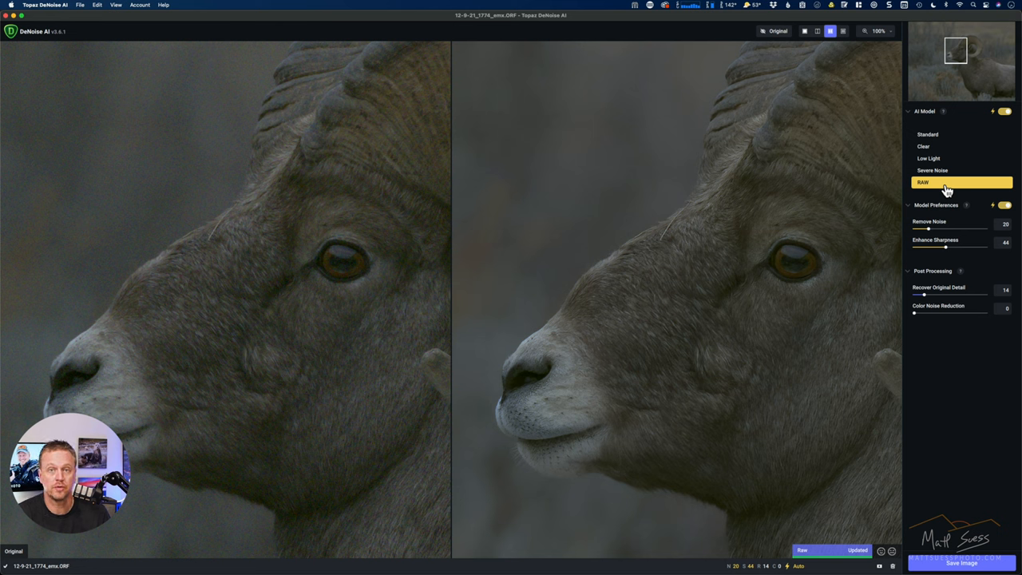
mouse_move(829, 222)
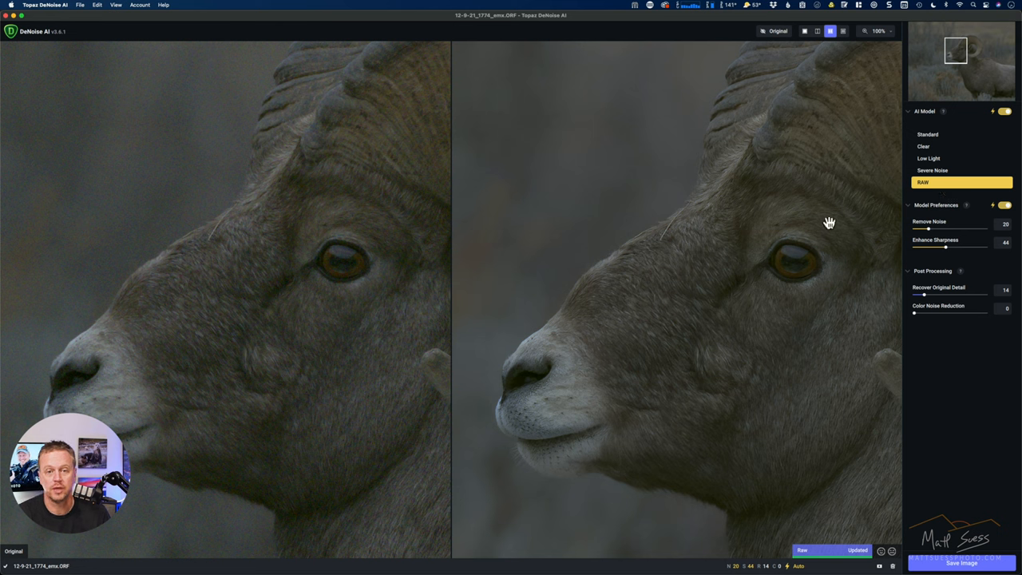
mouse_move(694, 278)
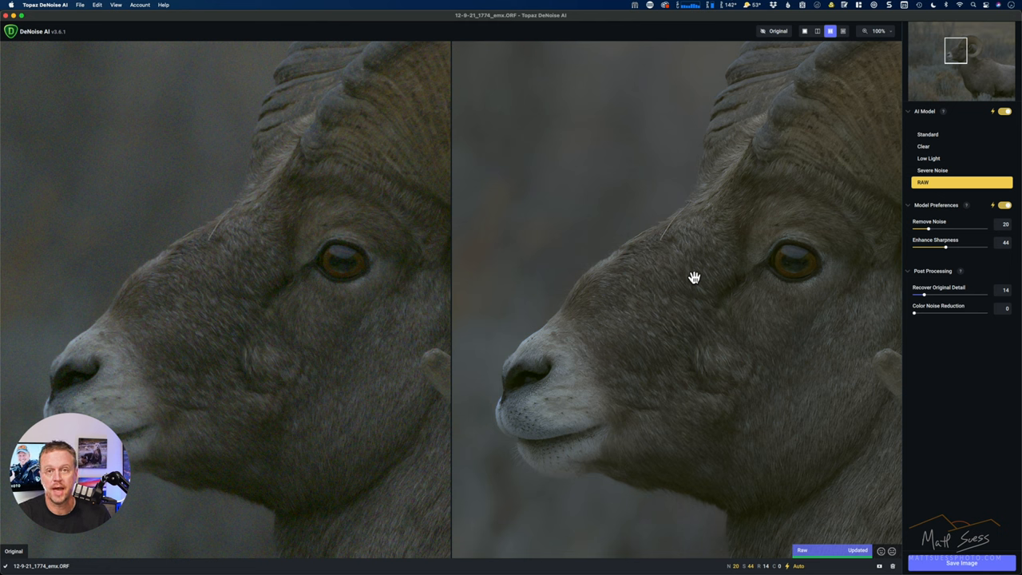
mouse_move(808, 210)
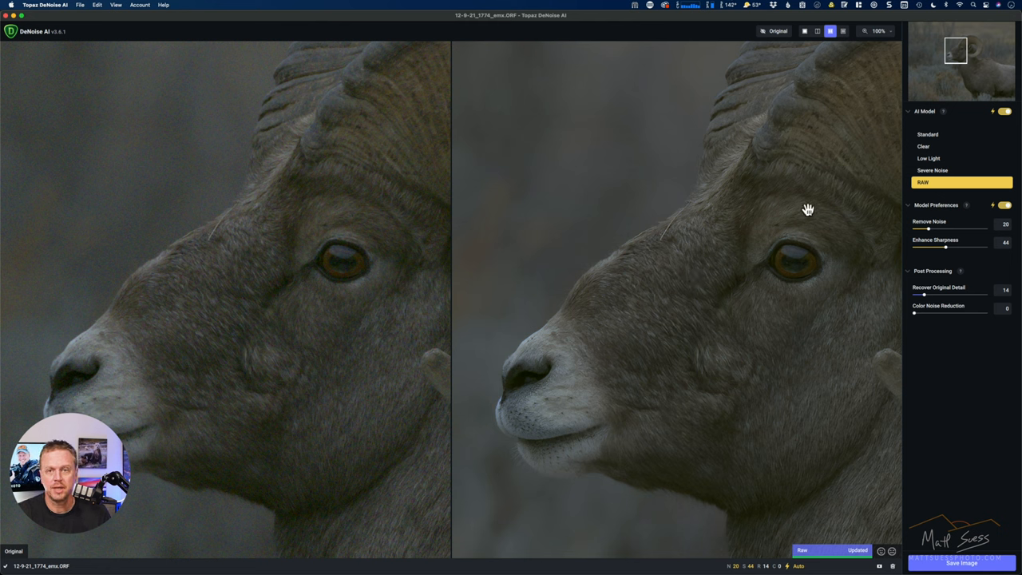
mouse_move(748, 230)
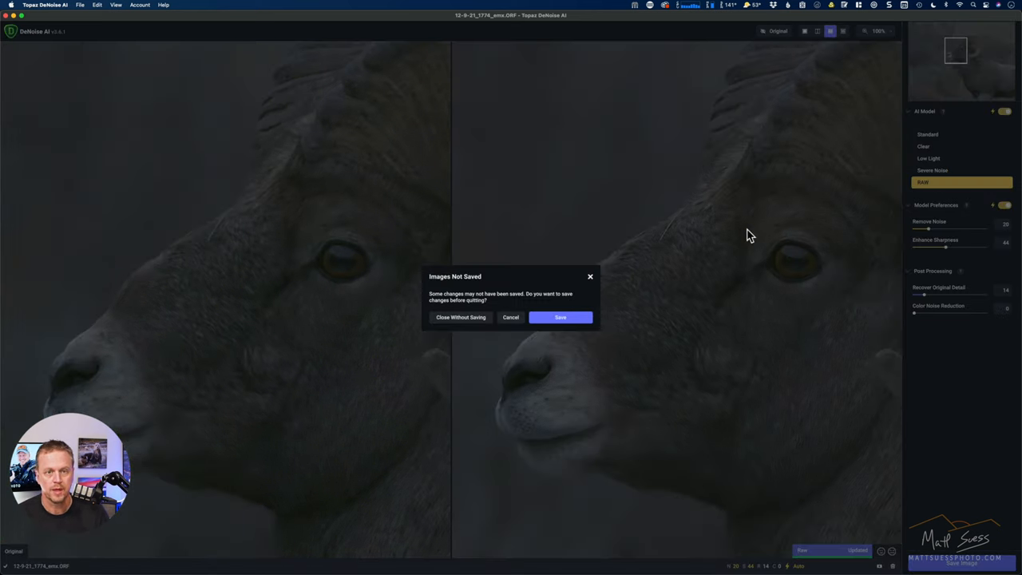
mouse_move(460, 319)
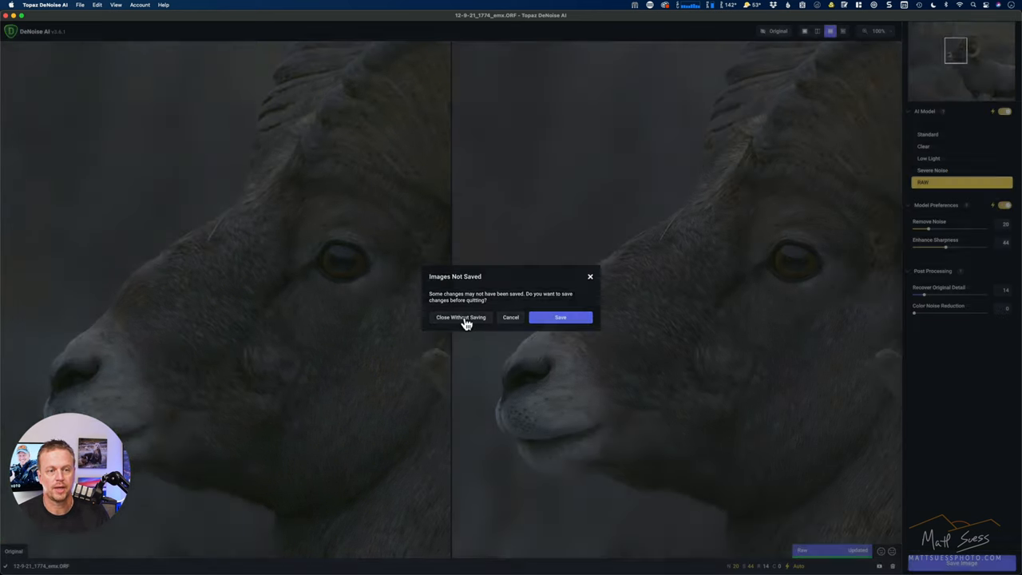
Leave DeNoise AI without saving, fit the ram photo to view and return to the thumbnail grid
click(460, 317)
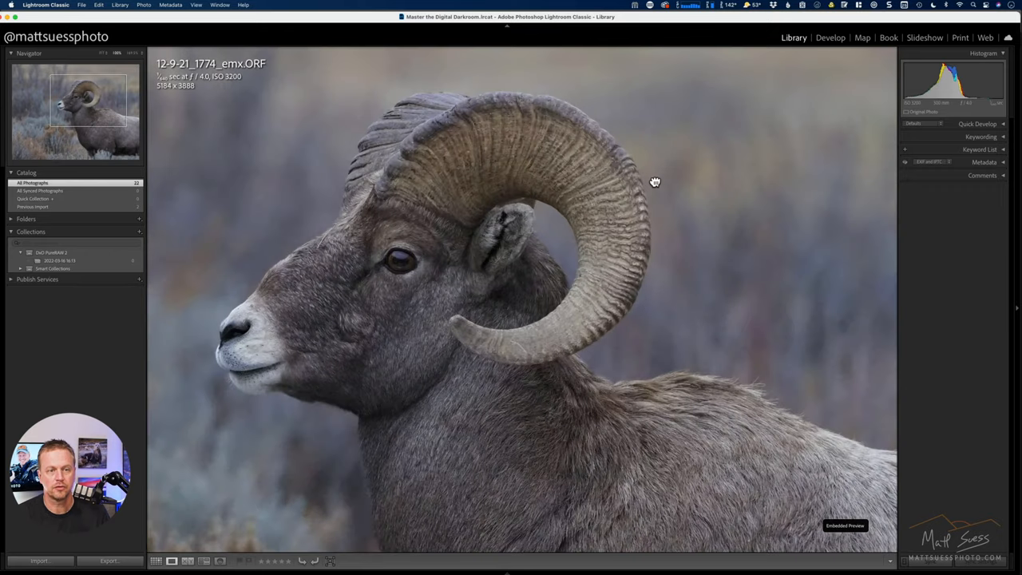
click(655, 182)
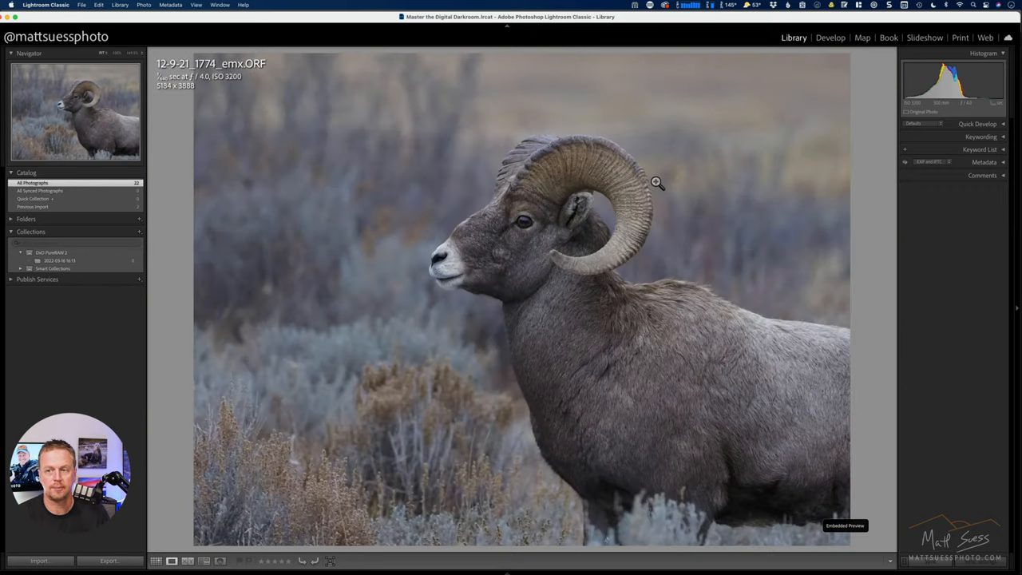
click(156, 560)
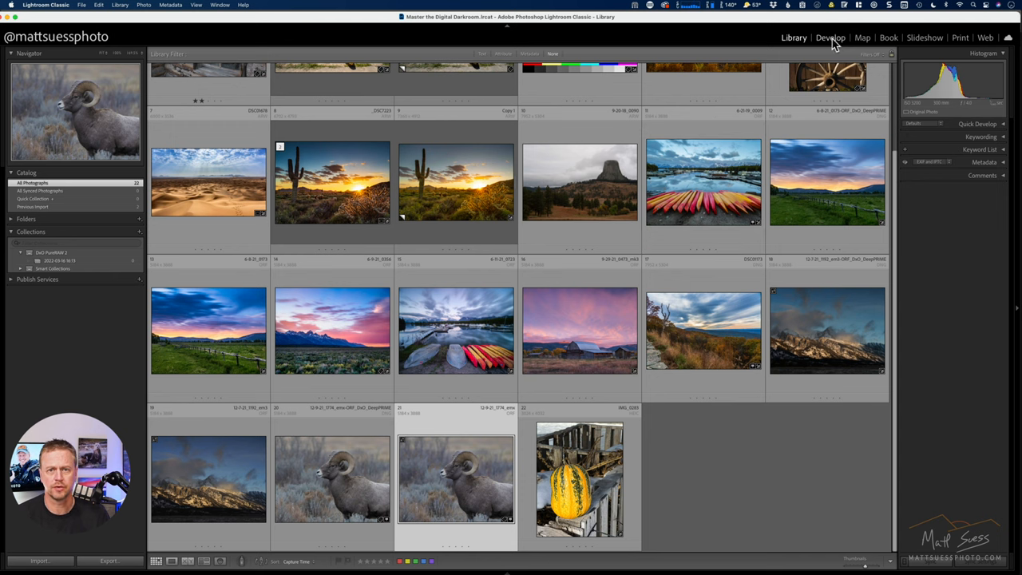
click(830, 39)
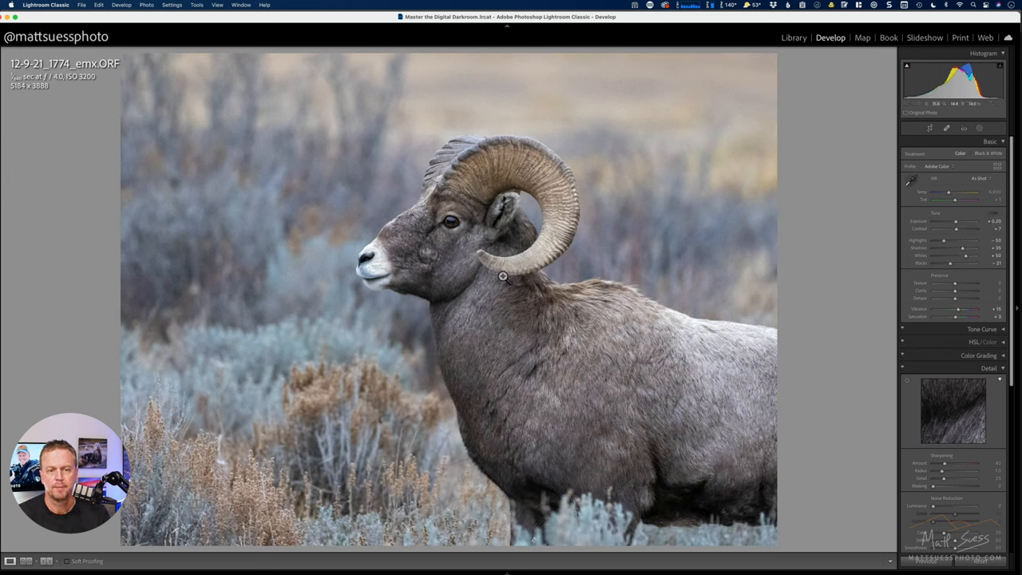
mouse_move(422, 257)
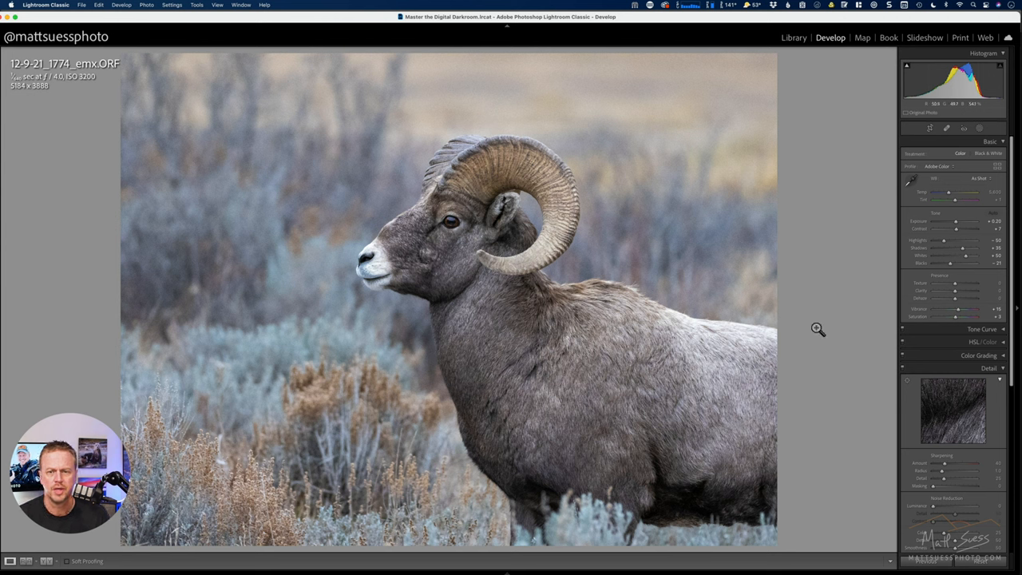
mouse_move(977, 271)
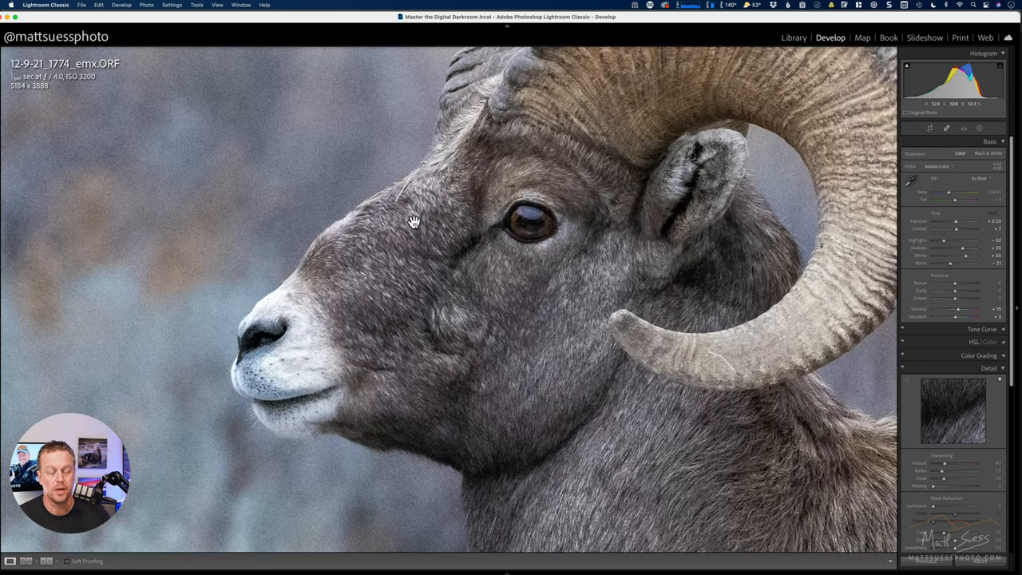
mouse_move(179, 163)
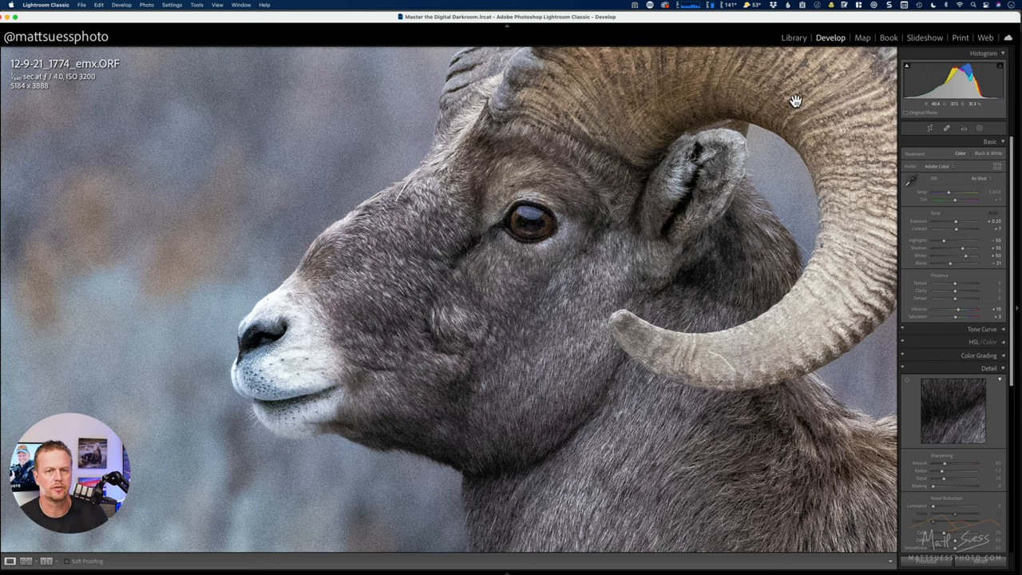
click(793, 38)
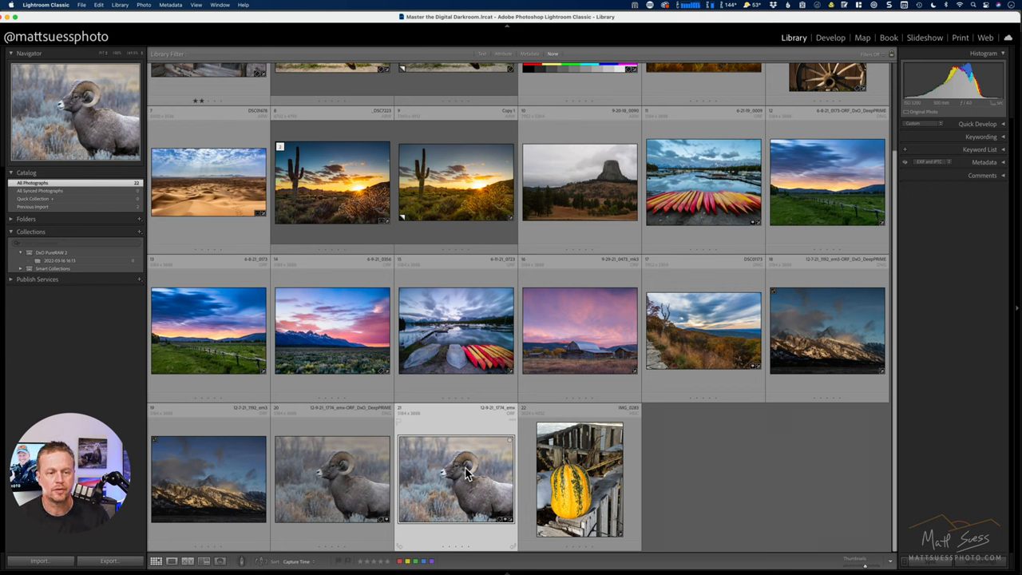
Bring up the Edit In options for the ram photo to send it to Topaz DeNoise AI
right_click(455, 479)
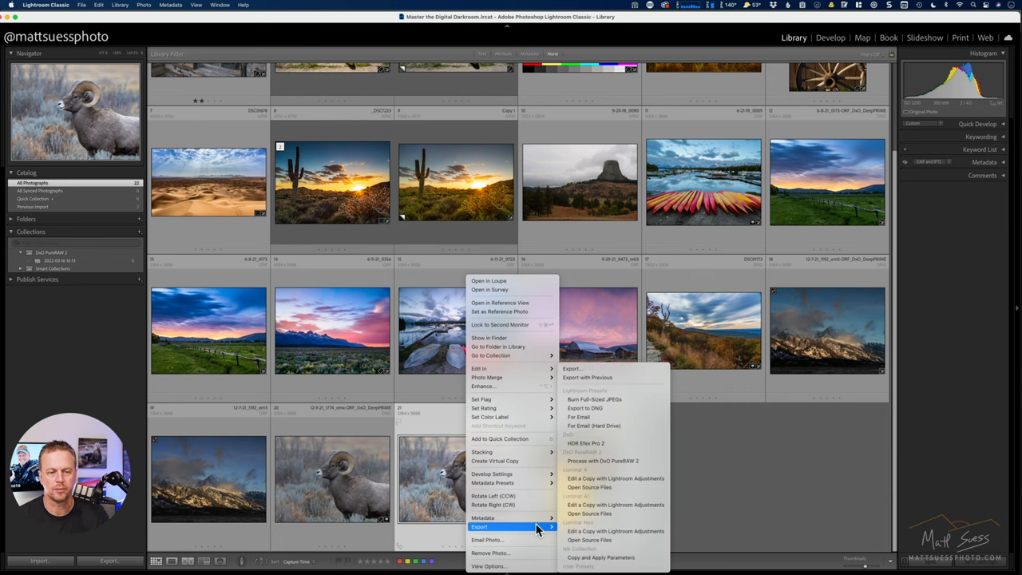
mouse_move(629, 467)
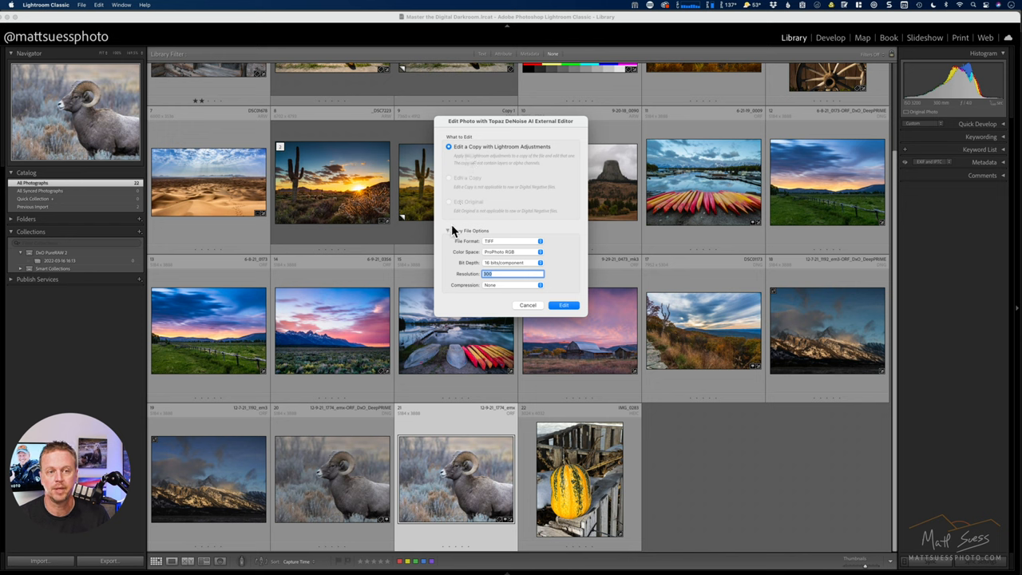
Set the copy's file options to an uncompressed TIFF with the chosen color space
click(448, 234)
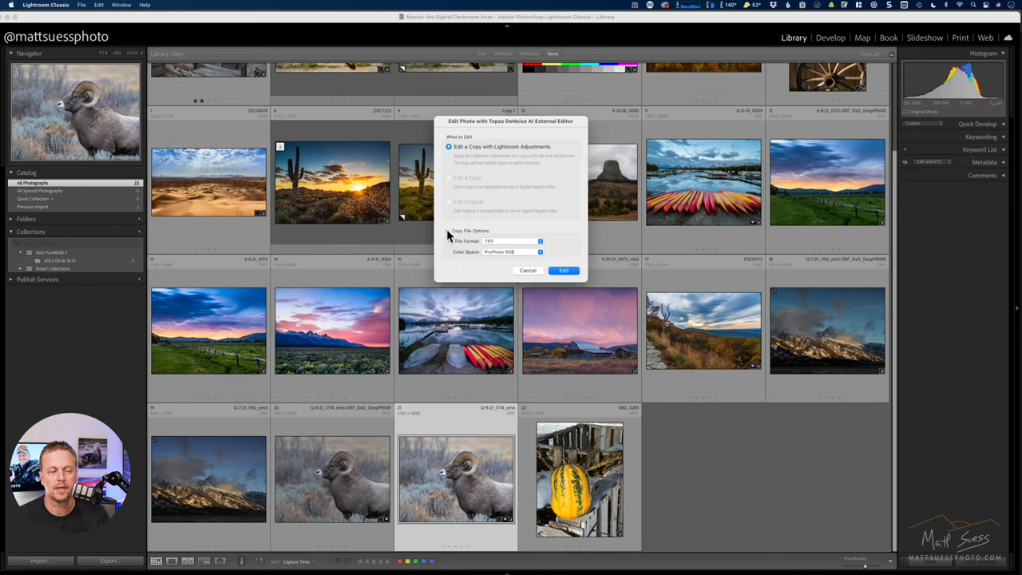
click(447, 230)
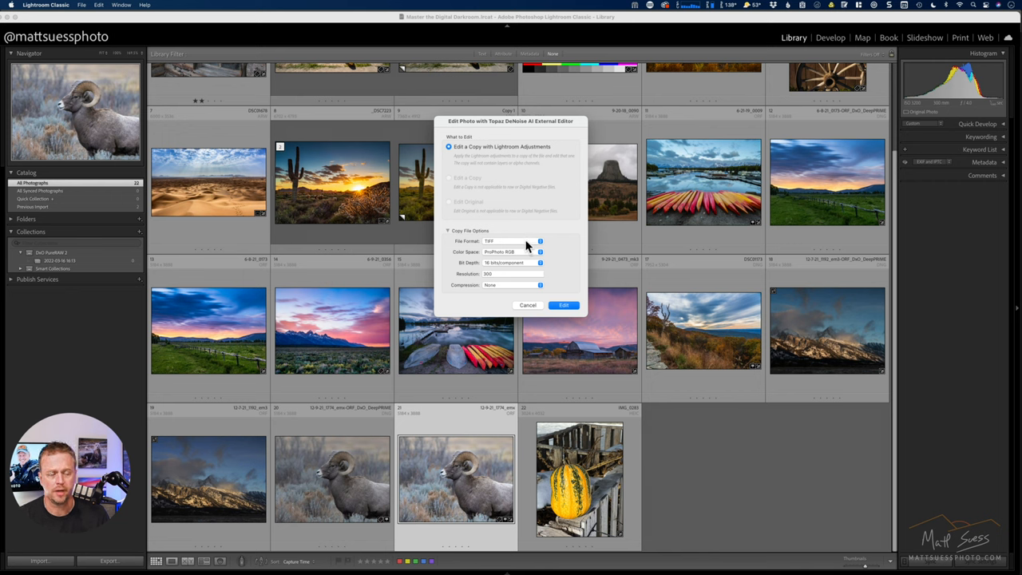
mouse_move(497, 294)
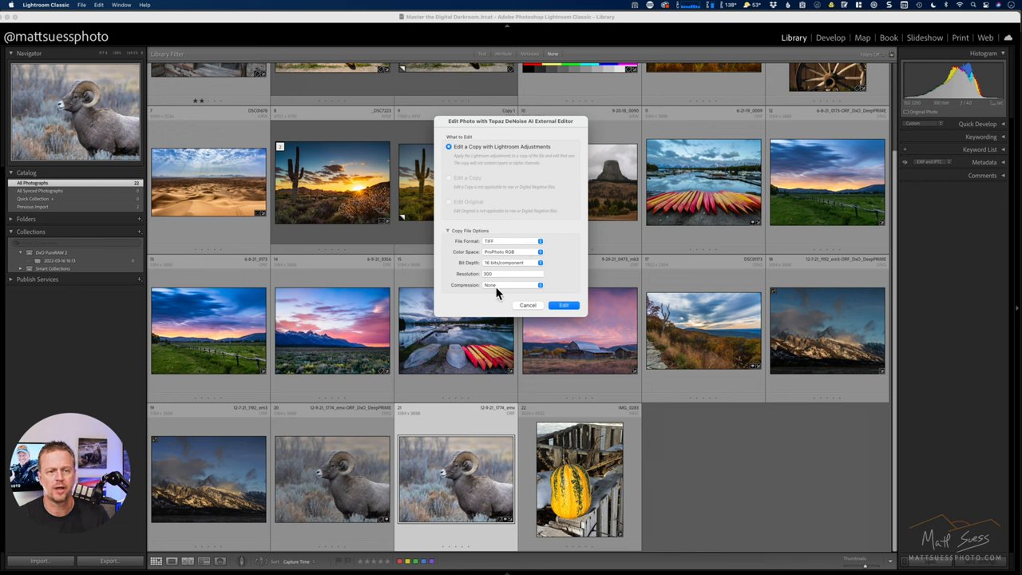
click(511, 284)
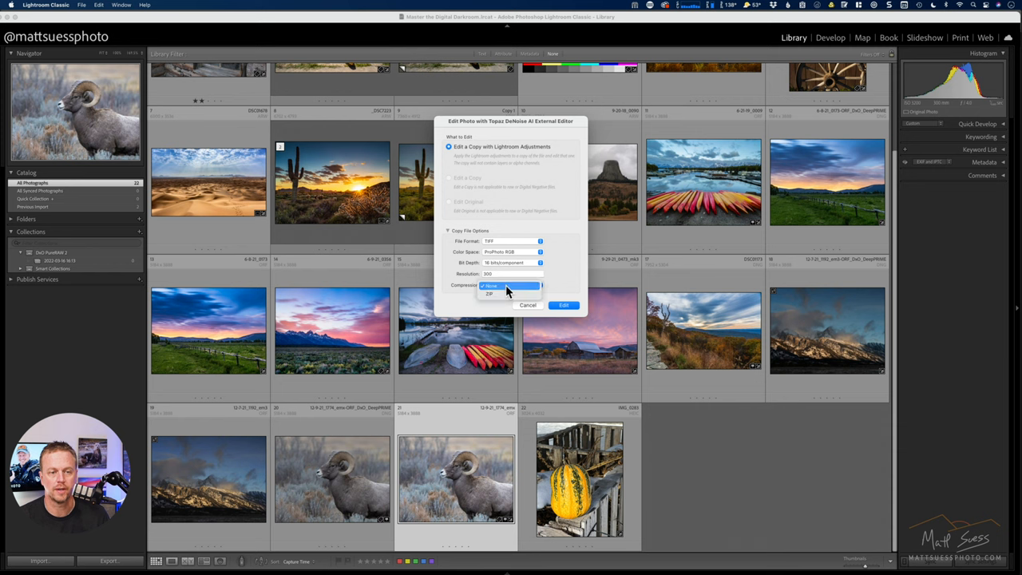
click(511, 284)
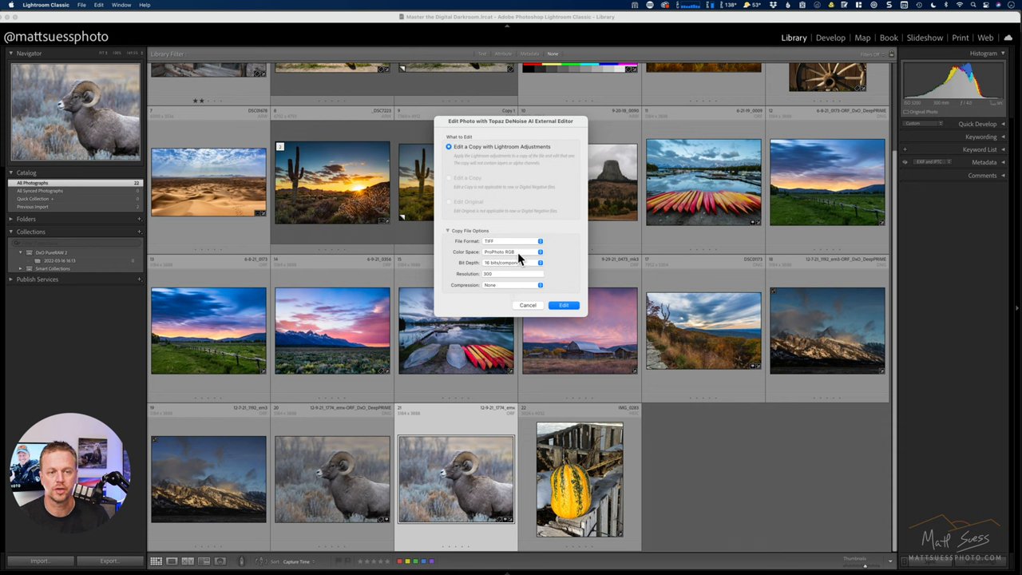
click(512, 252)
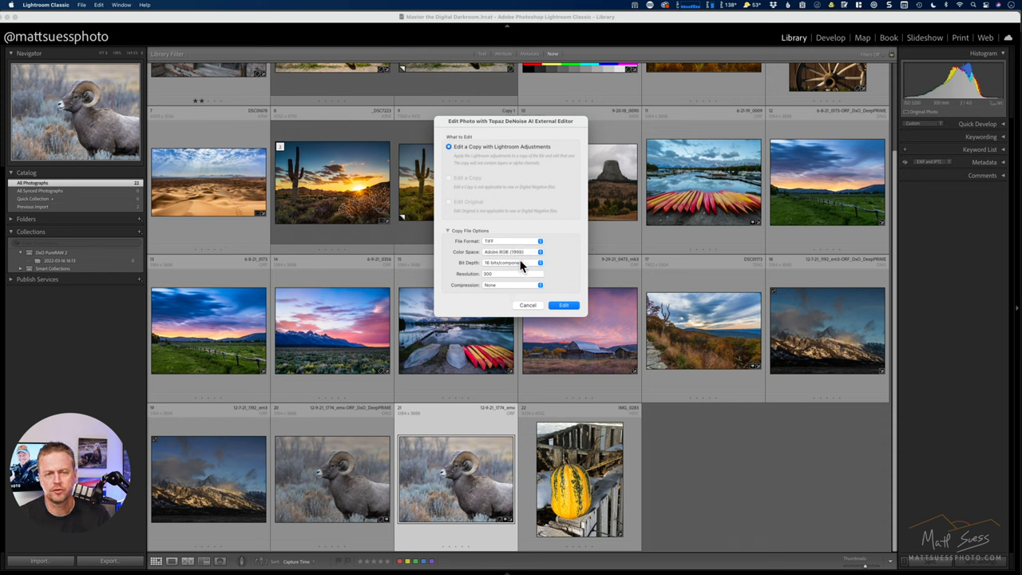
click(512, 253)
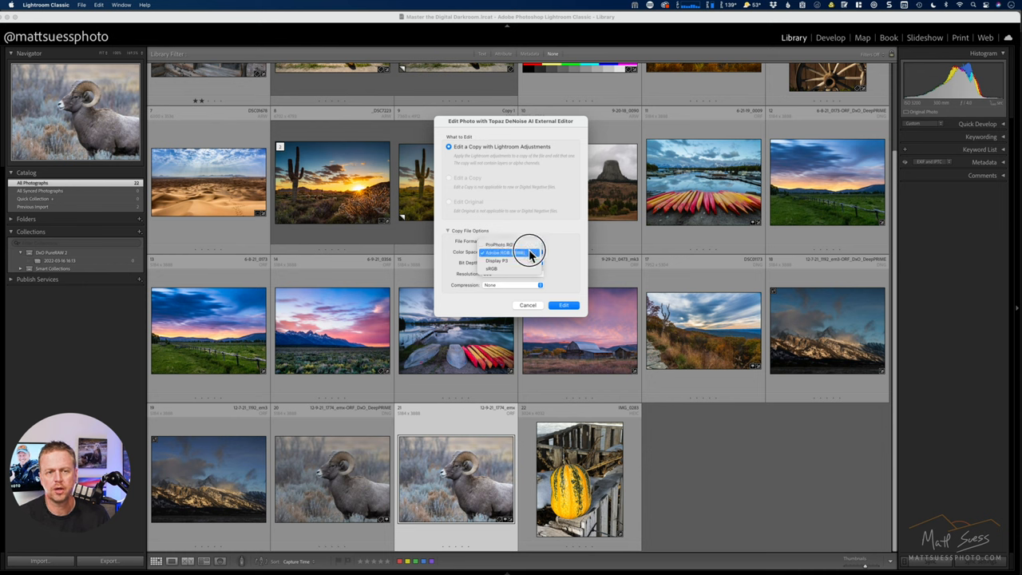
click(505, 252)
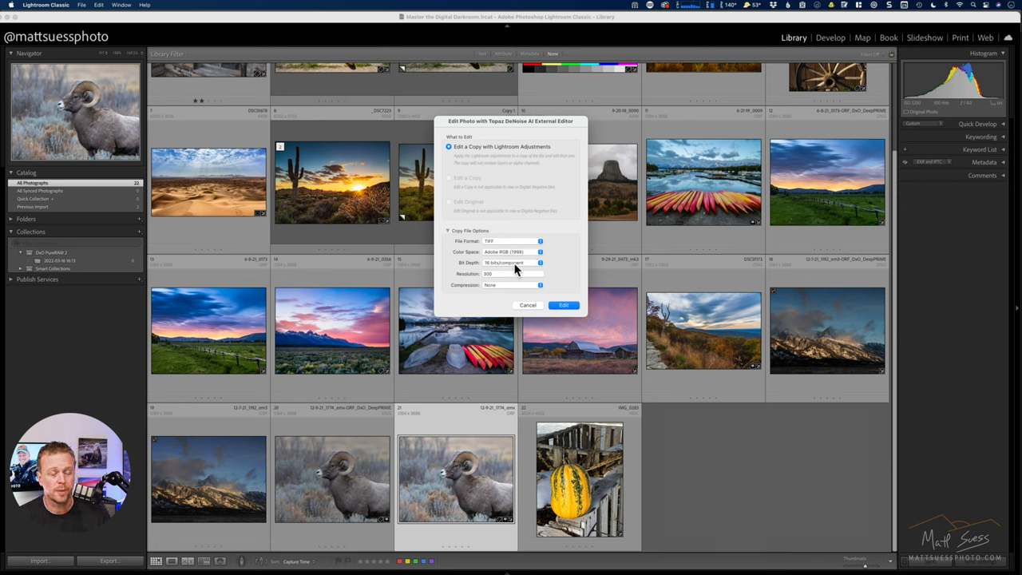
Choose the copy's bit depth and hand the TIFF with Lightroom adjustments off to DeNoise AI
click(511, 262)
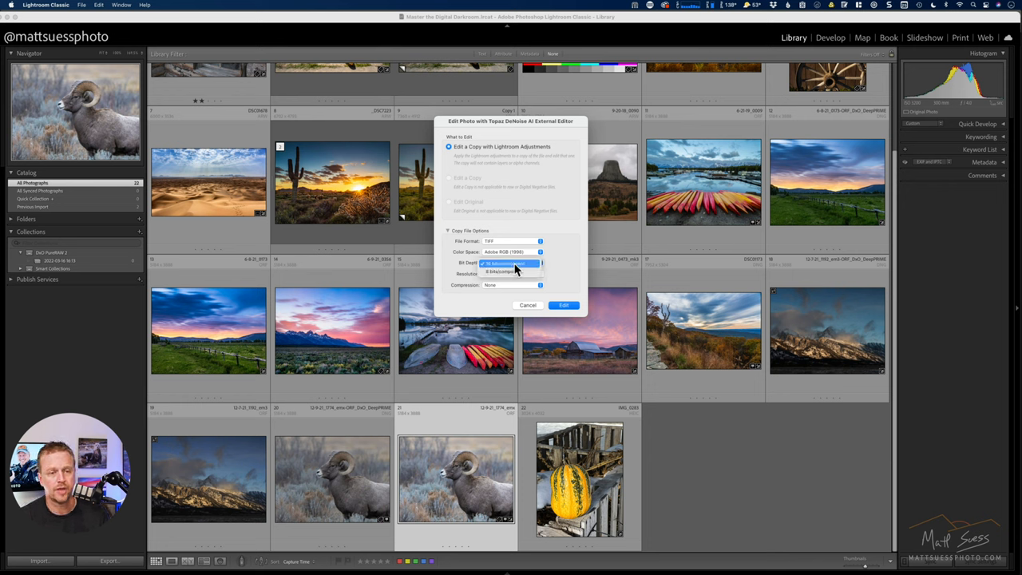
click(503, 264)
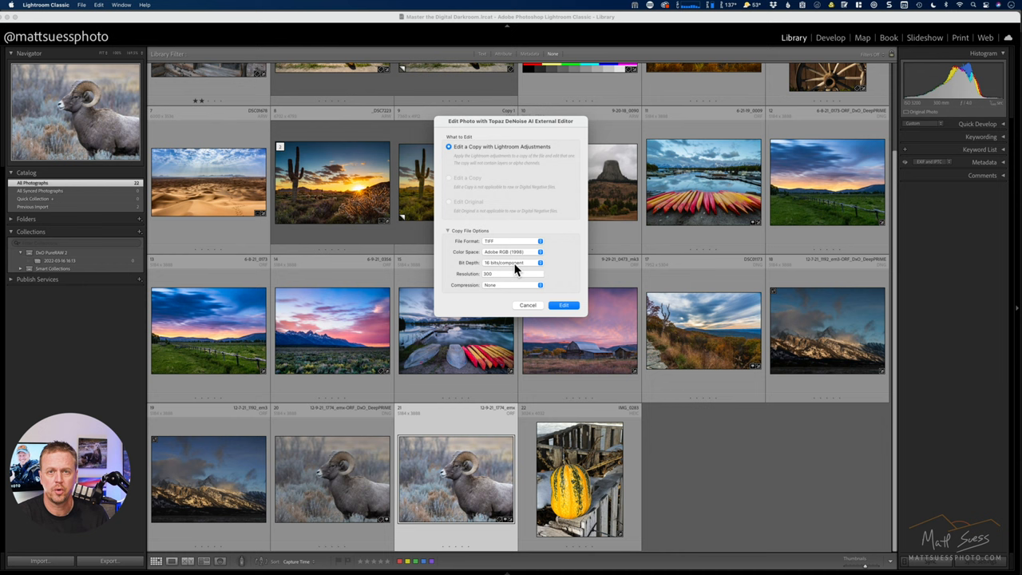
click(511, 262)
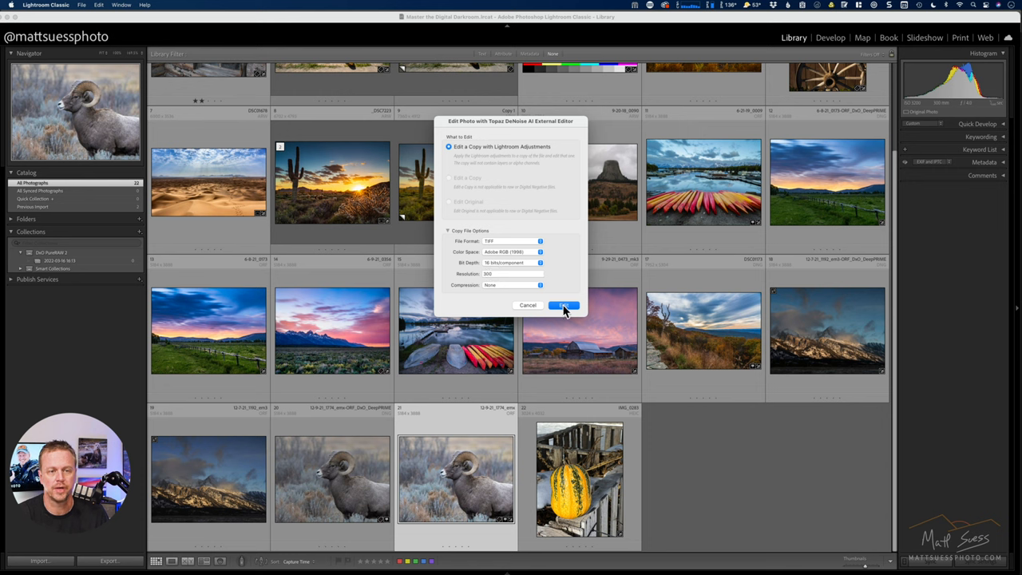
click(563, 305)
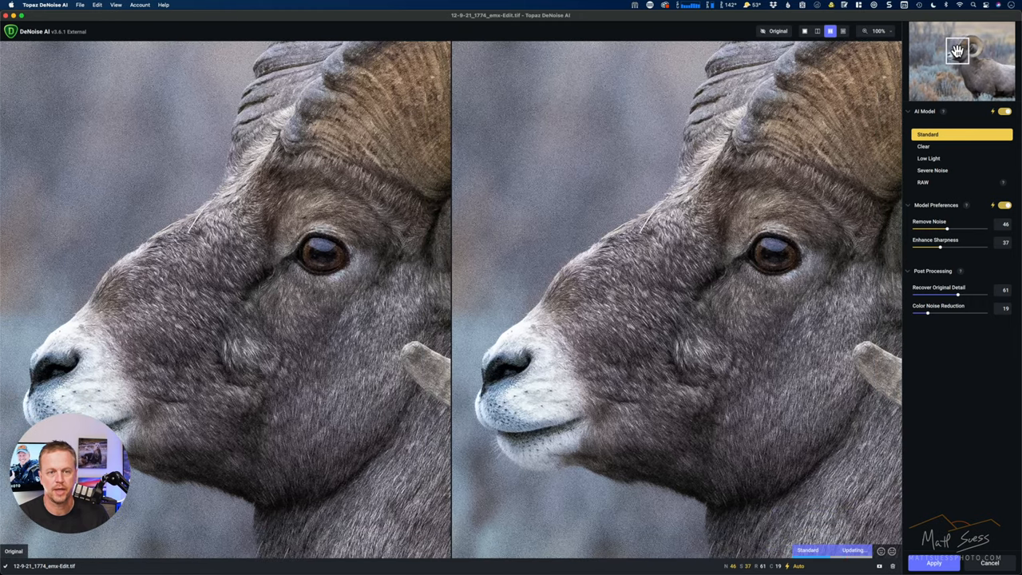
mouse_move(754, 247)
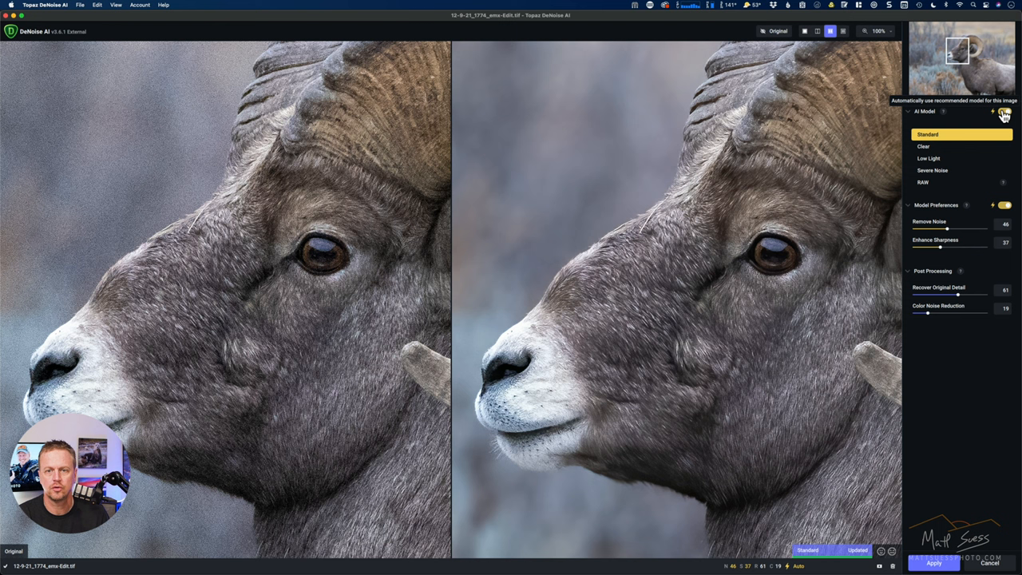
mouse_move(942, 163)
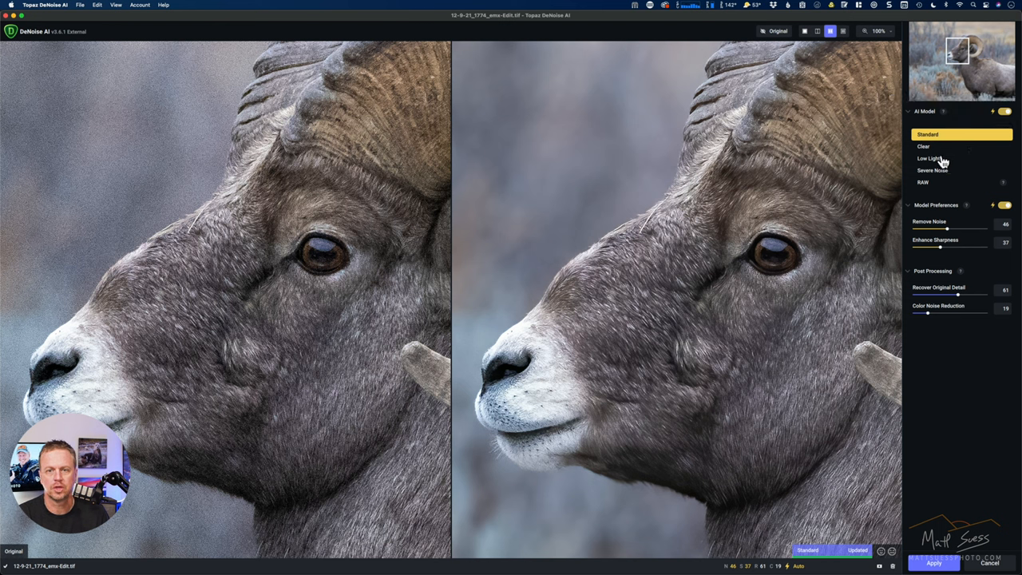
mouse_move(940, 185)
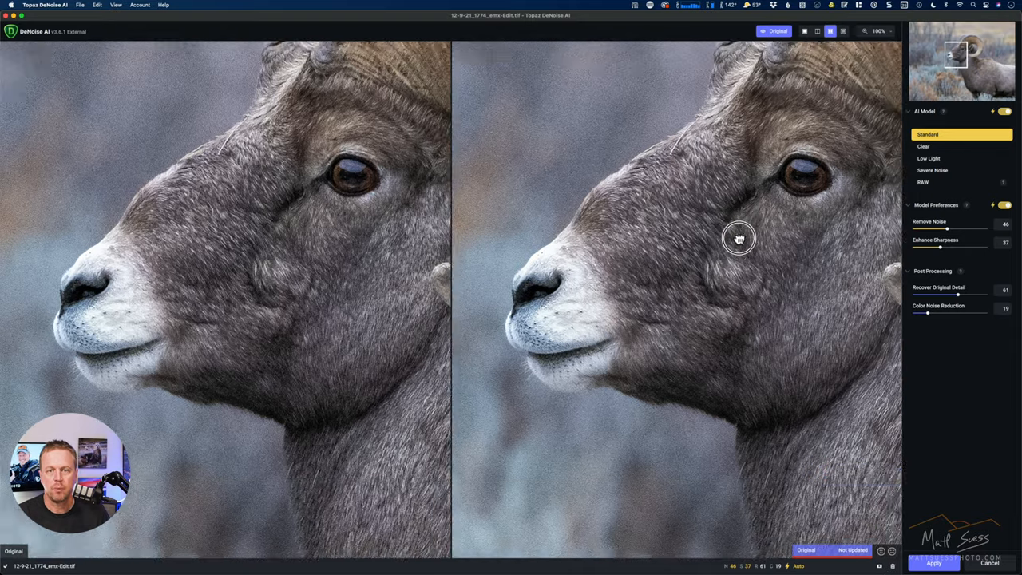
Pan the side-by-side preview down to the ram's neck and back up to its face
drag(738, 238, 765, 158)
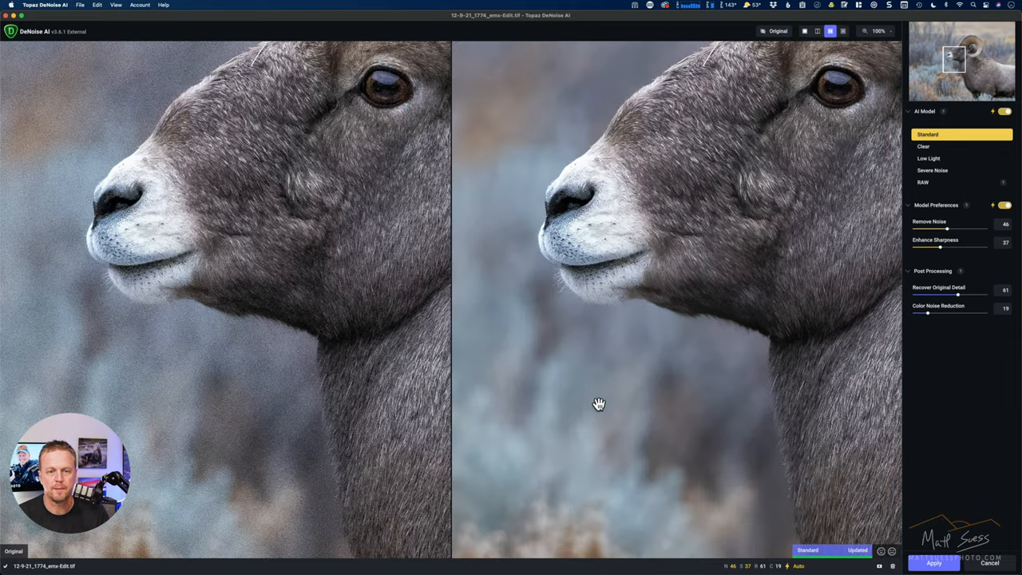
drag(601, 406, 581, 318)
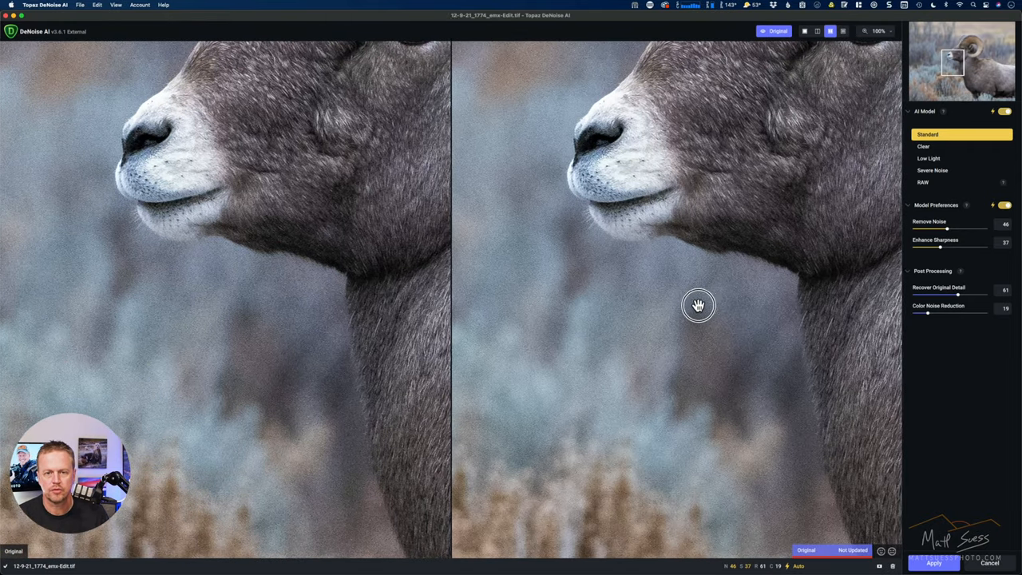
drag(700, 305, 611, 409)
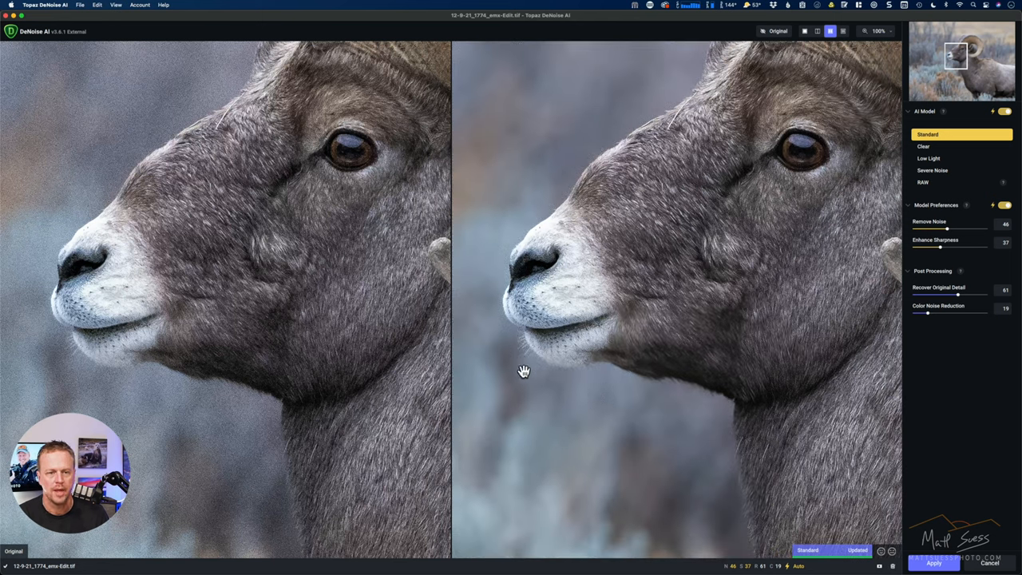
mouse_move(524, 354)
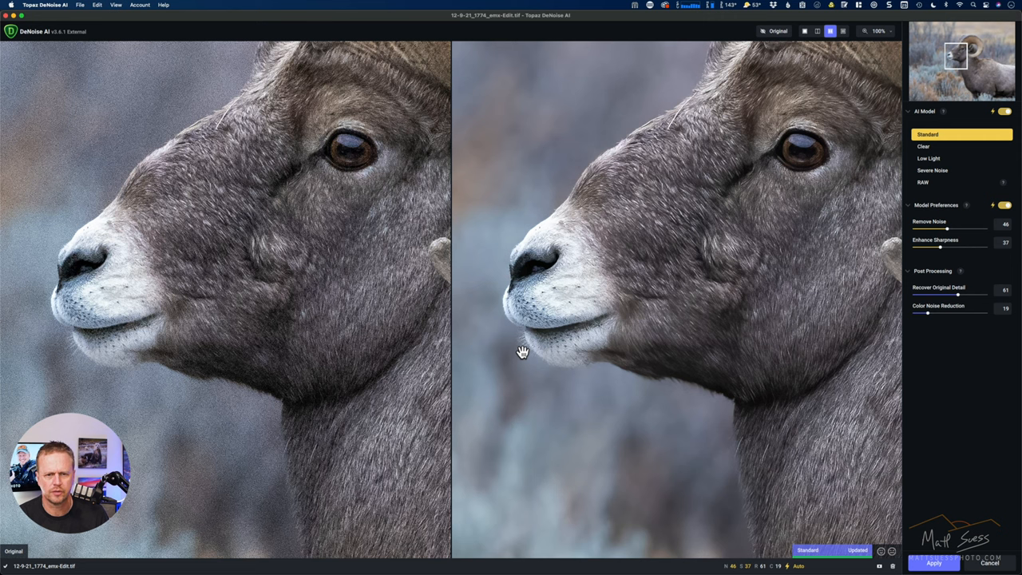
mouse_move(936, 162)
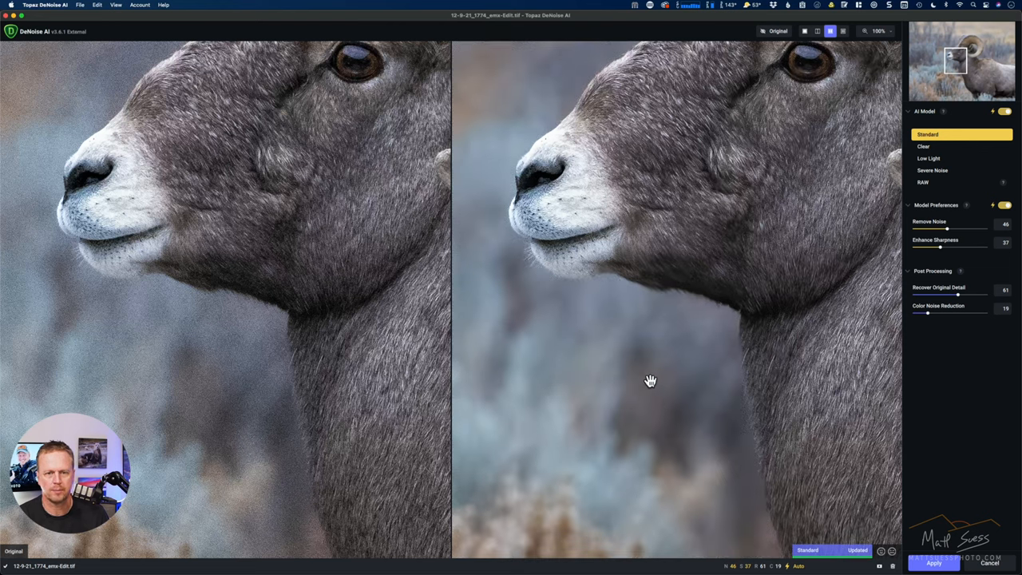
mouse_move(934, 160)
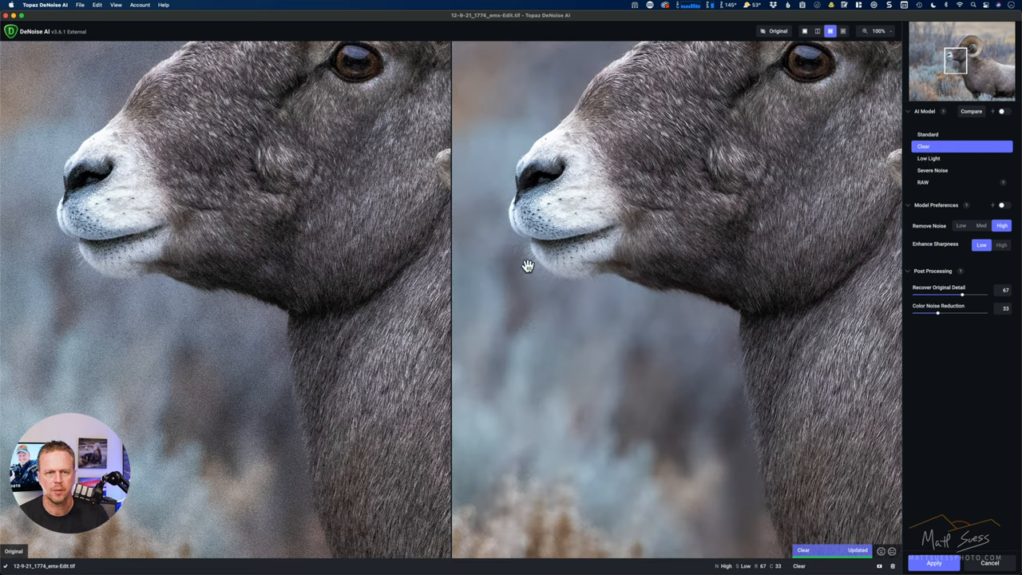
mouse_move(524, 263)
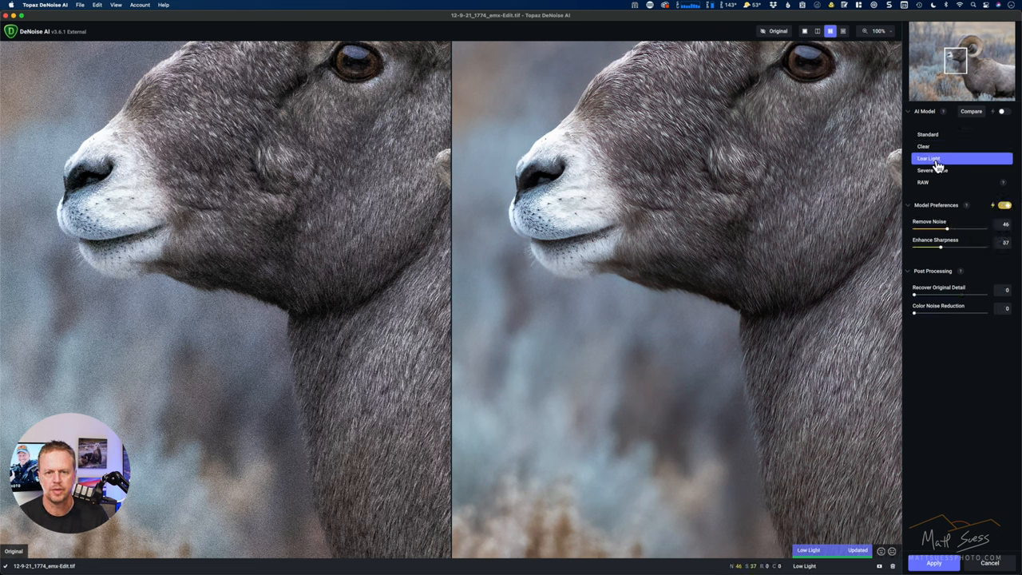
mouse_move(830, 214)
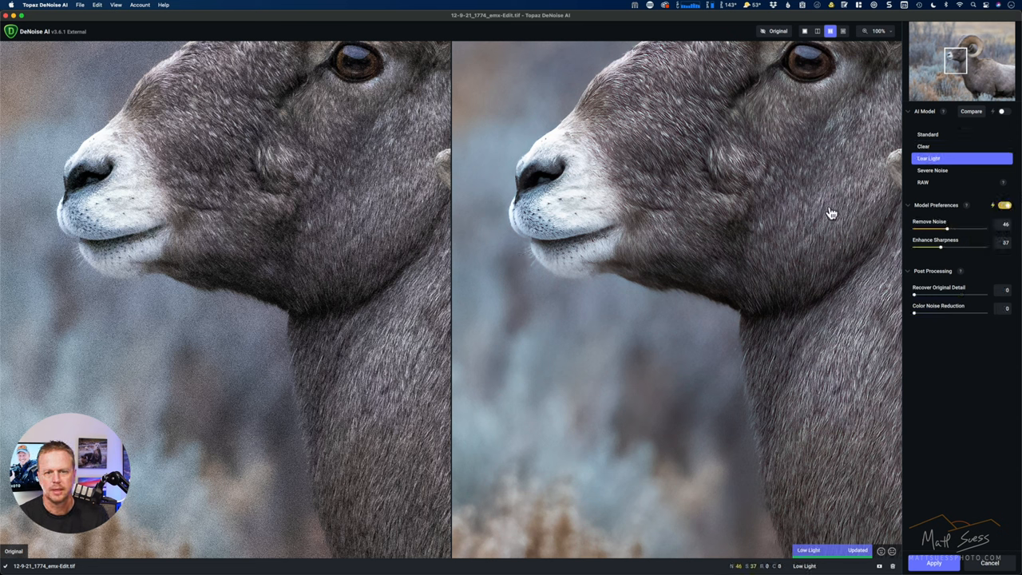
mouse_move(689, 306)
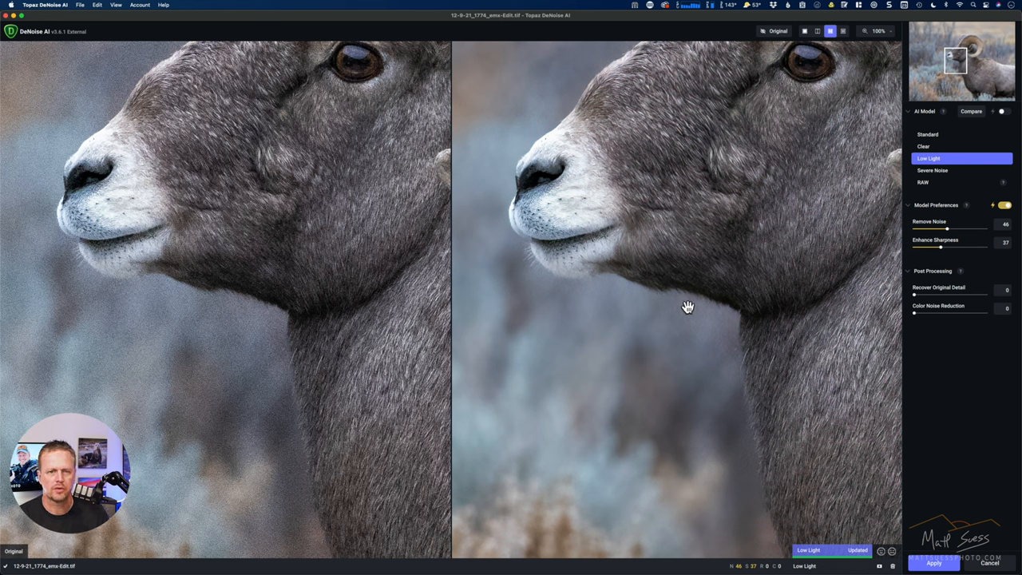
mouse_move(692, 305)
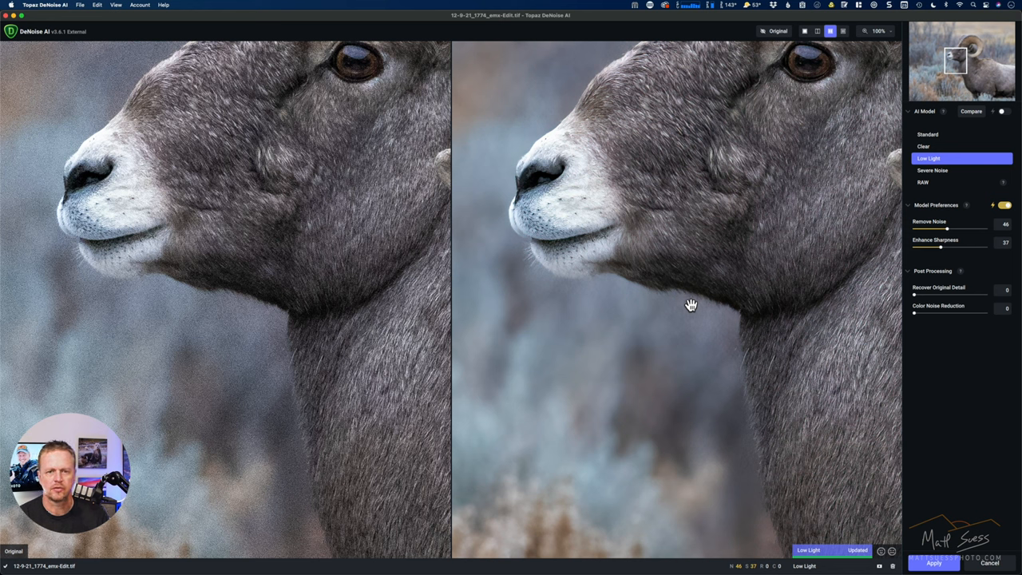
mouse_move(709, 316)
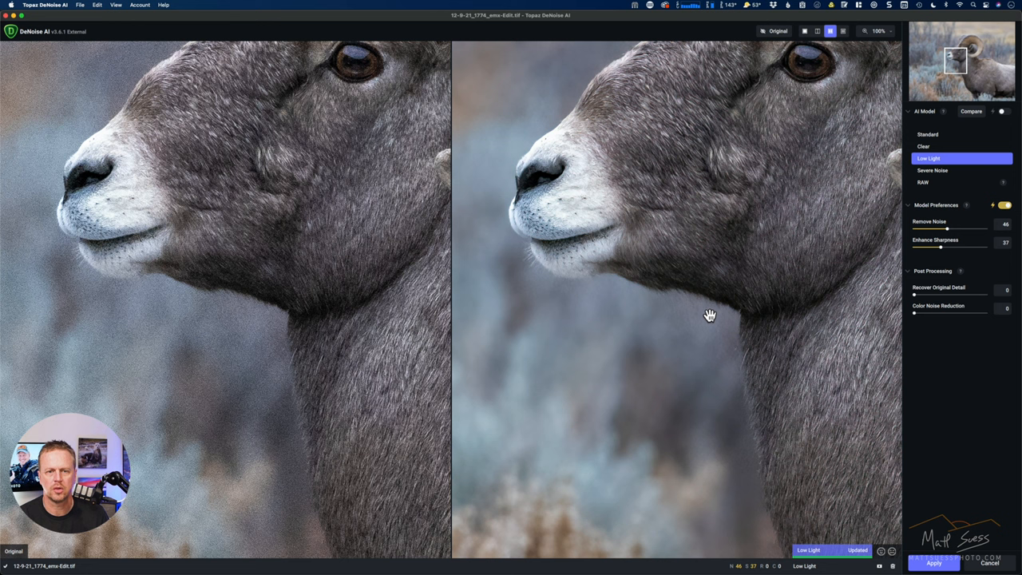
mouse_move(621, 306)
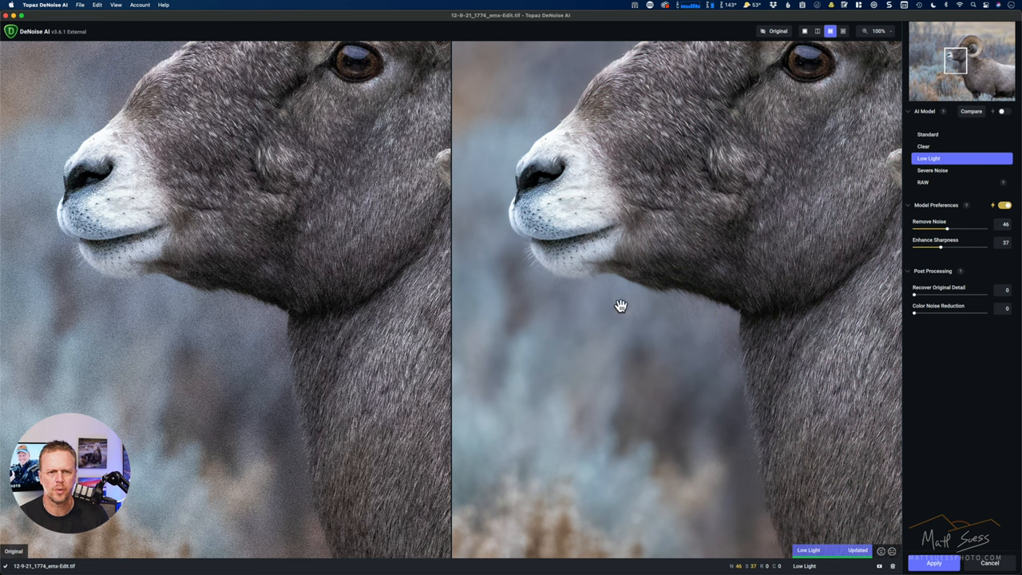
mouse_move(540, 278)
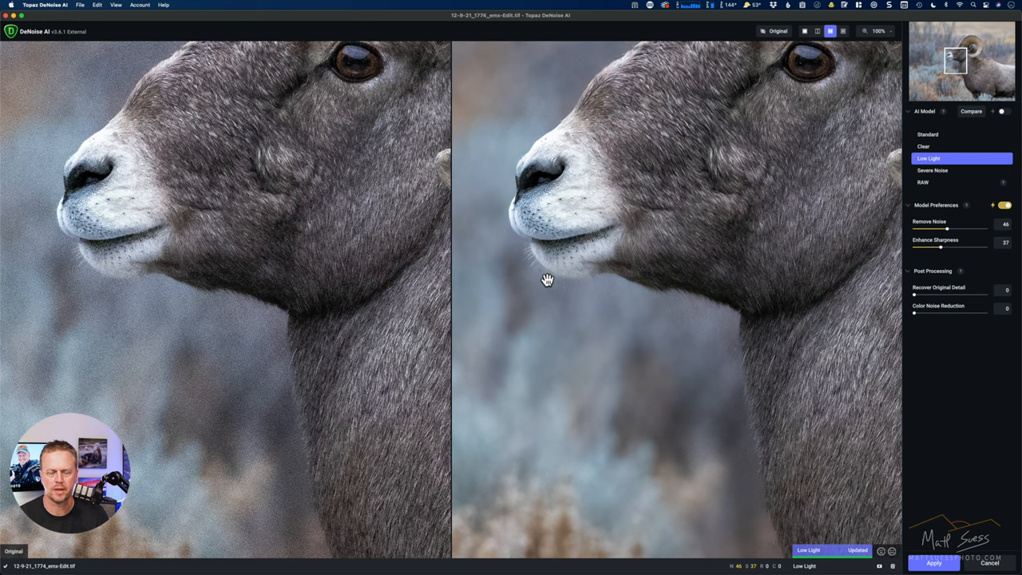
mouse_move(559, 283)
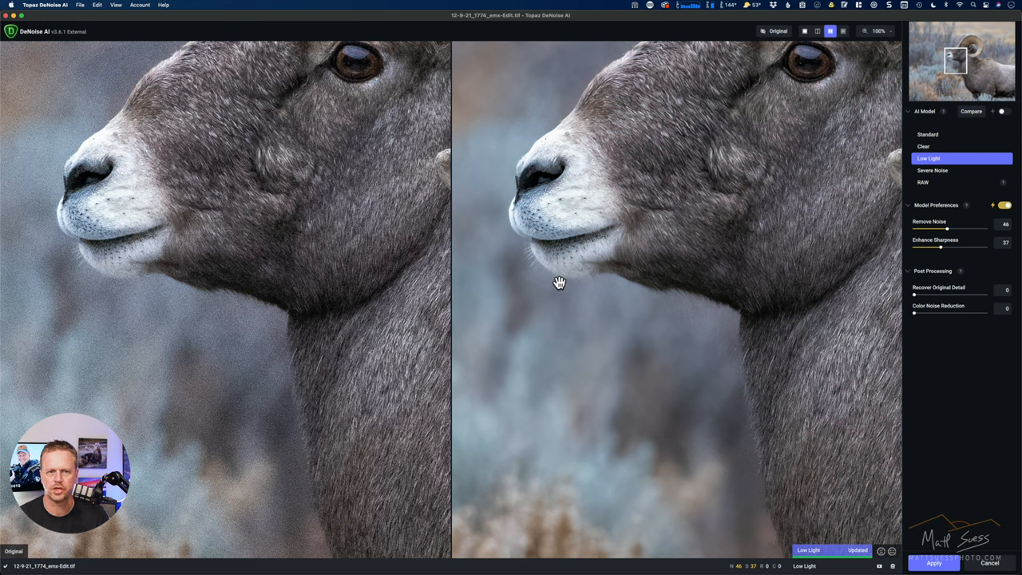
mouse_move(939, 176)
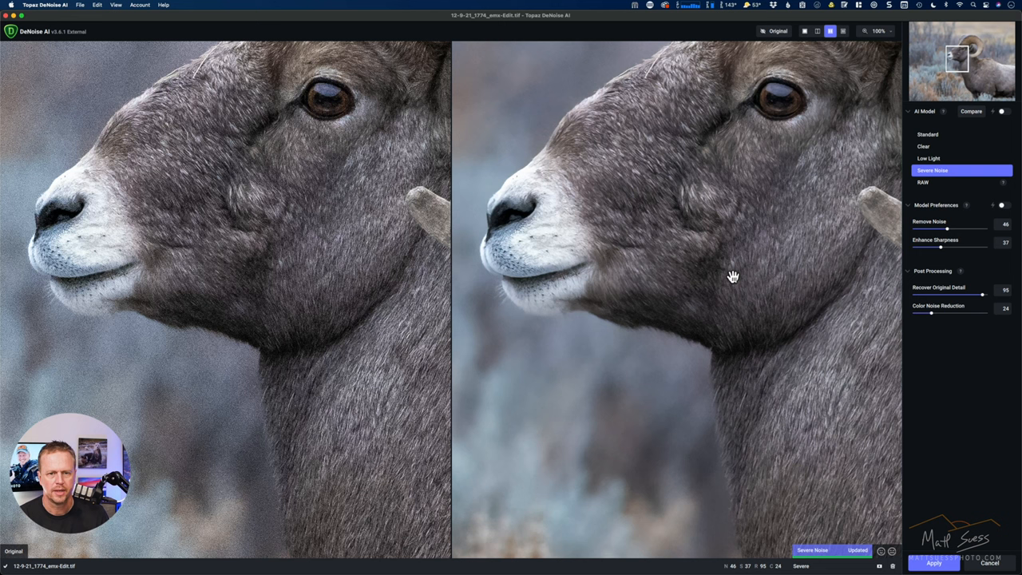
mouse_move(677, 422)
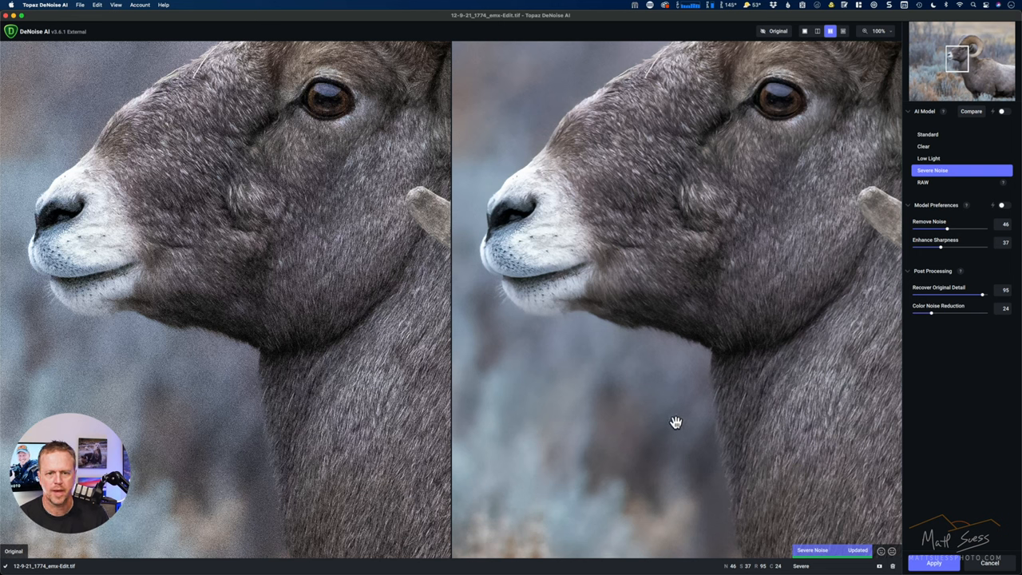
mouse_move(933, 189)
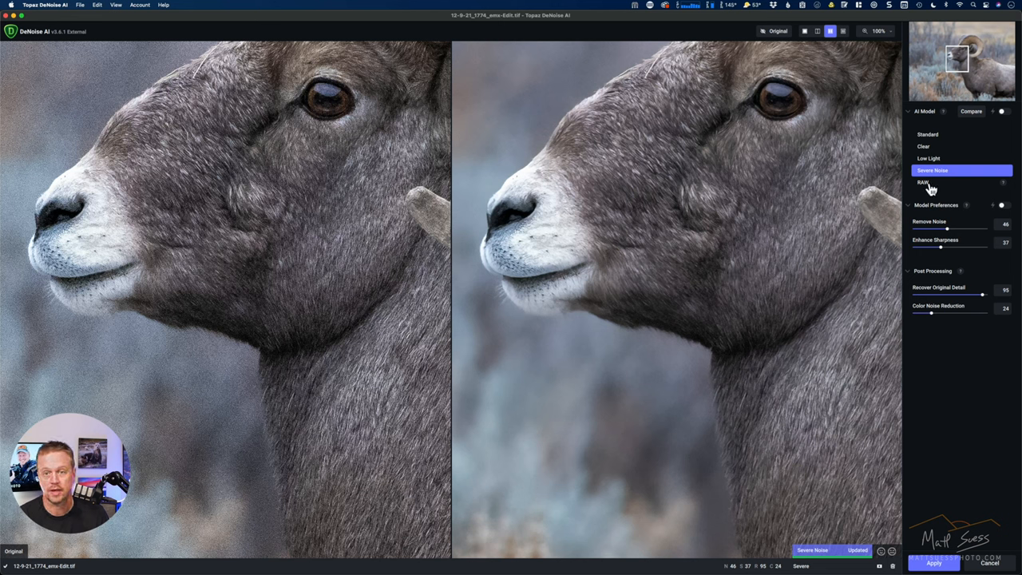
Try the RAW and Standard denoise models, then switch to Severe Noise
click(924, 182)
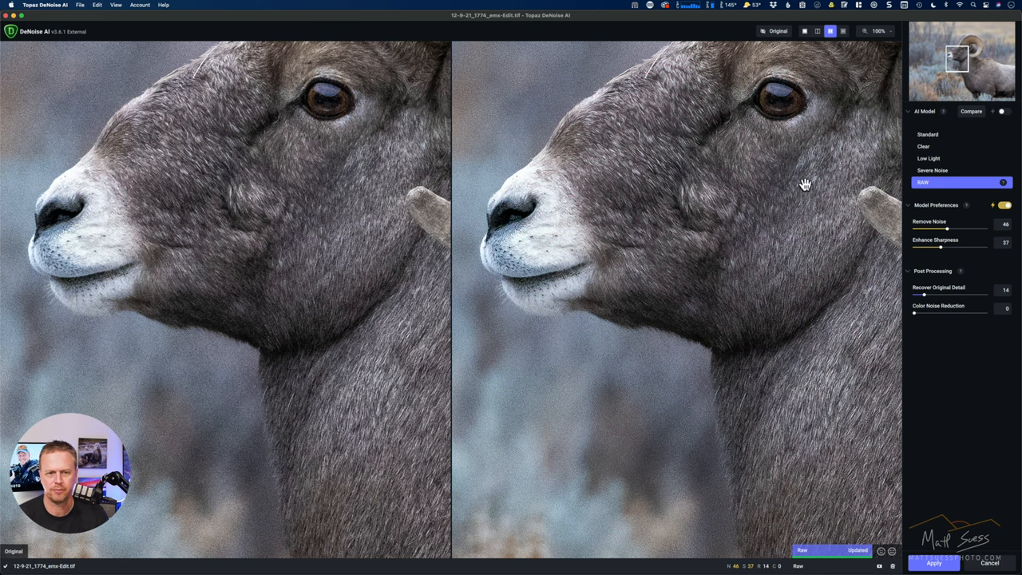
click(933, 169)
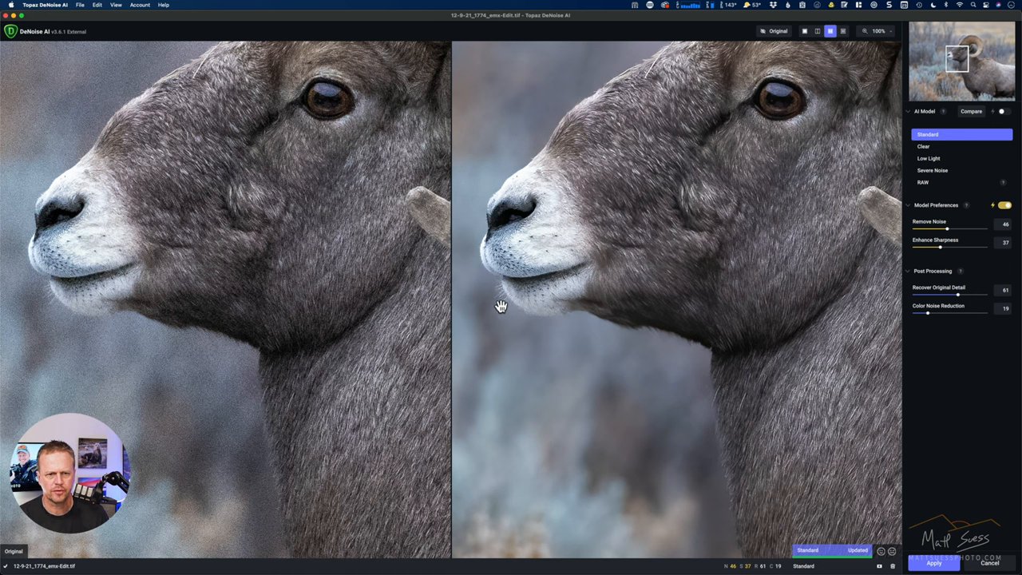
mouse_move(495, 307)
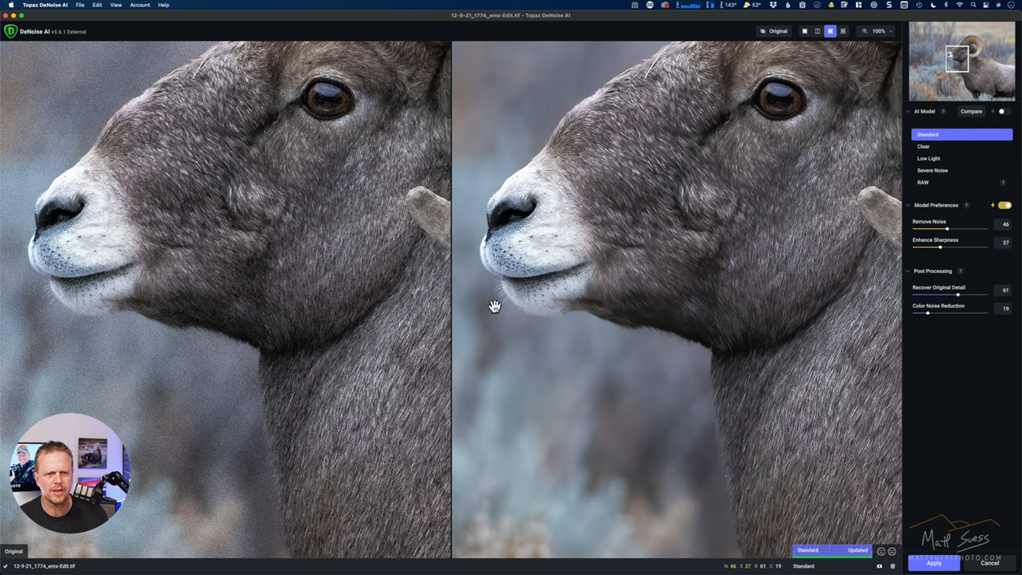
mouse_move(941, 173)
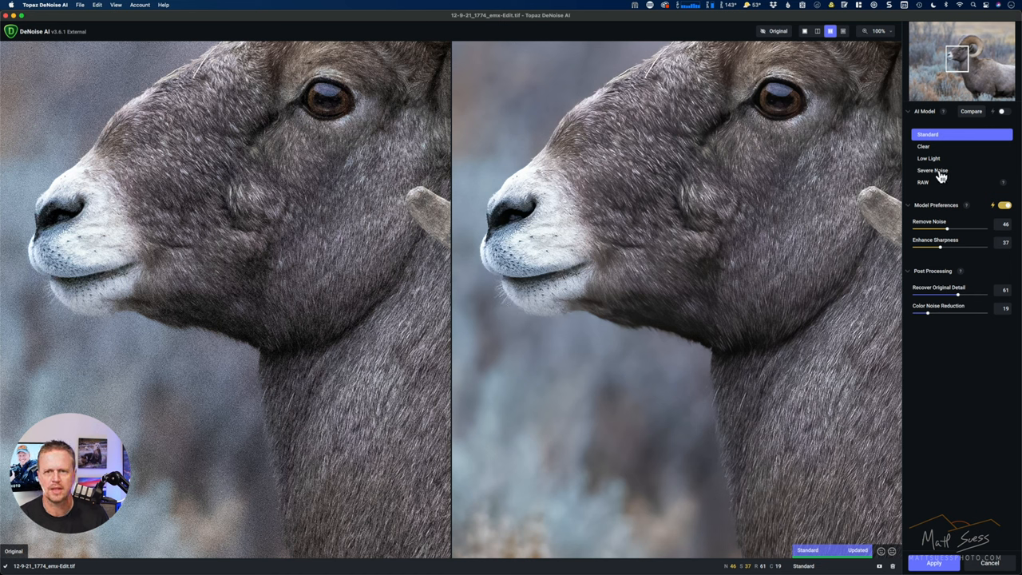
click(933, 169)
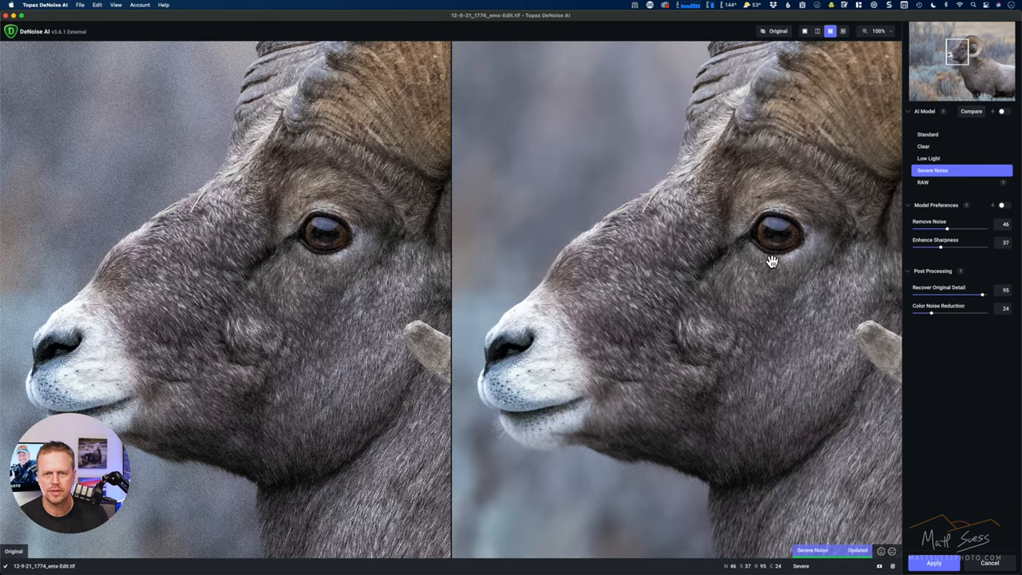
mouse_move(951, 233)
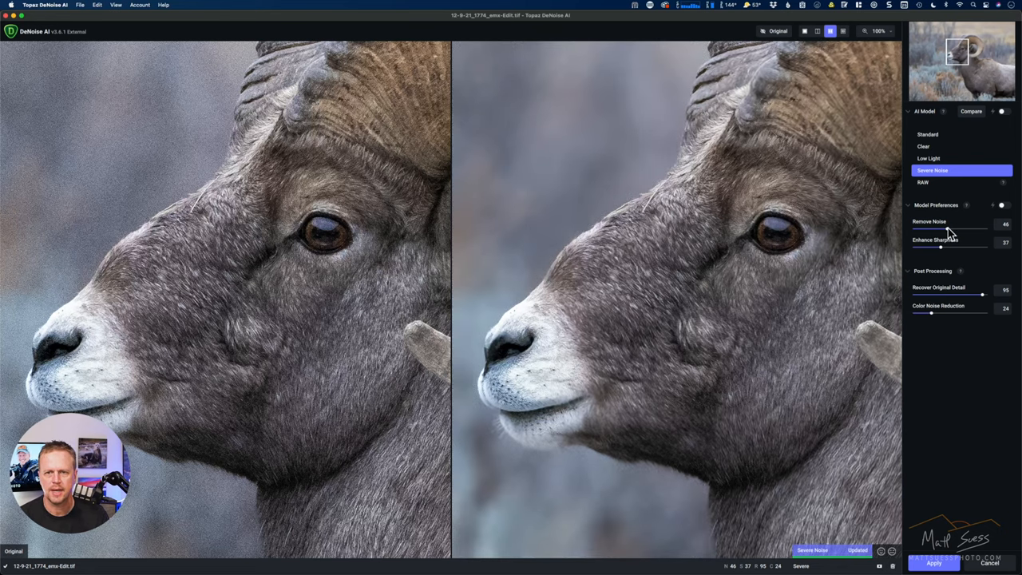
mouse_move(951, 214)
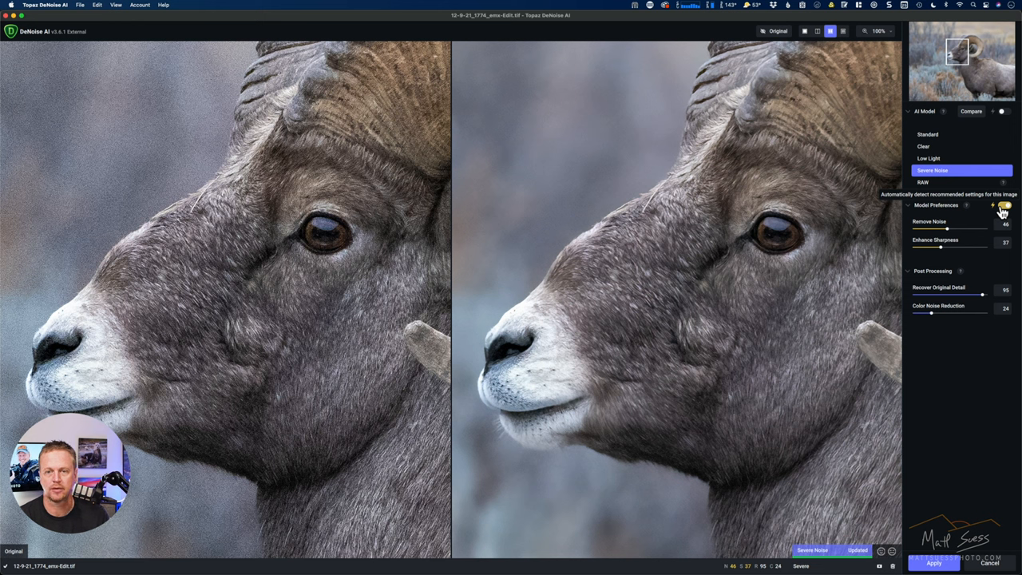
mouse_move(1003, 238)
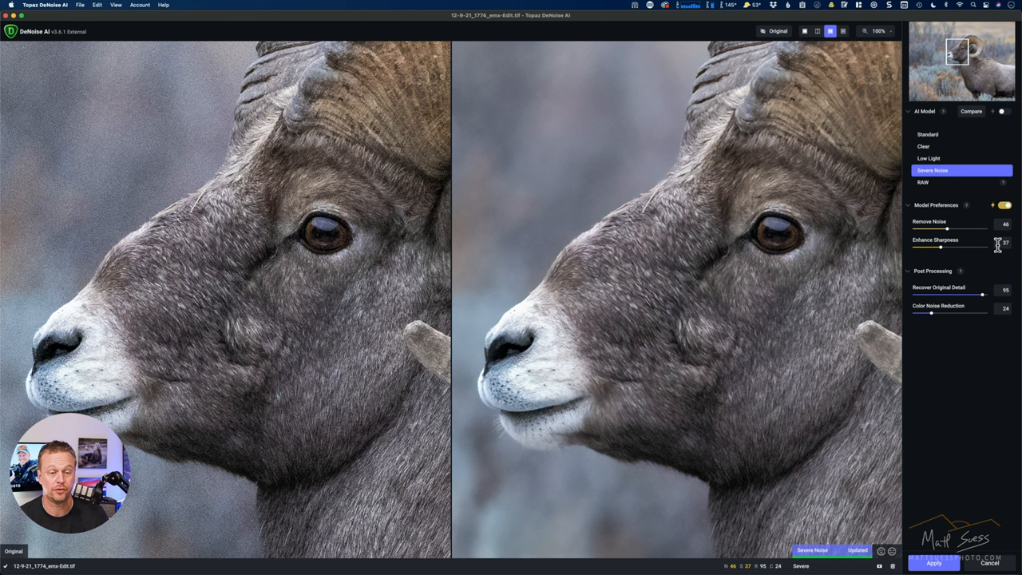
mouse_move(896, 250)
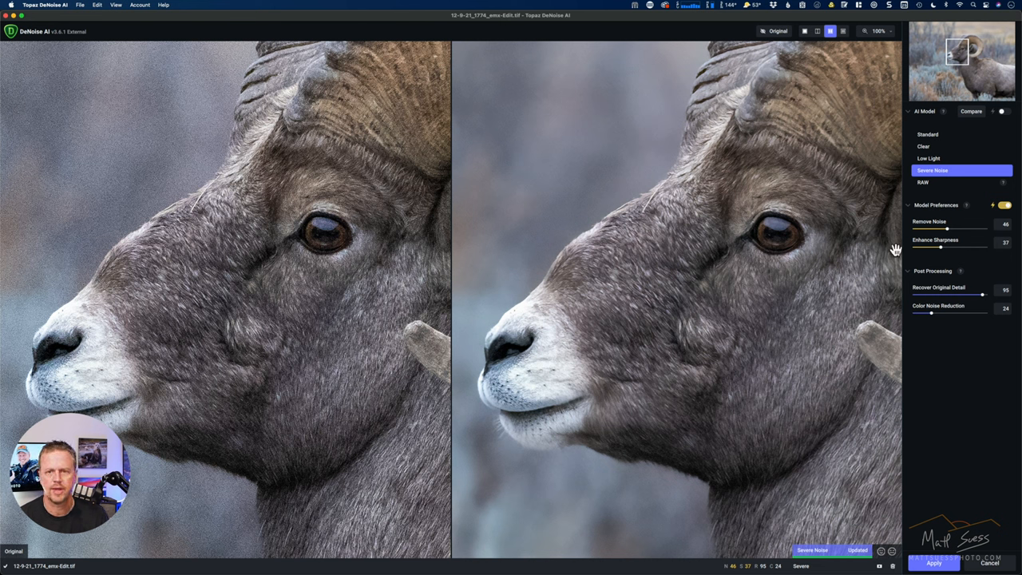
mouse_move(949, 233)
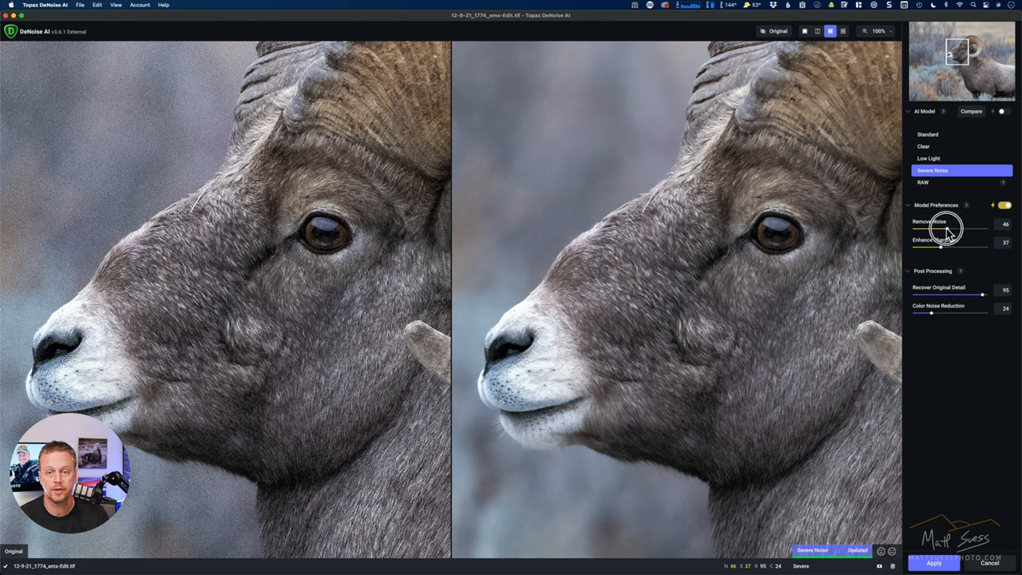
Manually lower Remove Noise slightly and raise Enhance Sharpness noticeably
drag(945, 232, 950, 232)
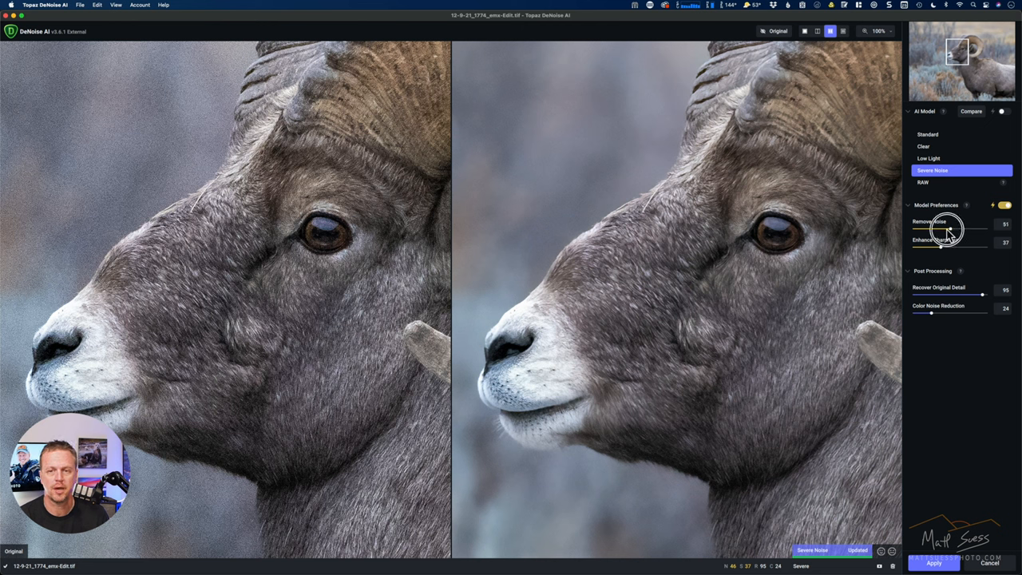
drag(948, 230, 936, 230)
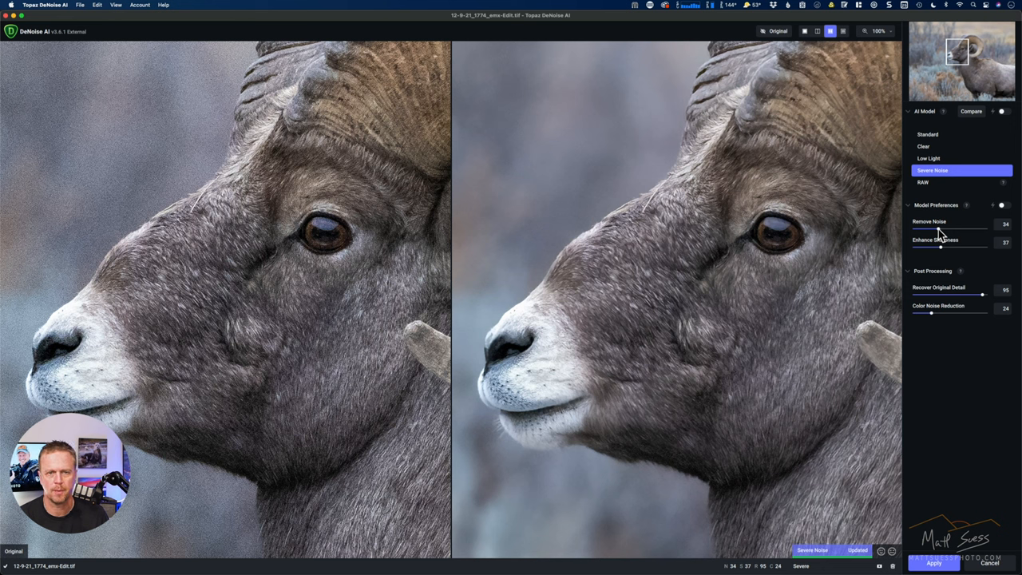
mouse_move(944, 254)
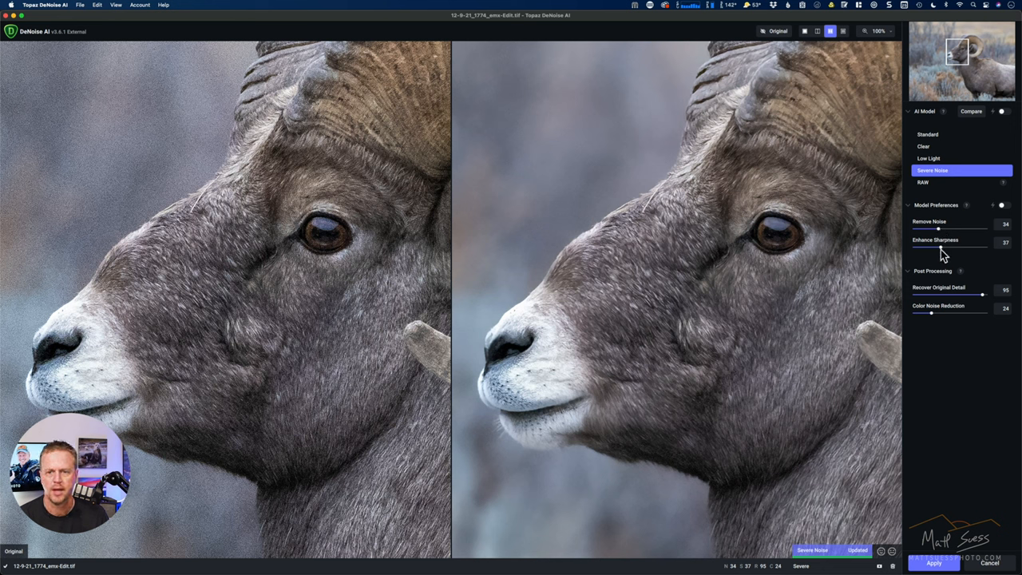
drag(939, 249, 958, 249)
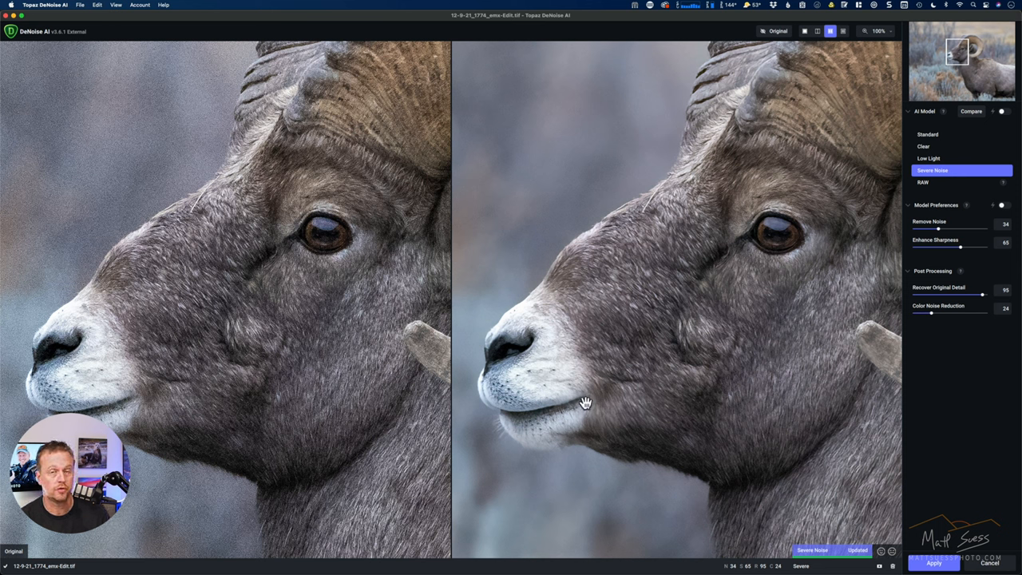
mouse_move(626, 385)
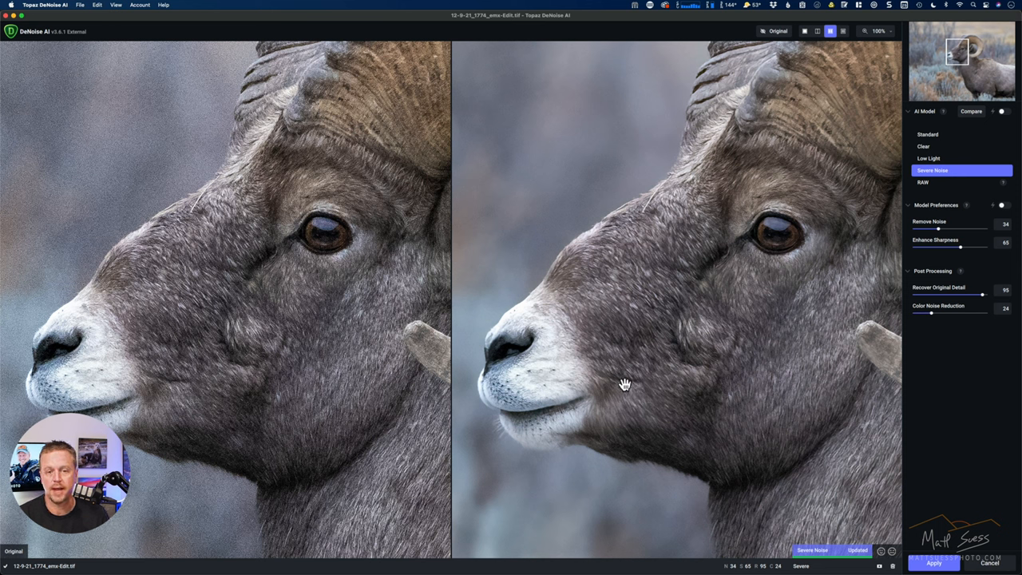
mouse_move(652, 463)
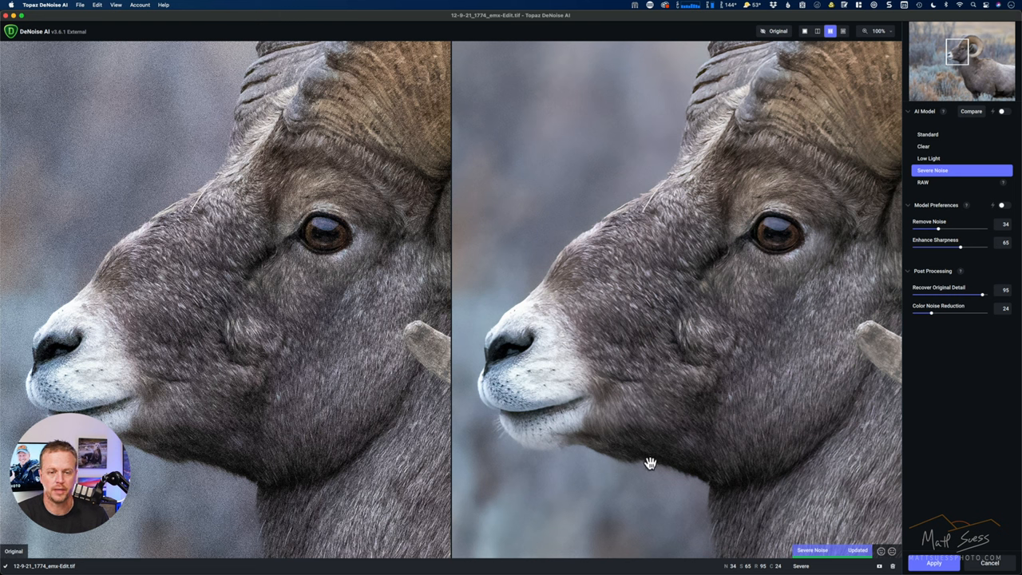
mouse_move(956, 252)
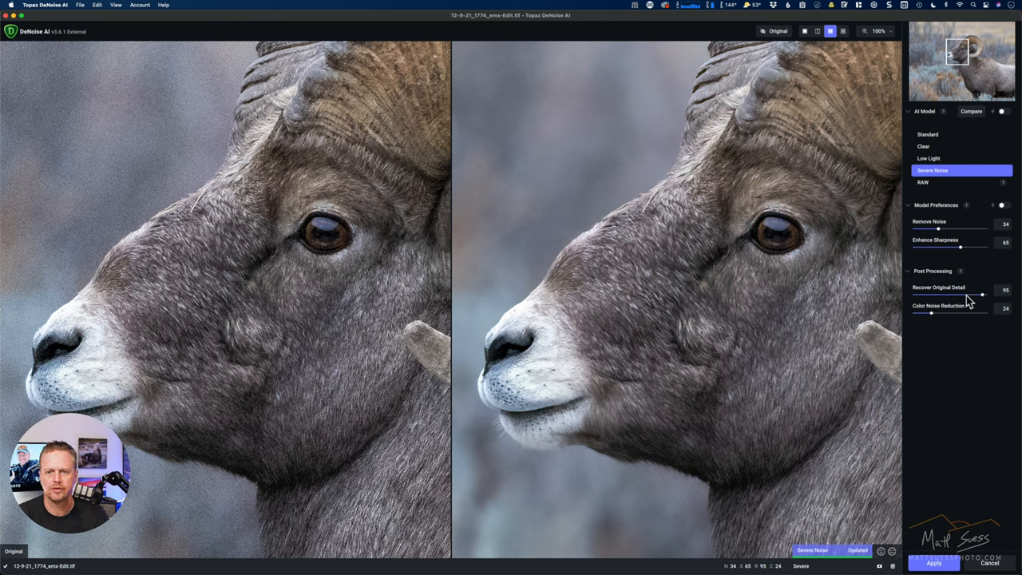
Adjust Recover Original Detail up and down, settling around the high thirties to keep fur texture
drag(982, 294, 973, 294)
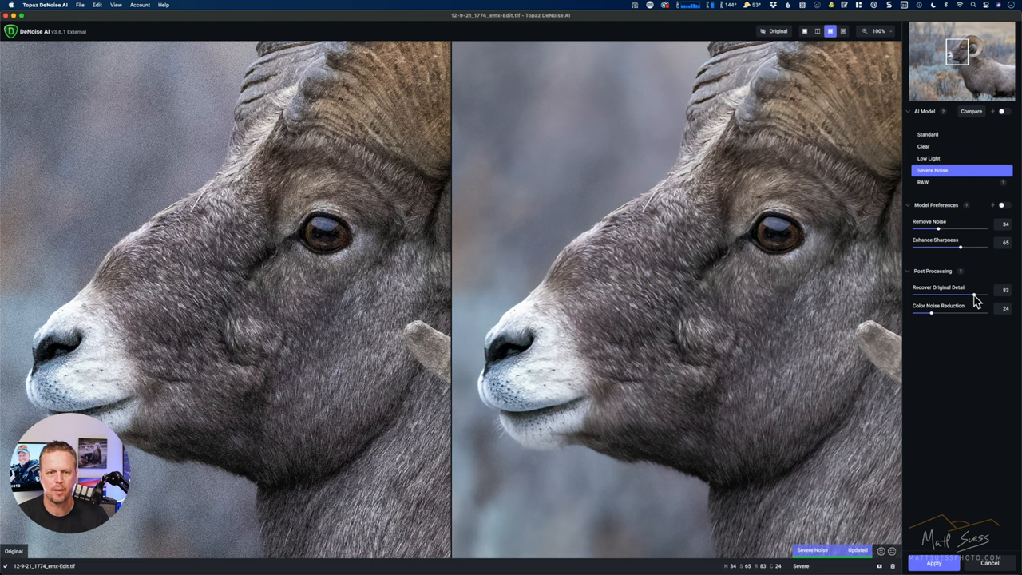
drag(974, 295, 926, 296)
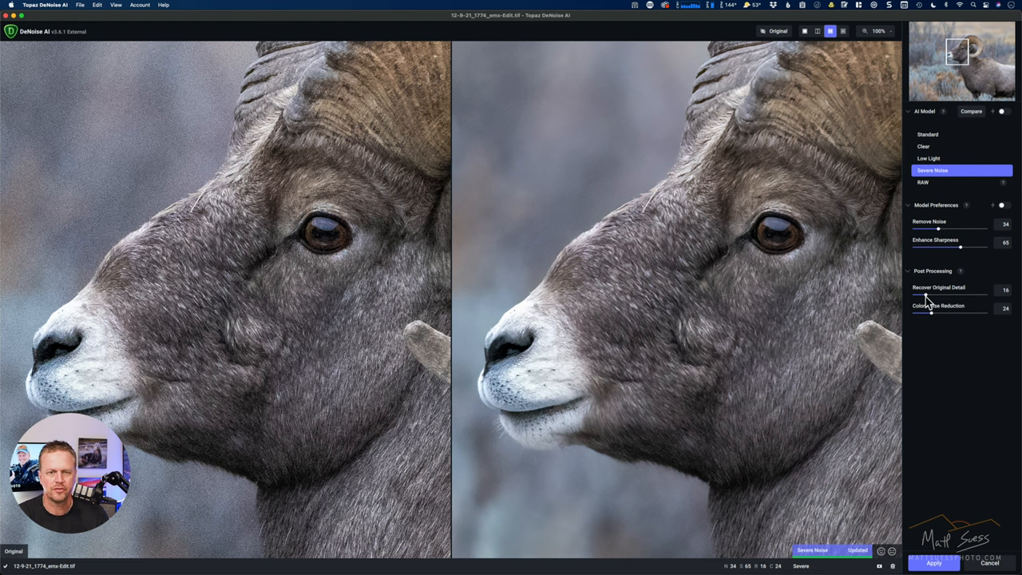
mouse_move(975, 300)
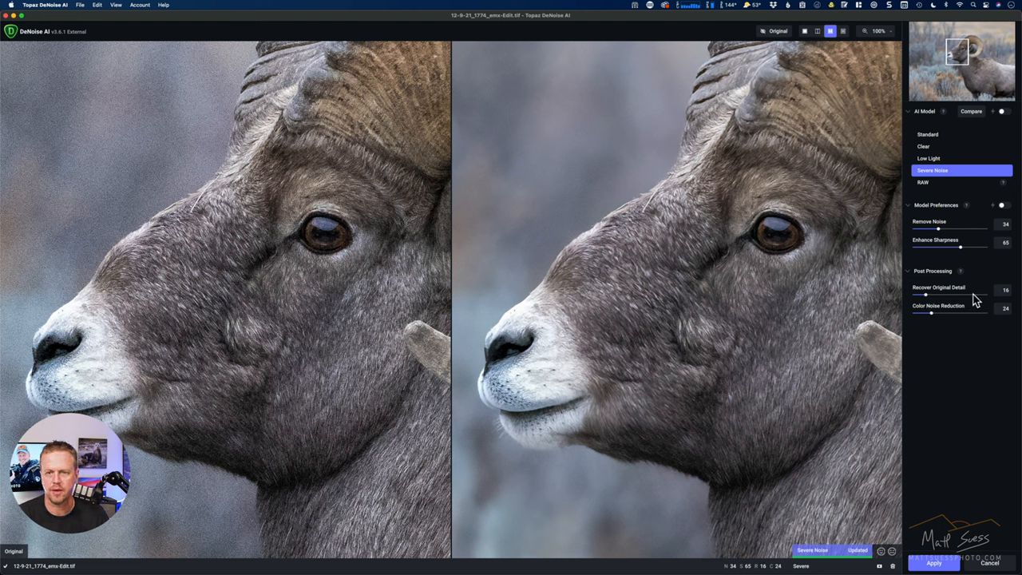
drag(927, 296, 978, 295)
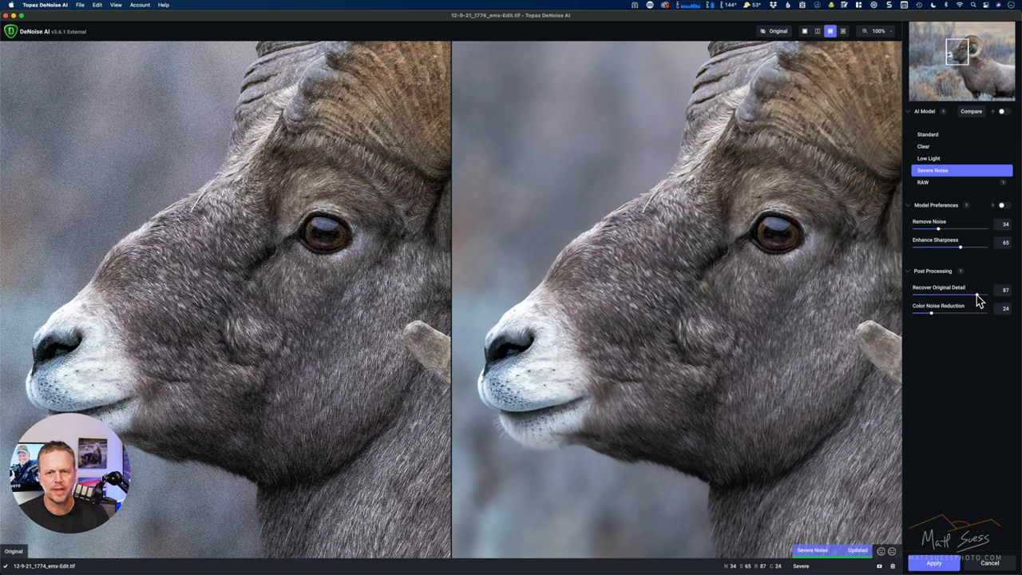
mouse_move(945, 299)
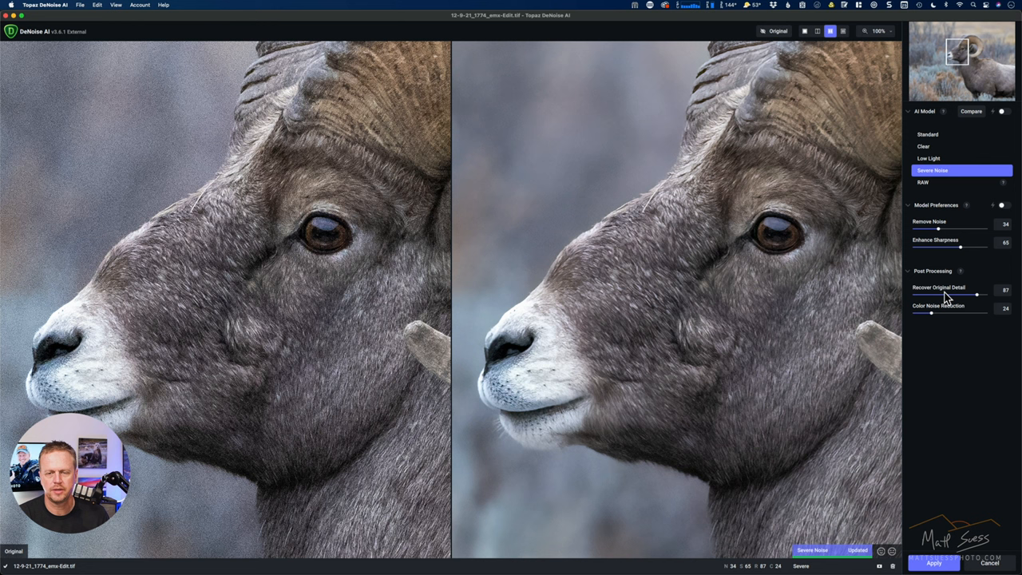
mouse_move(936, 323)
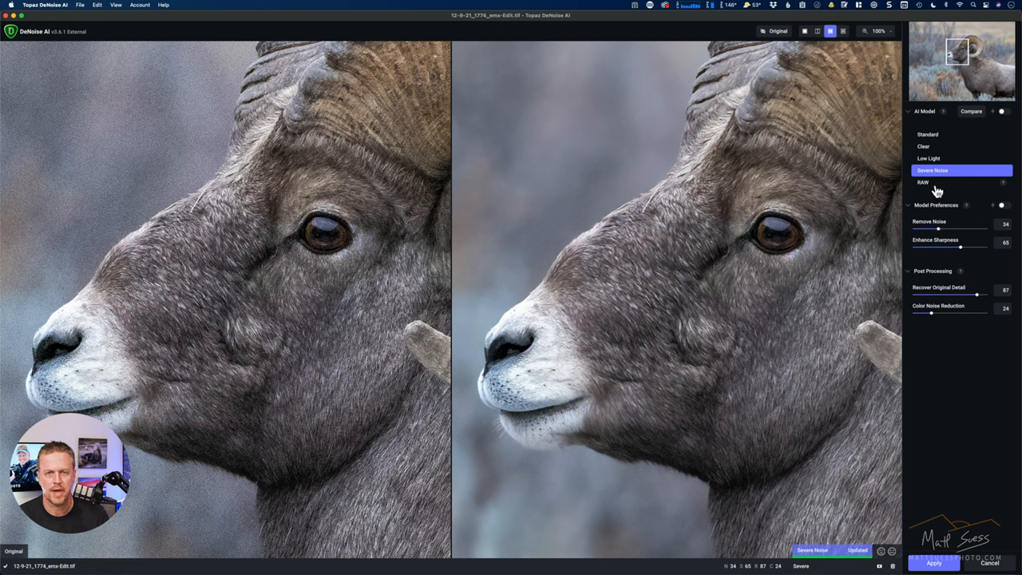
mouse_move(885, 199)
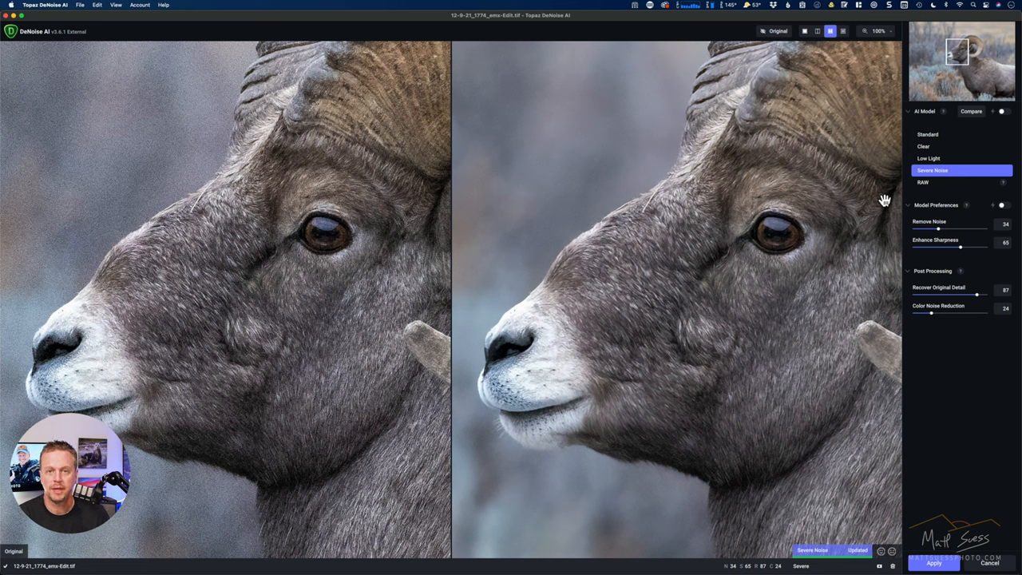
mouse_move(834, 533)
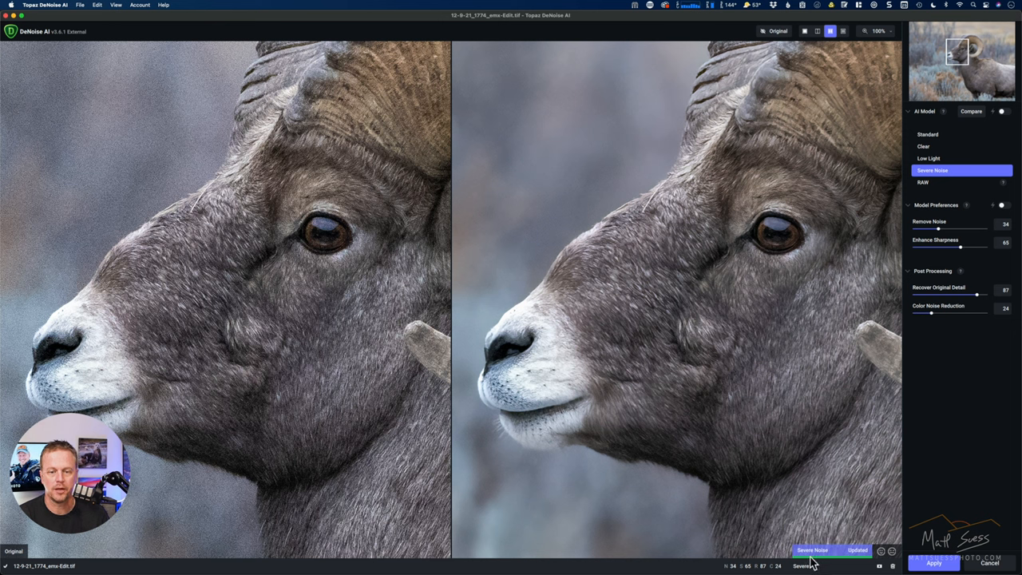
mouse_move(930, 160)
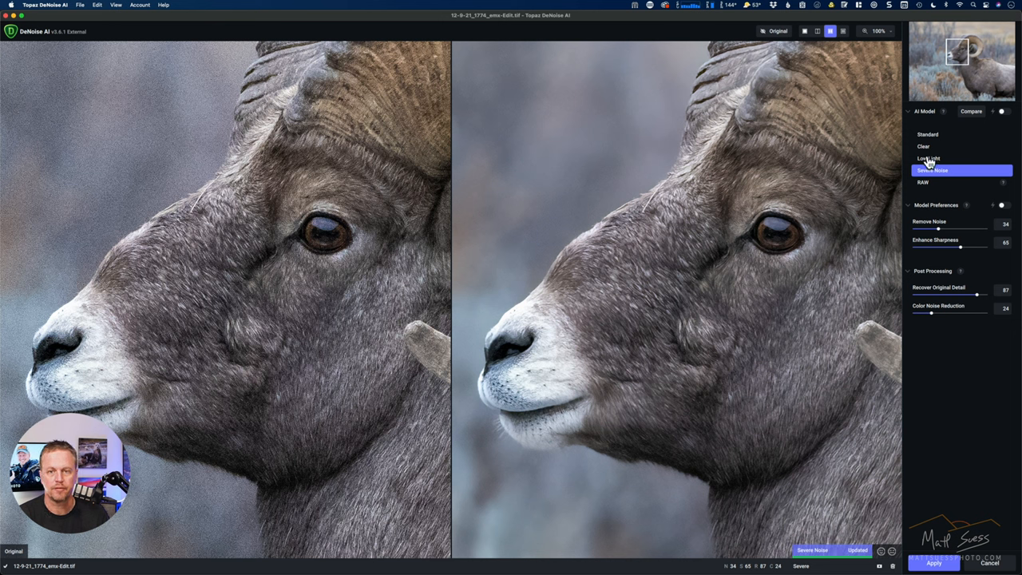
click(929, 158)
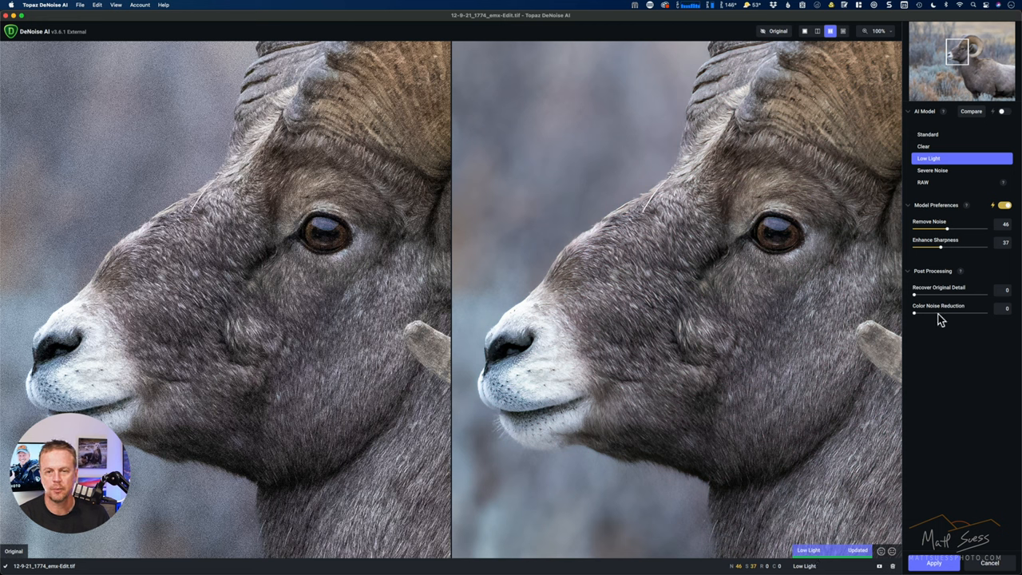
click(933, 169)
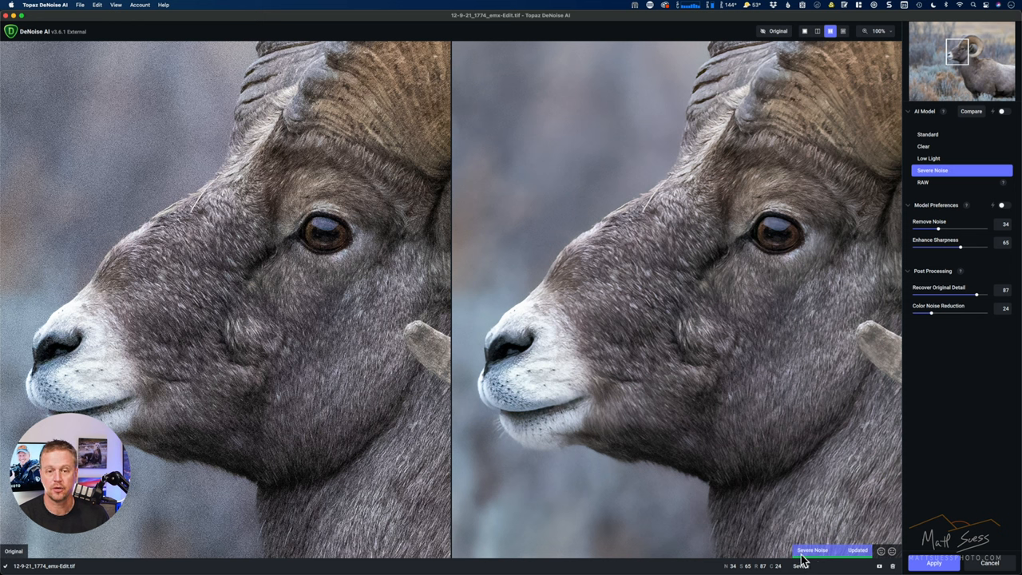
mouse_move(862, 560)
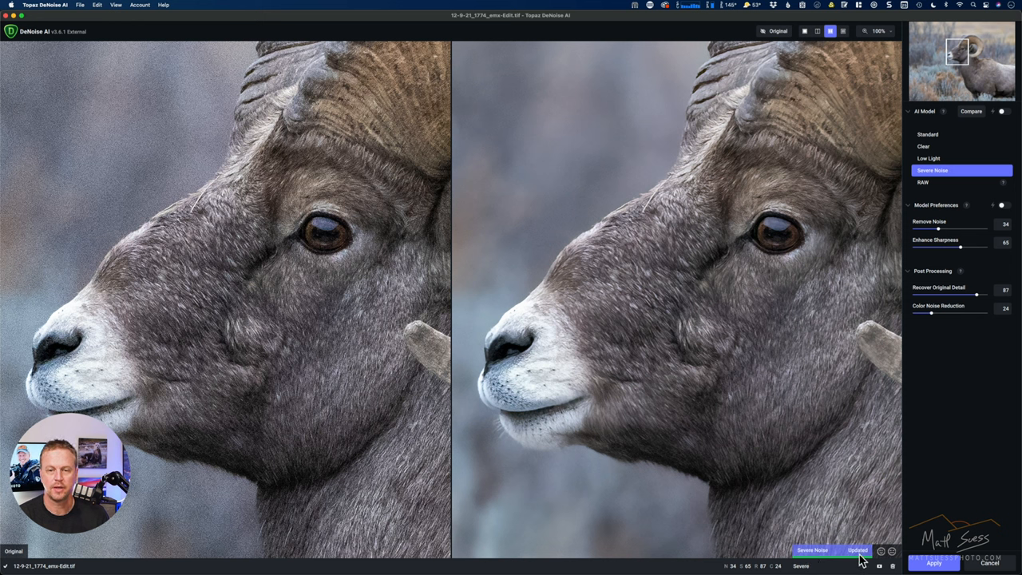
mouse_move(965, 155)
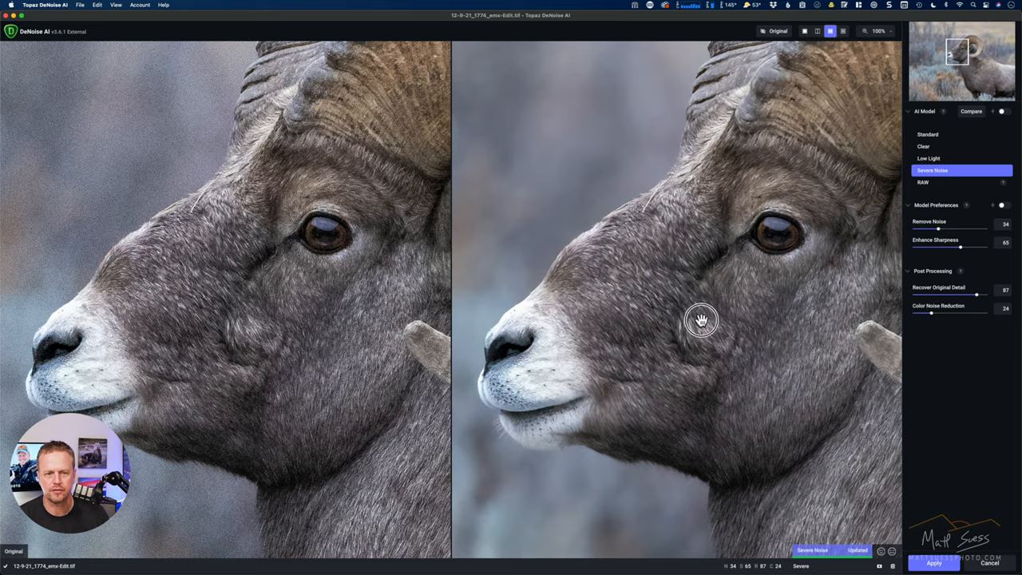
Inspect the face, body fur and horn in the preview, then apply the Severe Noise result back to Lightroom
drag(701, 320, 715, 205)
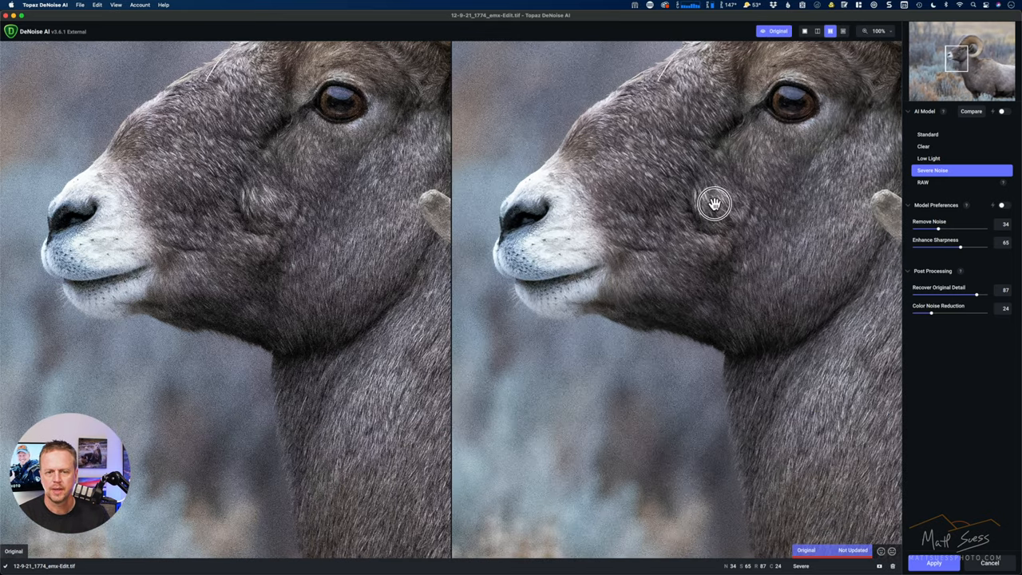
drag(715, 201, 736, 402)
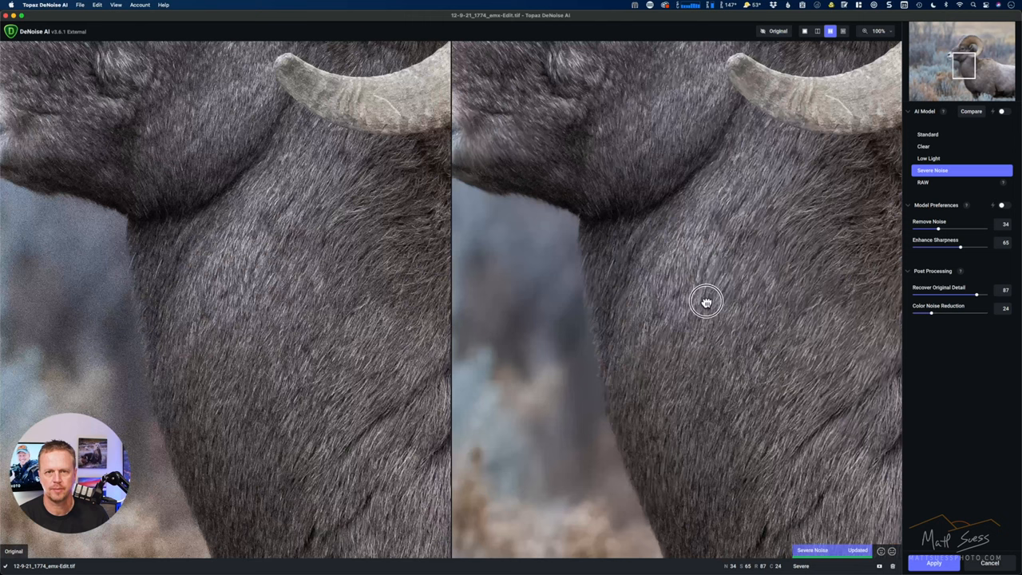
drag(705, 302, 797, 241)
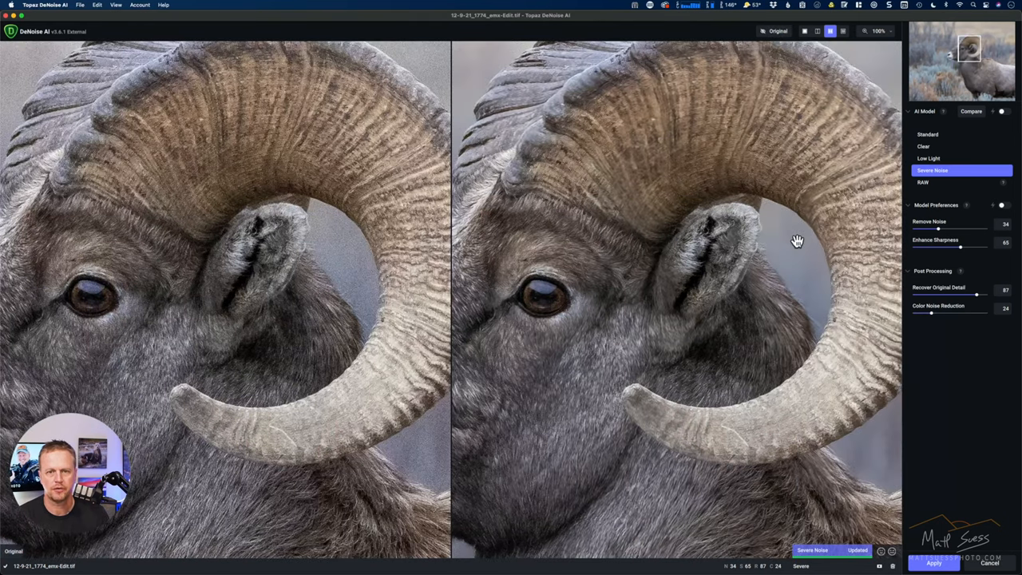
drag(797, 242, 785, 312)
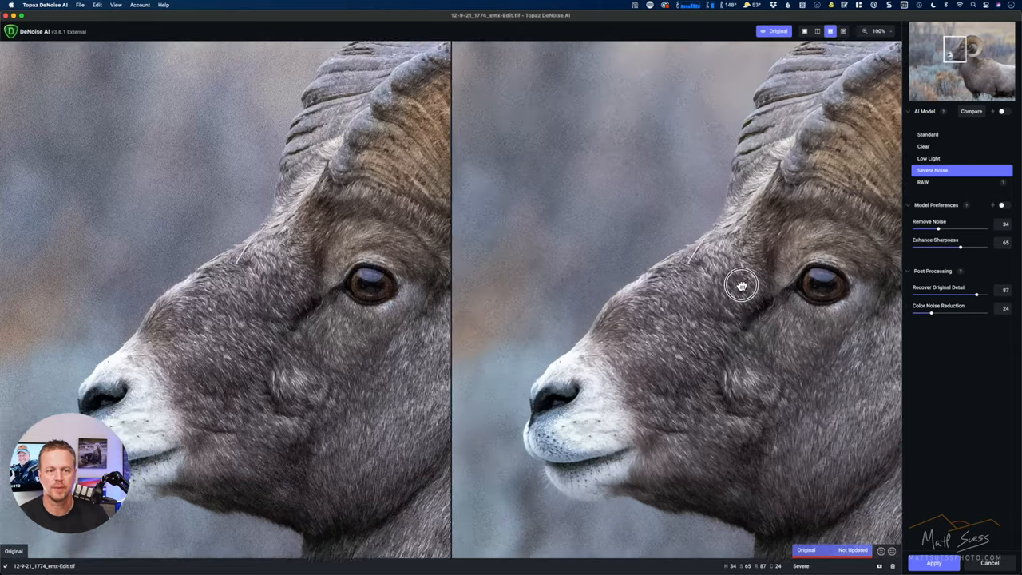
drag(741, 284, 735, 245)
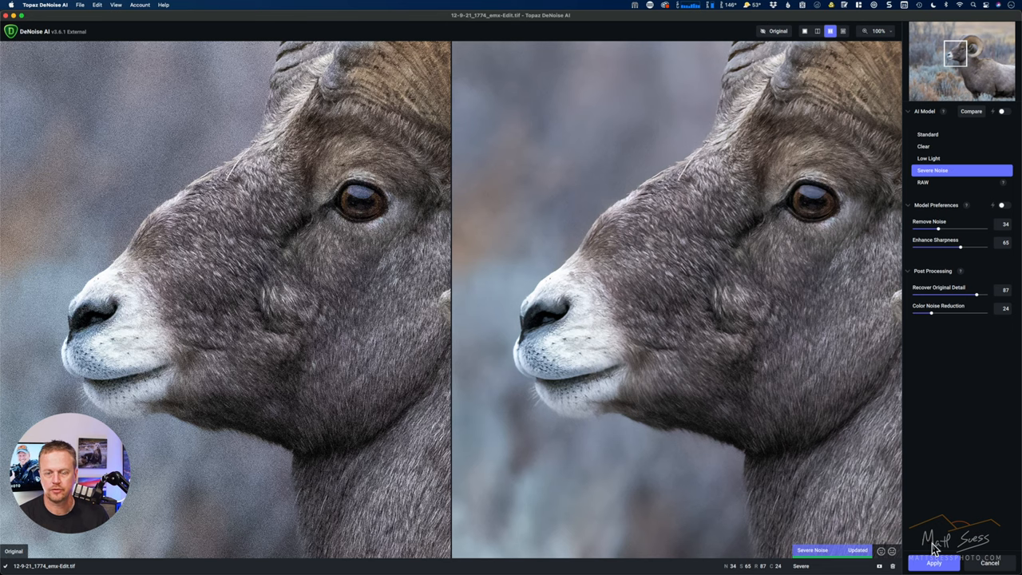
click(933, 562)
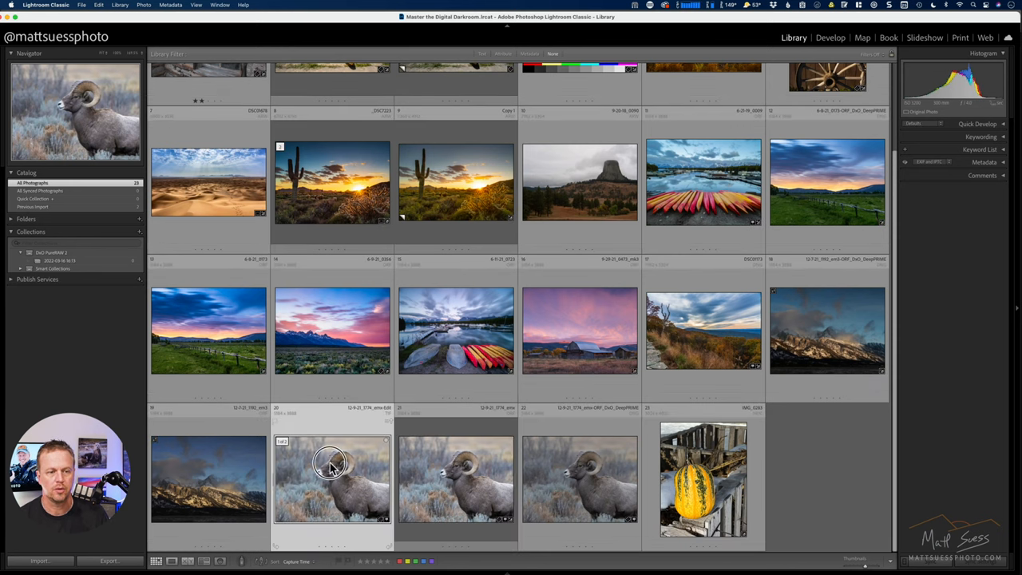
double_click(333, 479)
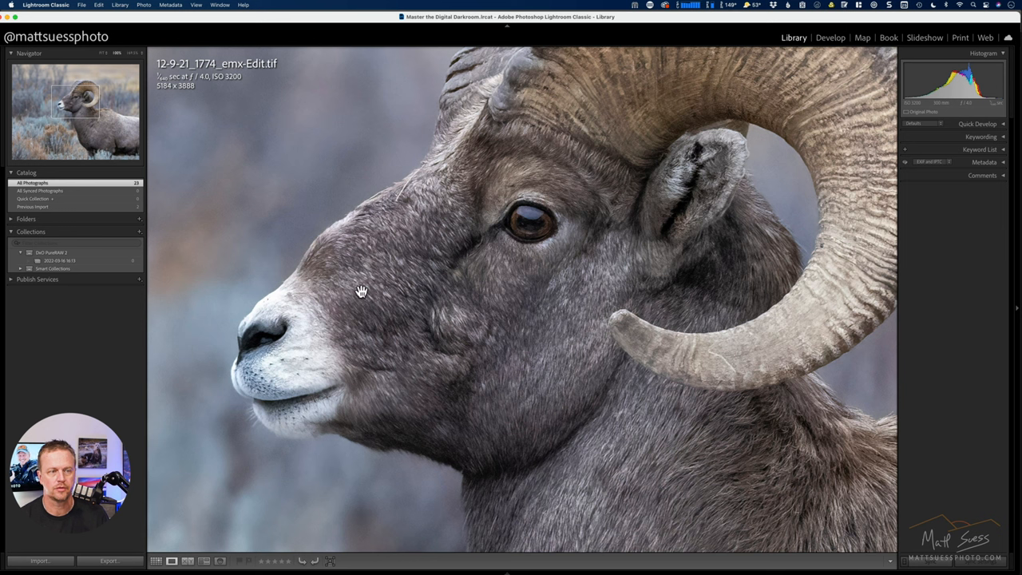
mouse_move(307, 403)
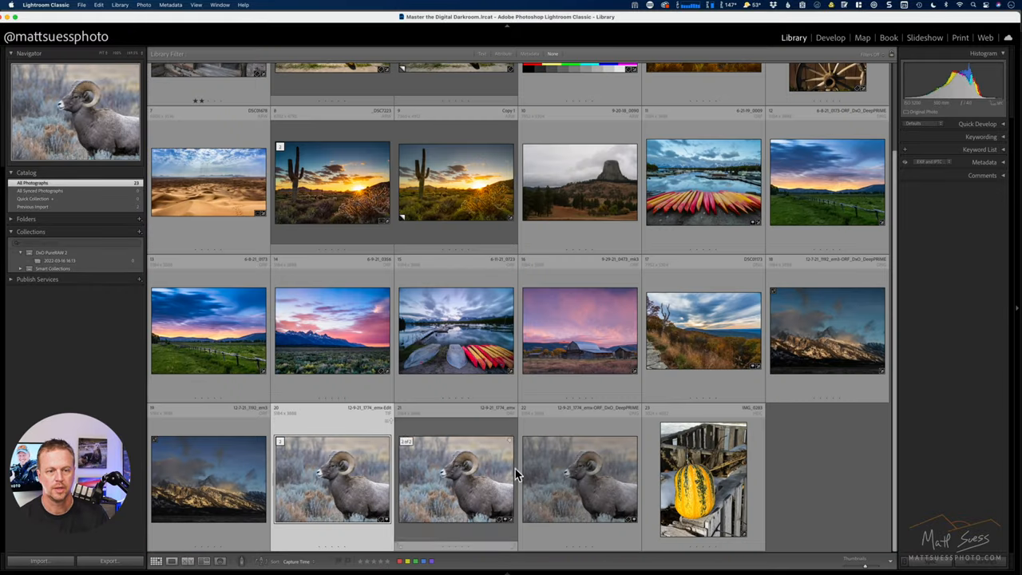
click(189, 562)
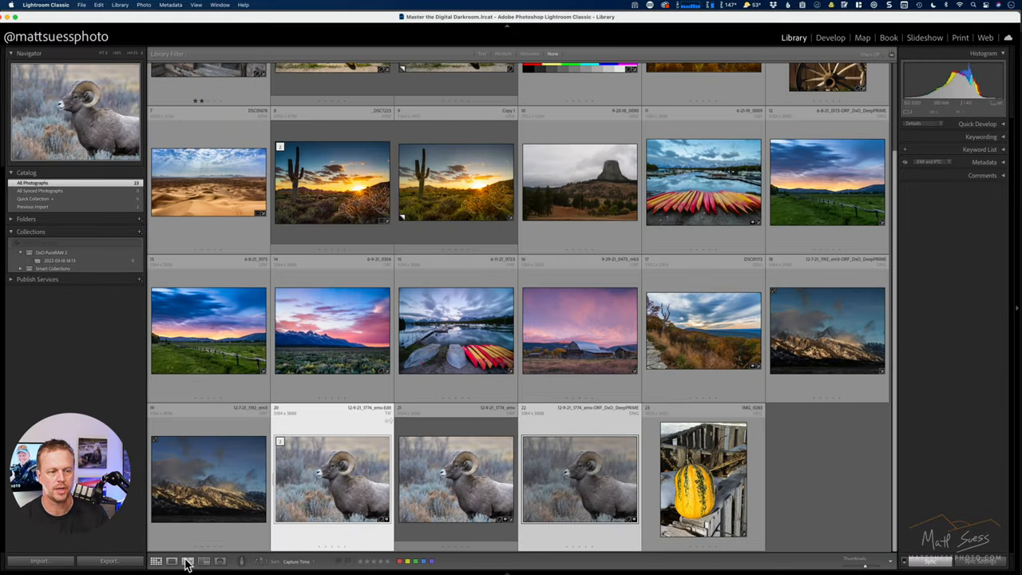
click(188, 561)
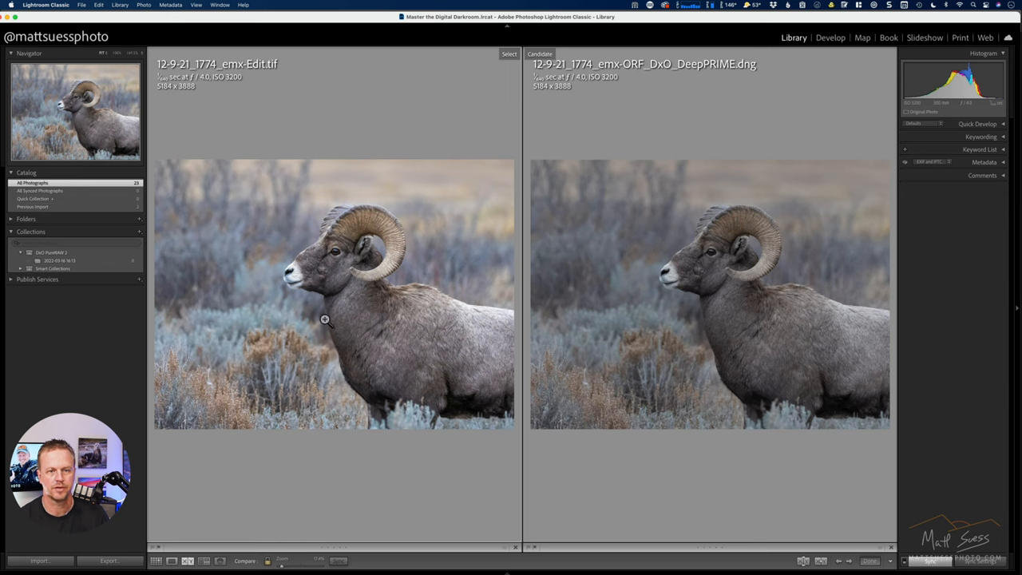
mouse_move(359, 263)
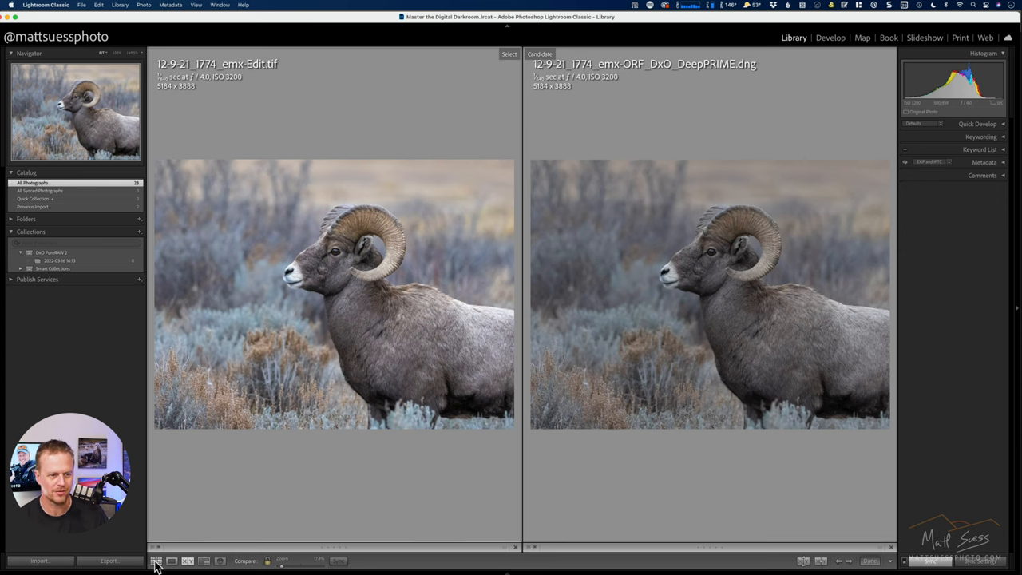
click(157, 561)
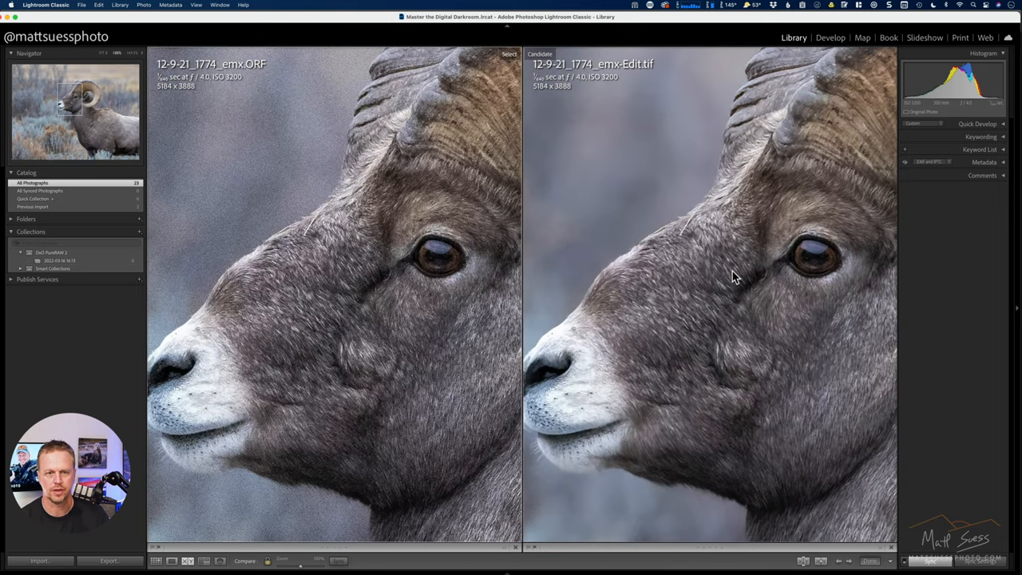
mouse_move(831, 263)
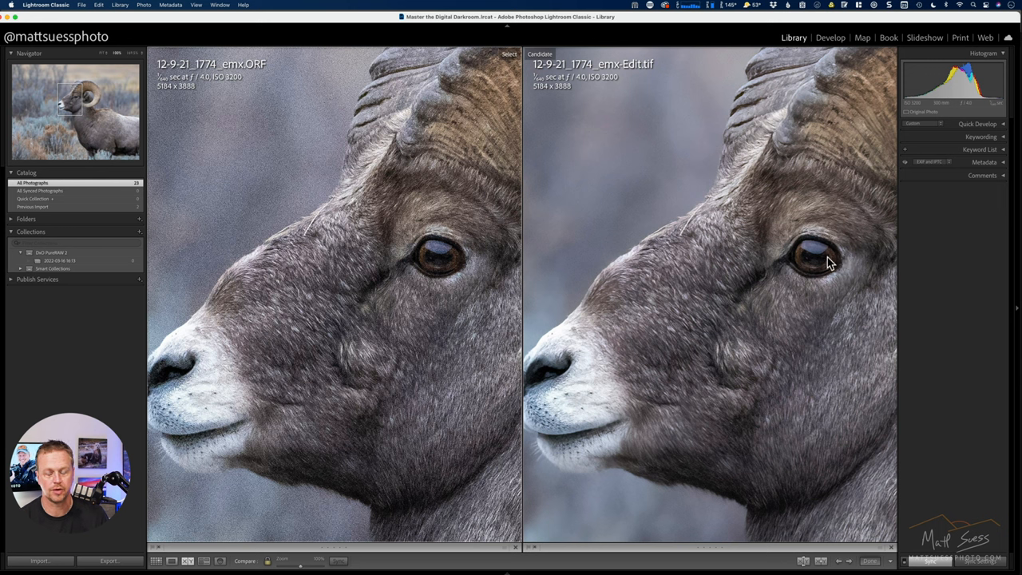
mouse_move(685, 265)
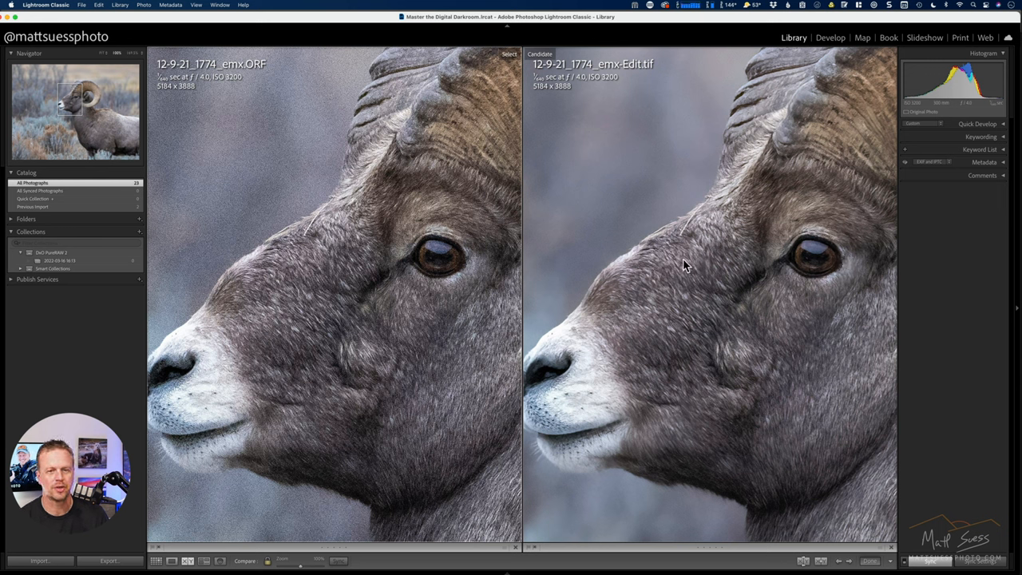
mouse_move(795, 342)
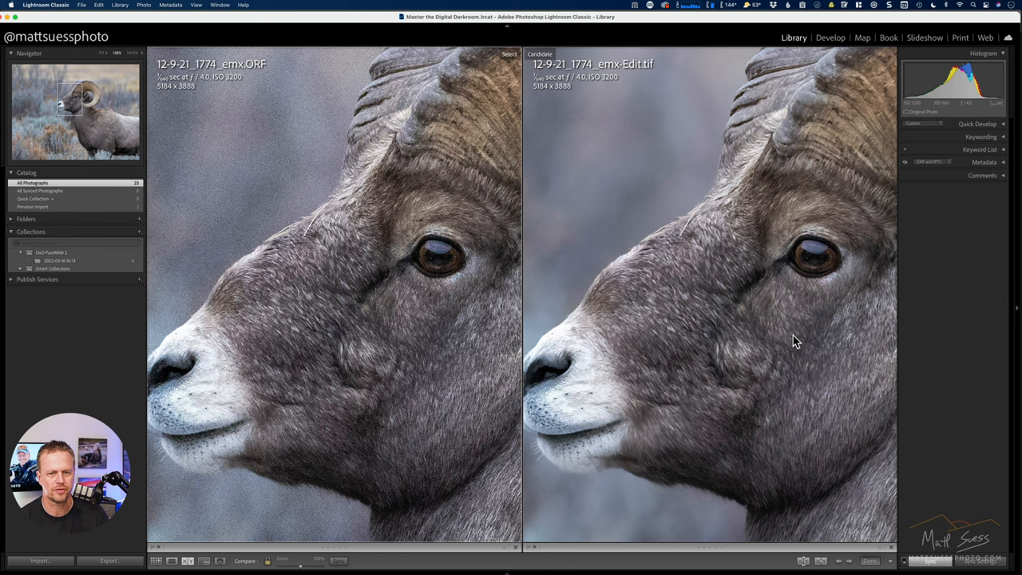
mouse_move(613, 278)
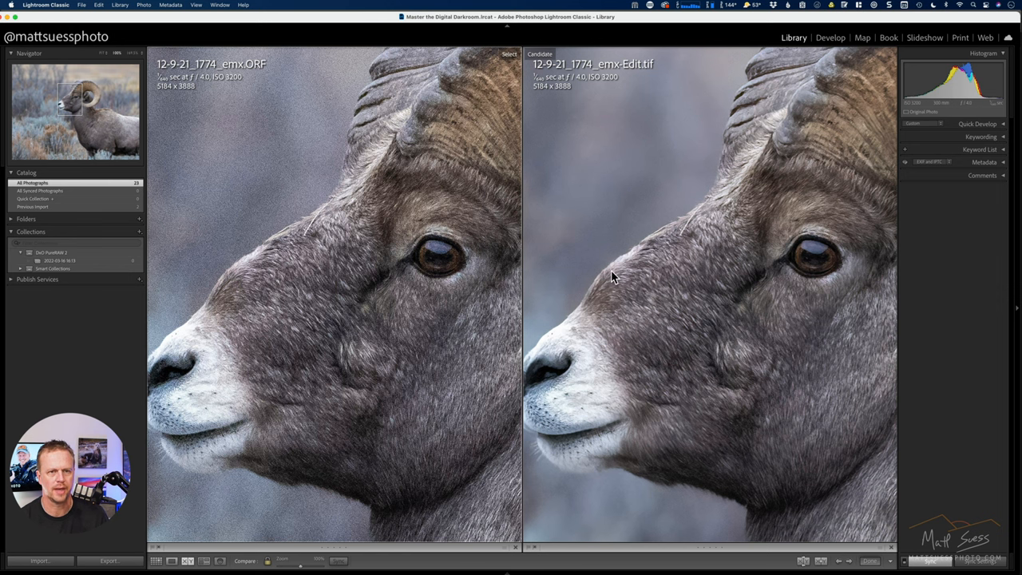
mouse_move(402, 275)
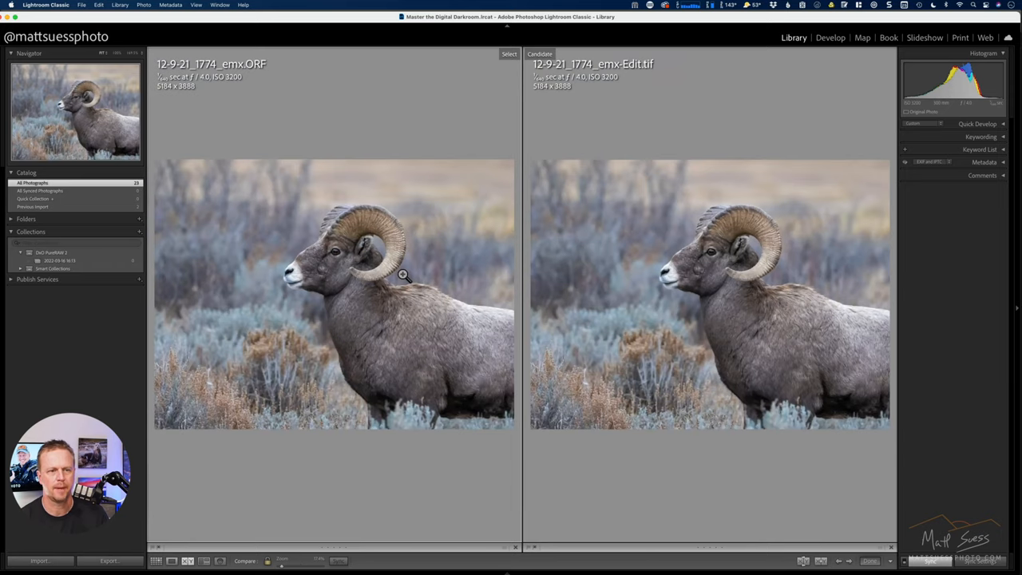
click(157, 560)
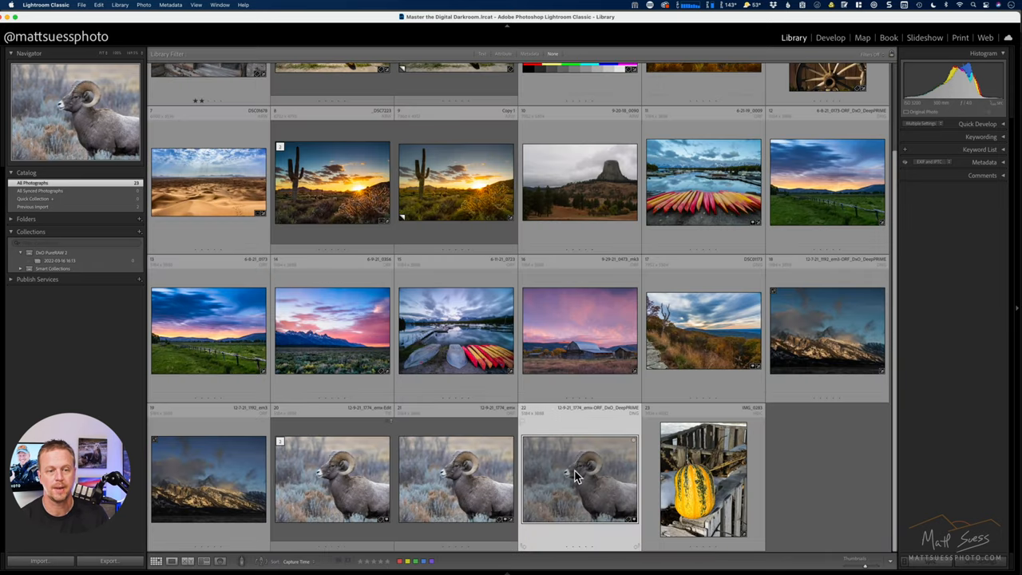
click(455, 479)
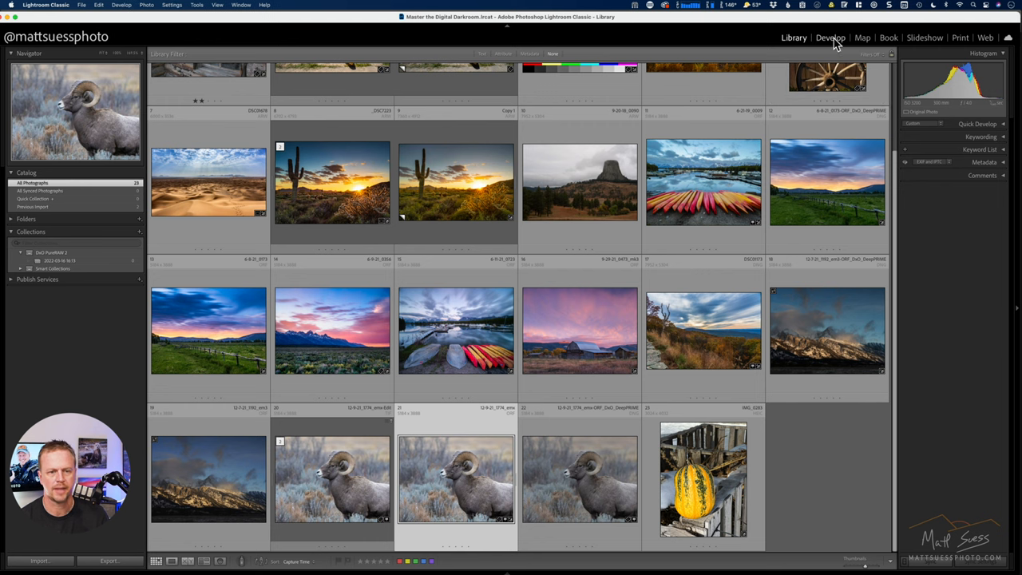
click(830, 38)
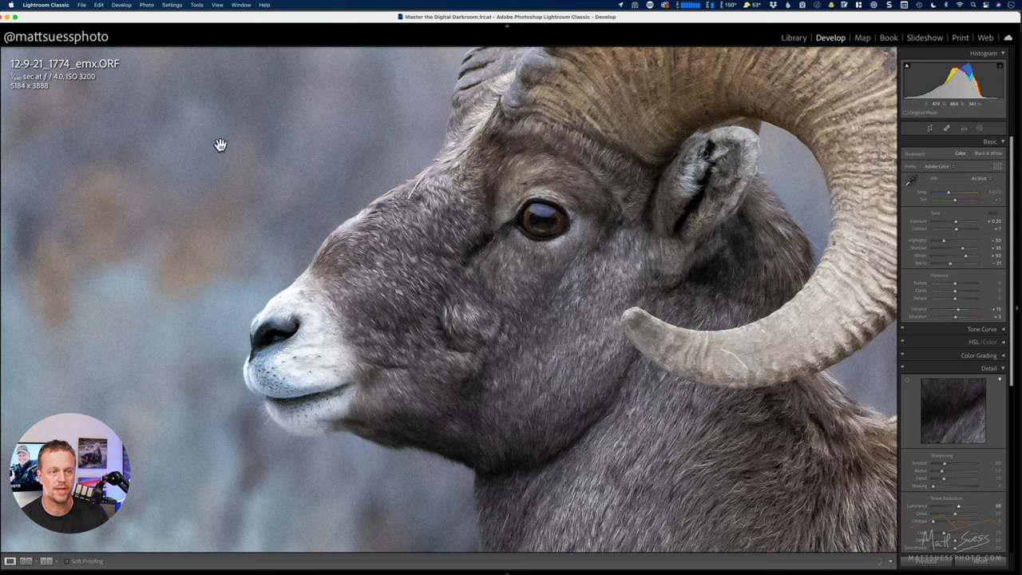
mouse_move(535, 234)
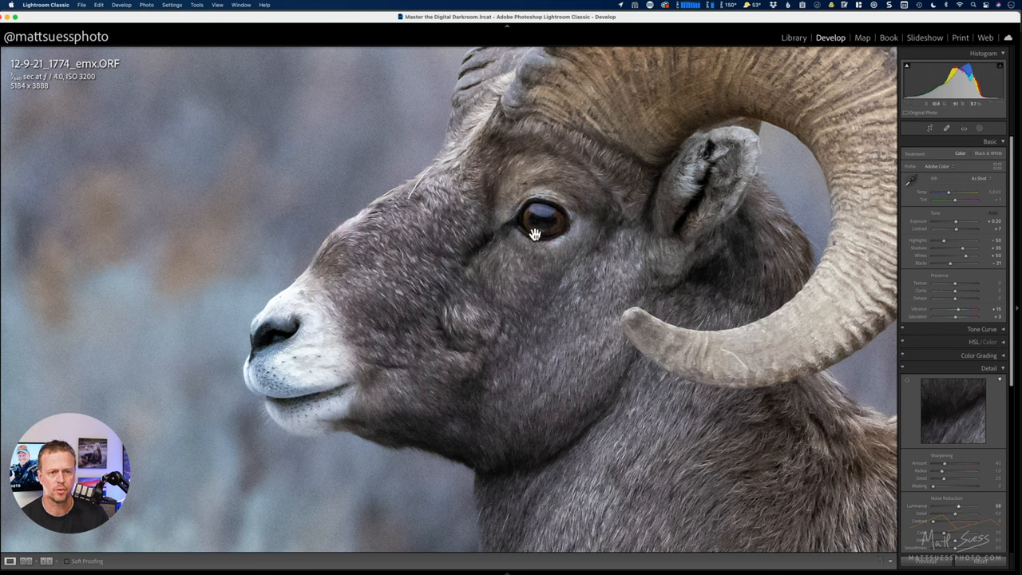
mouse_move(557, 281)
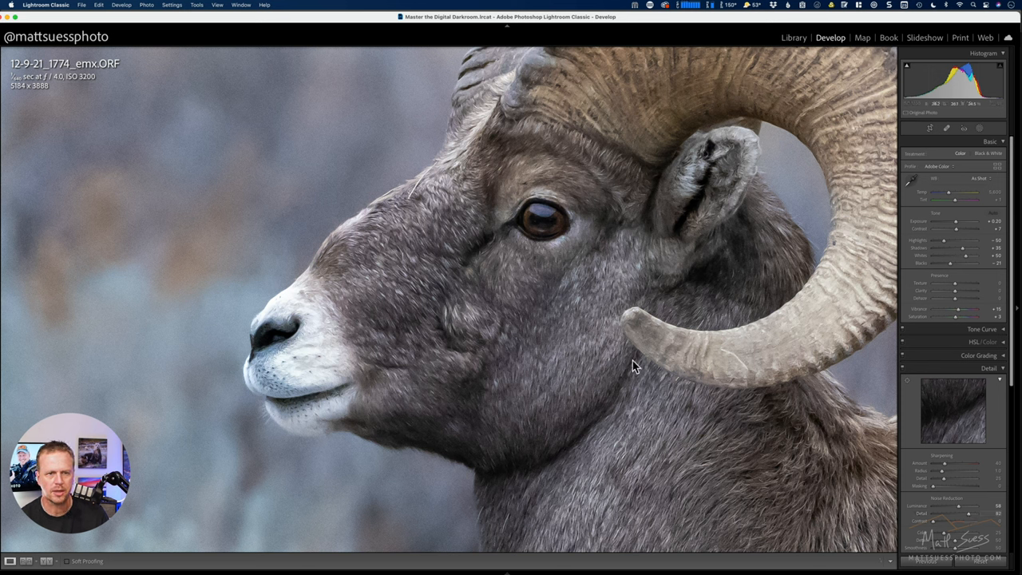
mouse_move(160, 348)
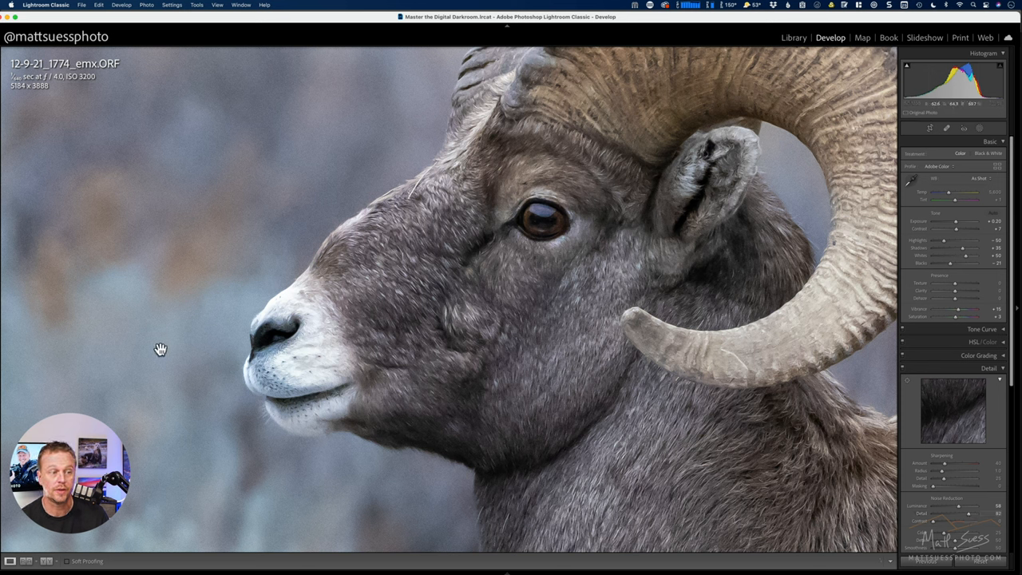
mouse_move(284, 466)
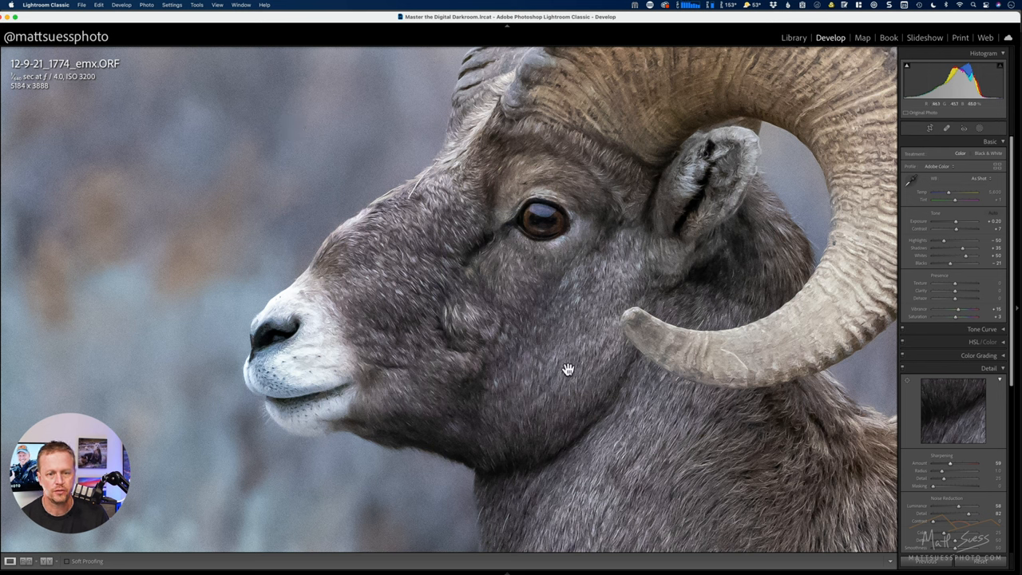
mouse_move(401, 294)
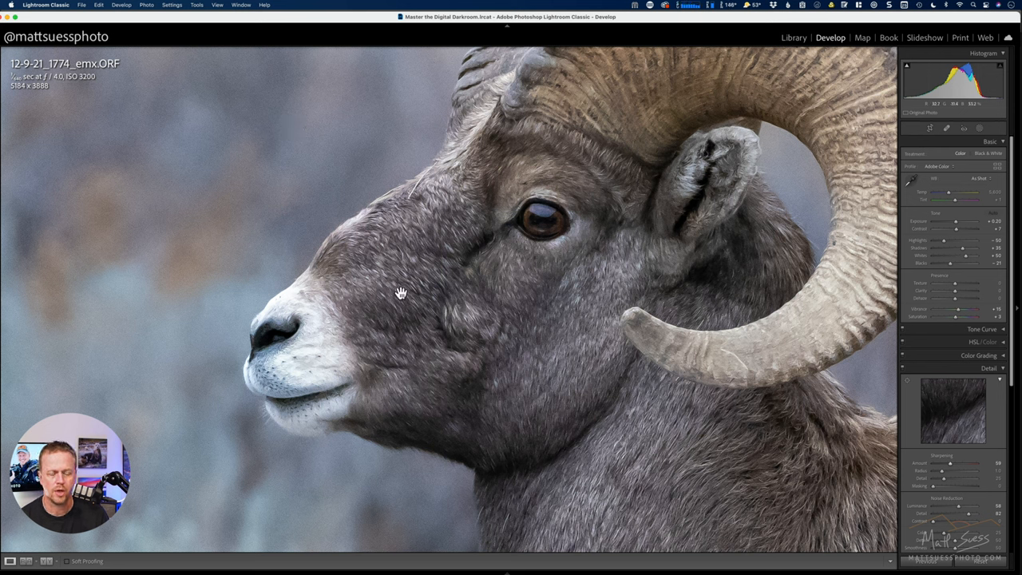
mouse_move(781, 51)
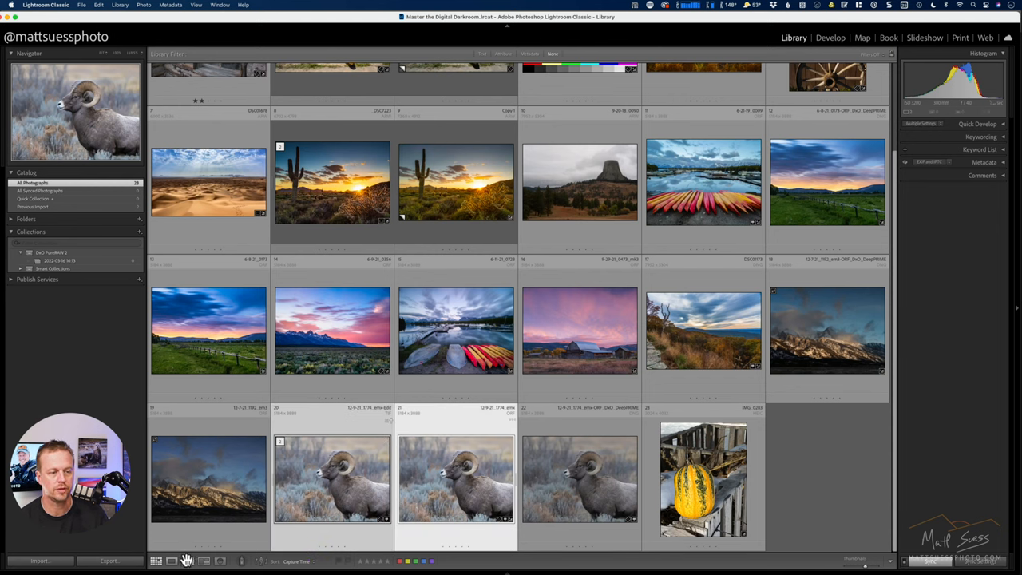
Compare the original RAW with the denoised TIFF close up, then return to the Library grid
click(244, 561)
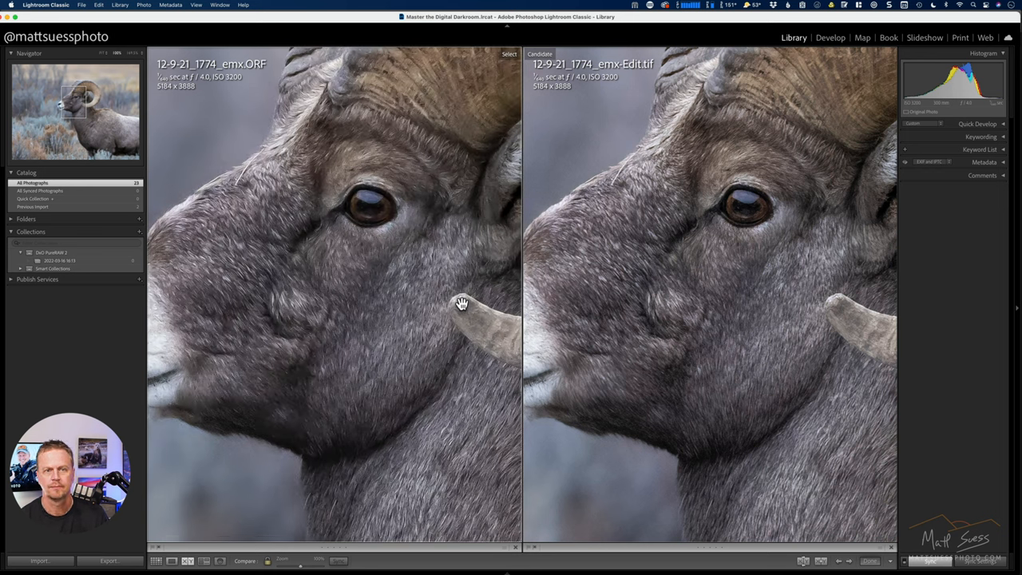
mouse_move(615, 278)
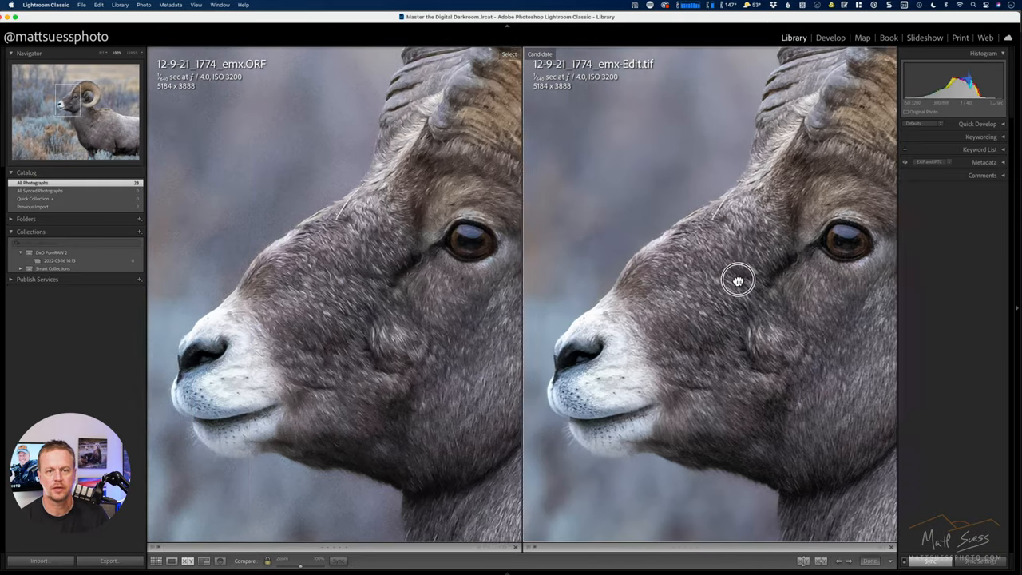
drag(738, 280, 749, 175)
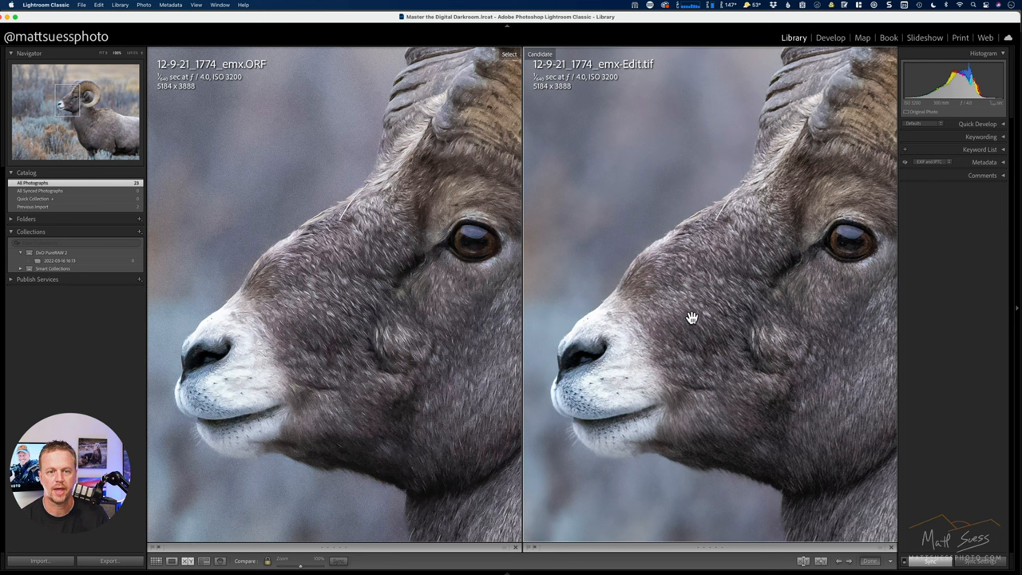
mouse_move(816, 348)
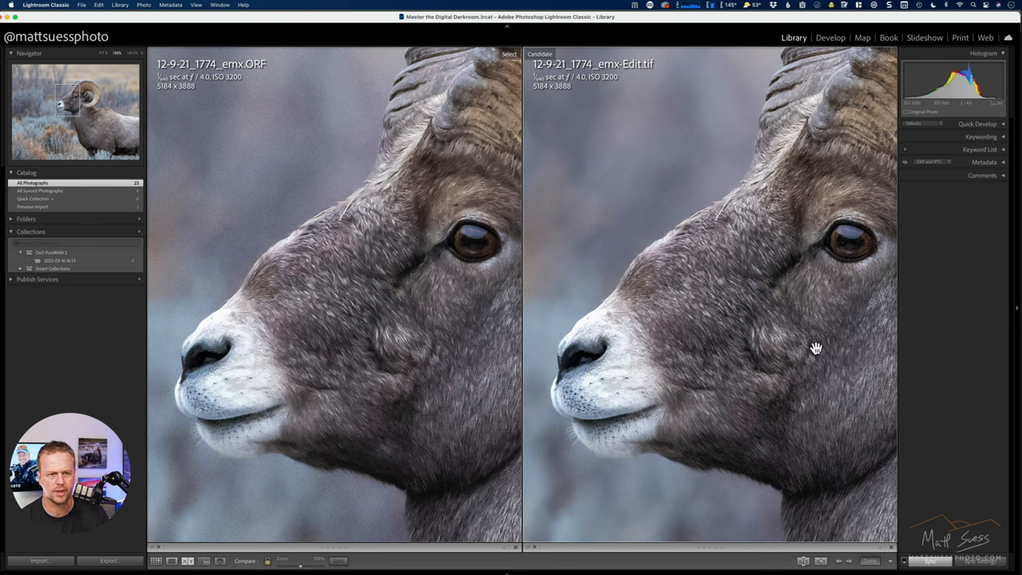
mouse_move(714, 154)
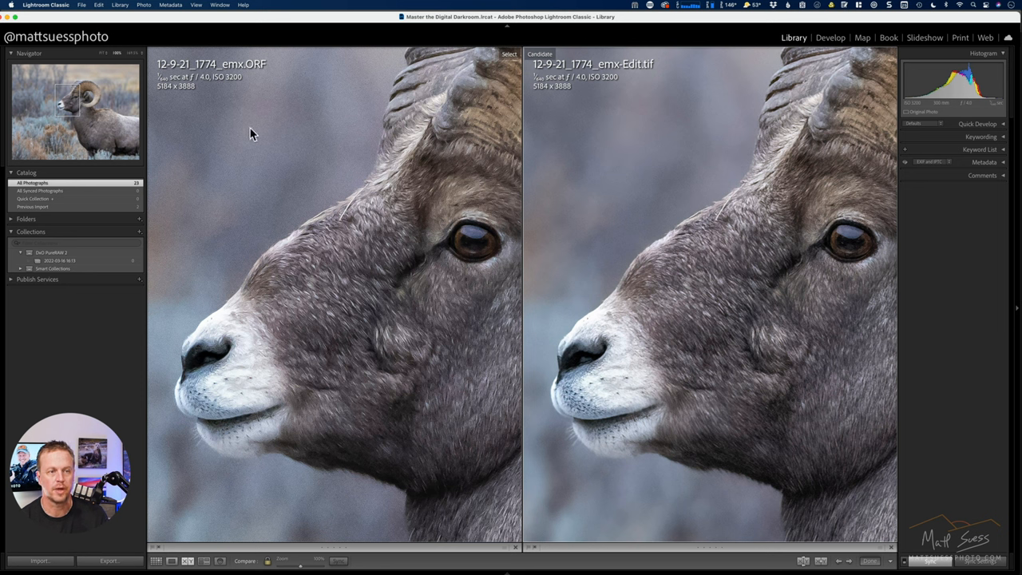
mouse_move(294, 271)
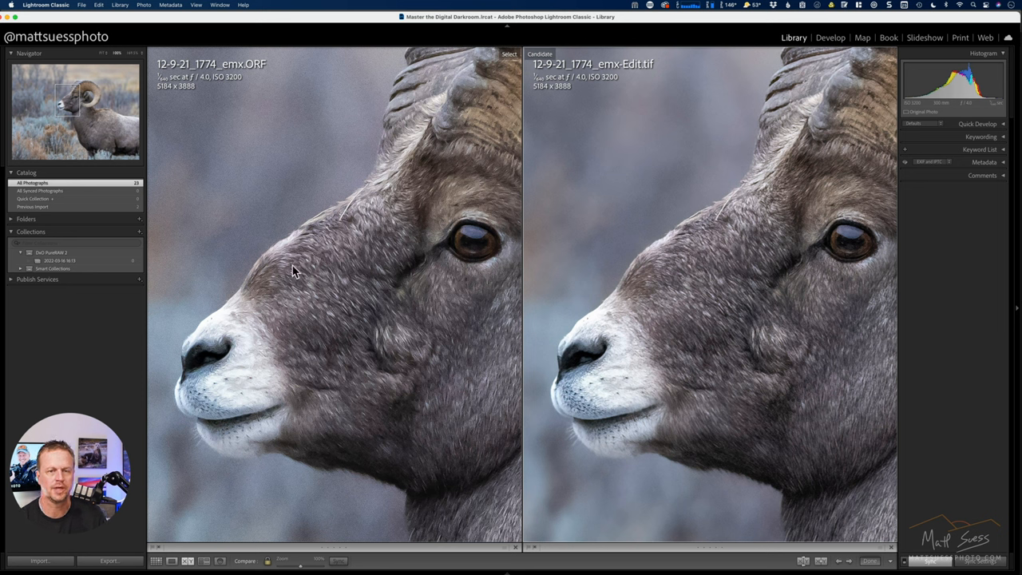
mouse_move(338, 284)
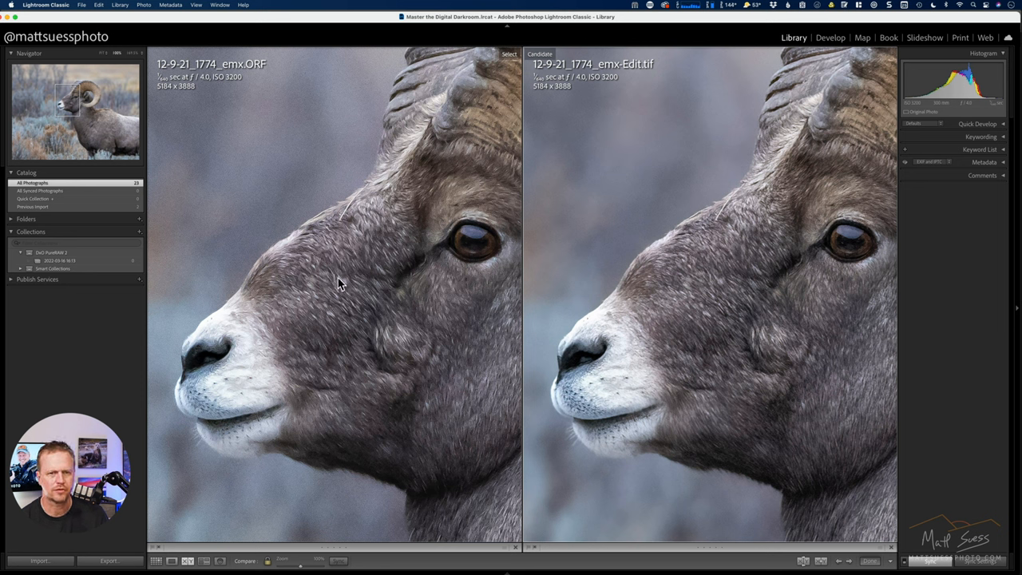
mouse_move(407, 243)
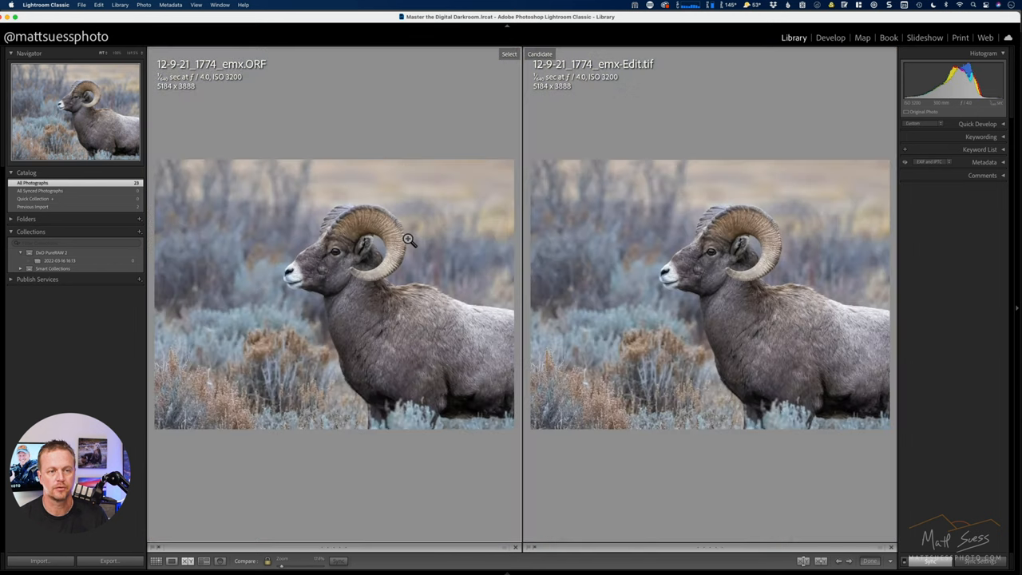
click(157, 561)
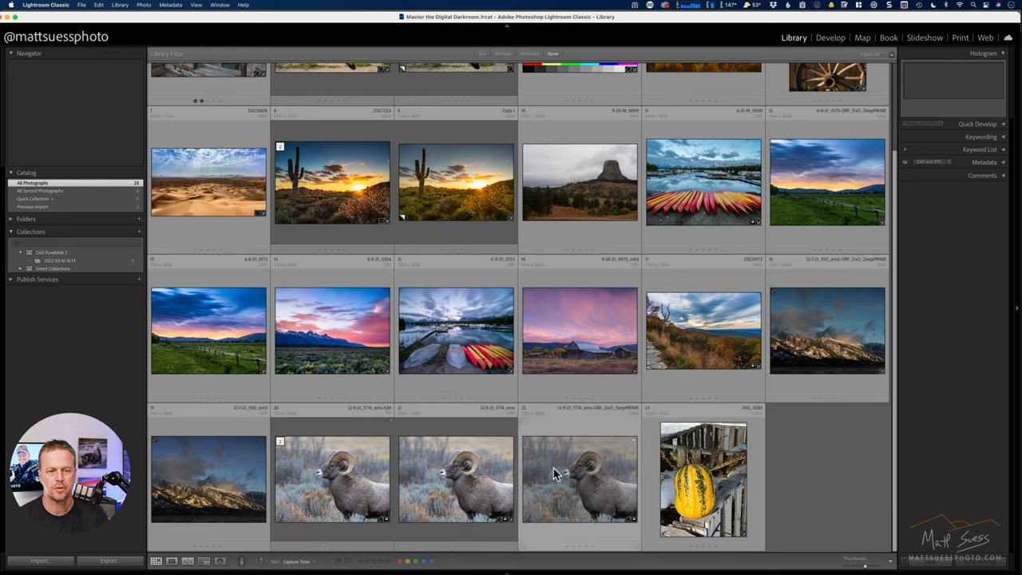
Apply Auto tone to the DxO DeepPRIME ram DNG in Develop and go back to the thumbnail grid
click(578, 479)
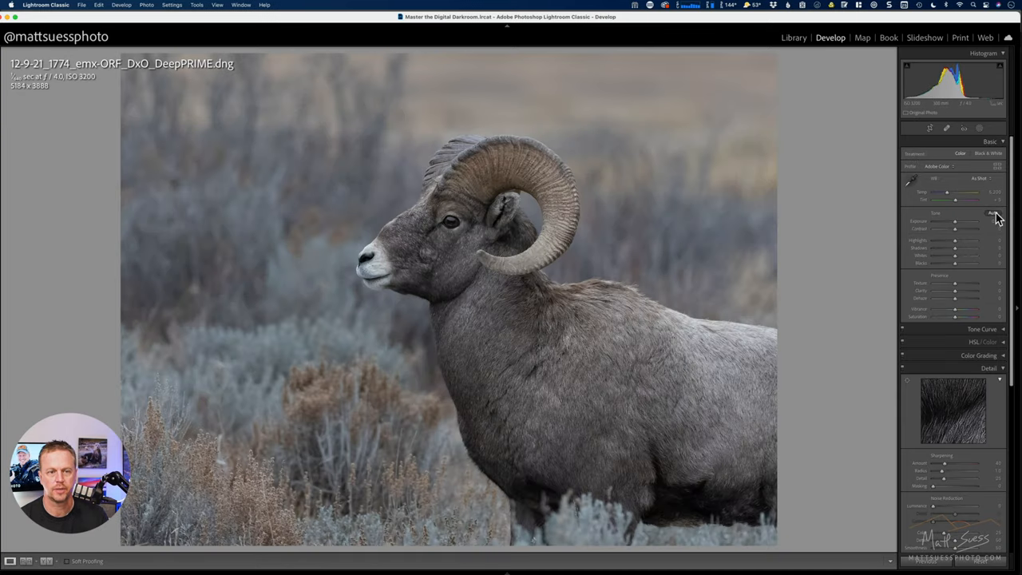
click(993, 214)
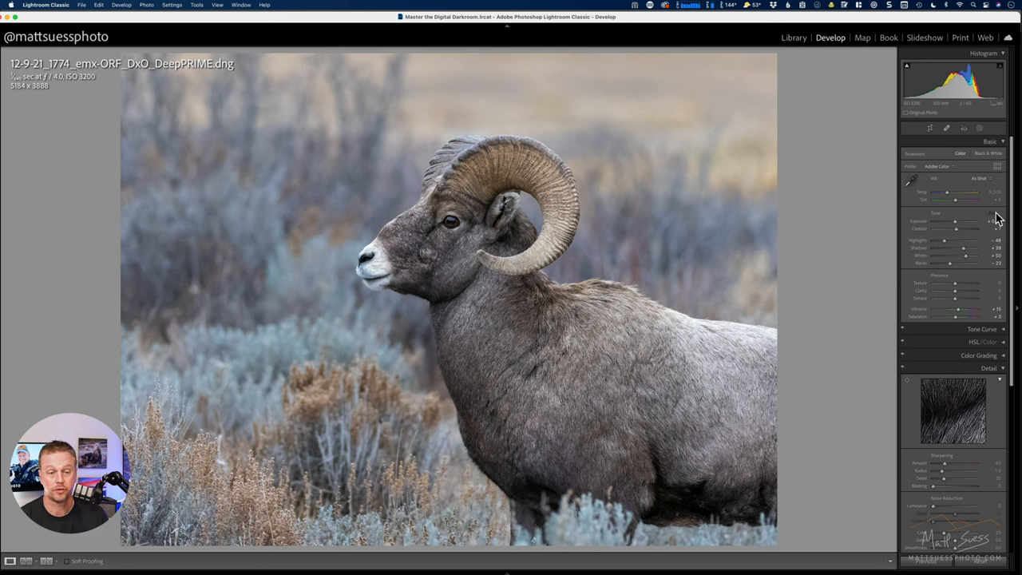
mouse_move(878, 120)
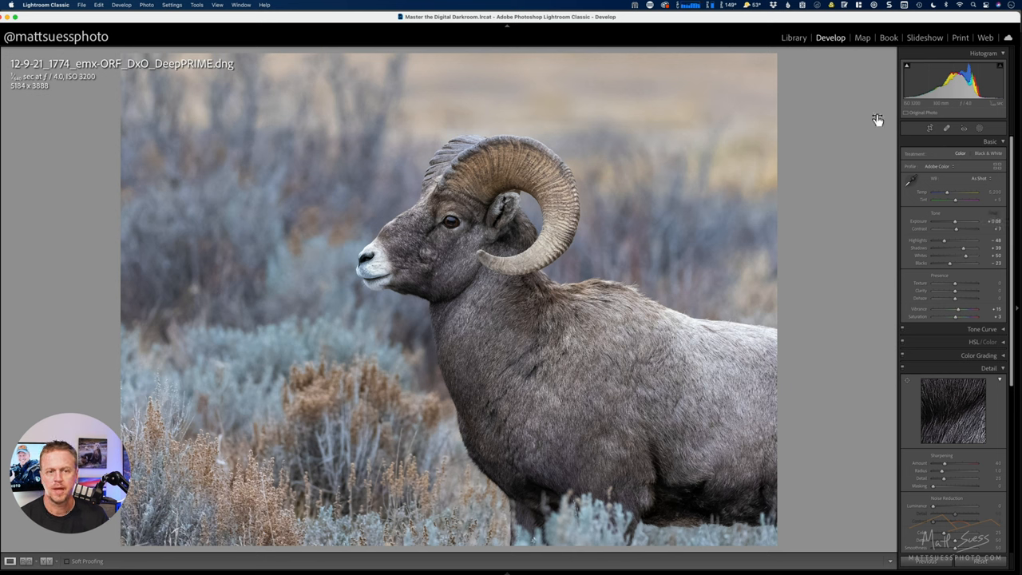
click(794, 39)
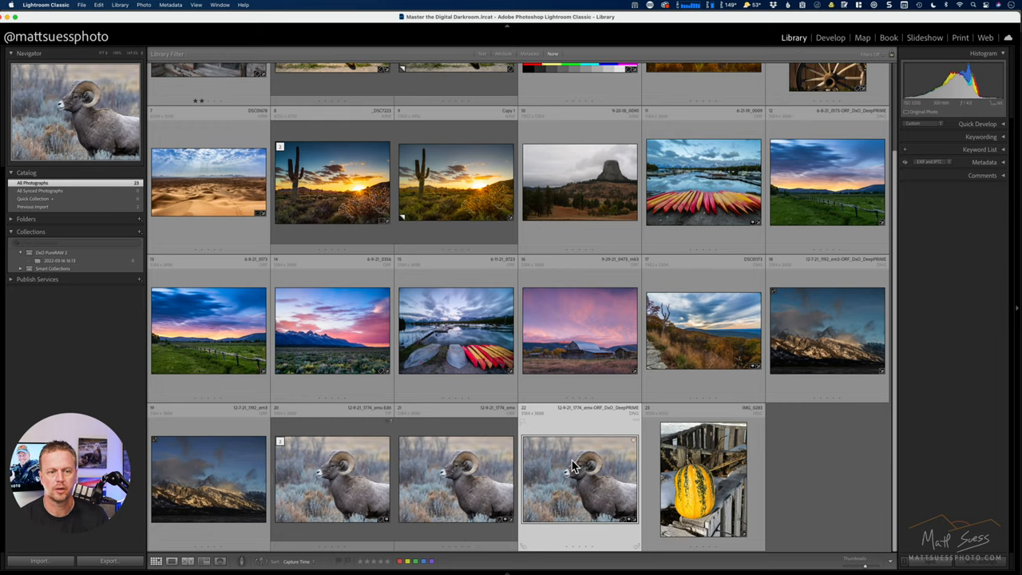
mouse_move(555, 472)
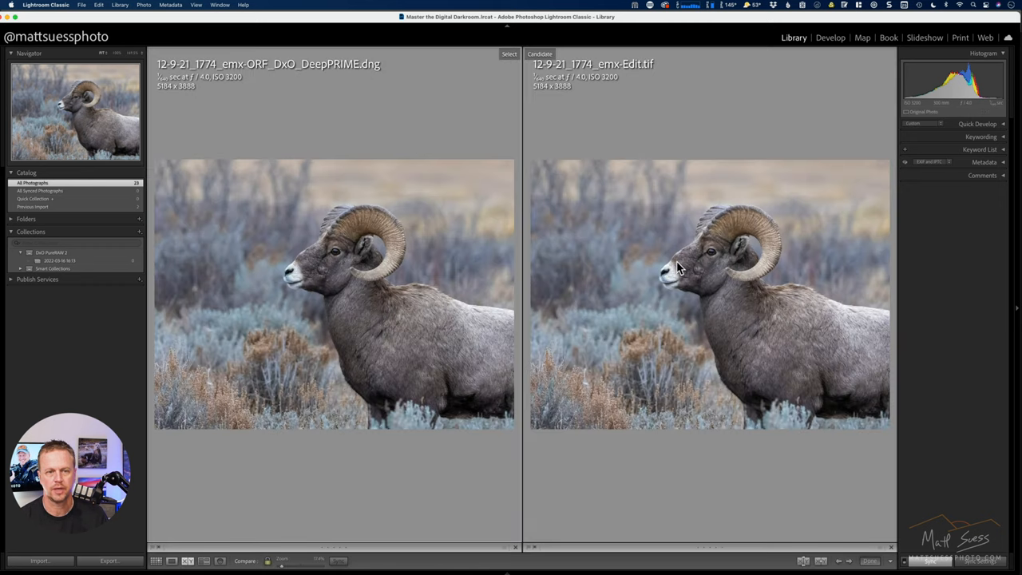
mouse_move(686, 337)
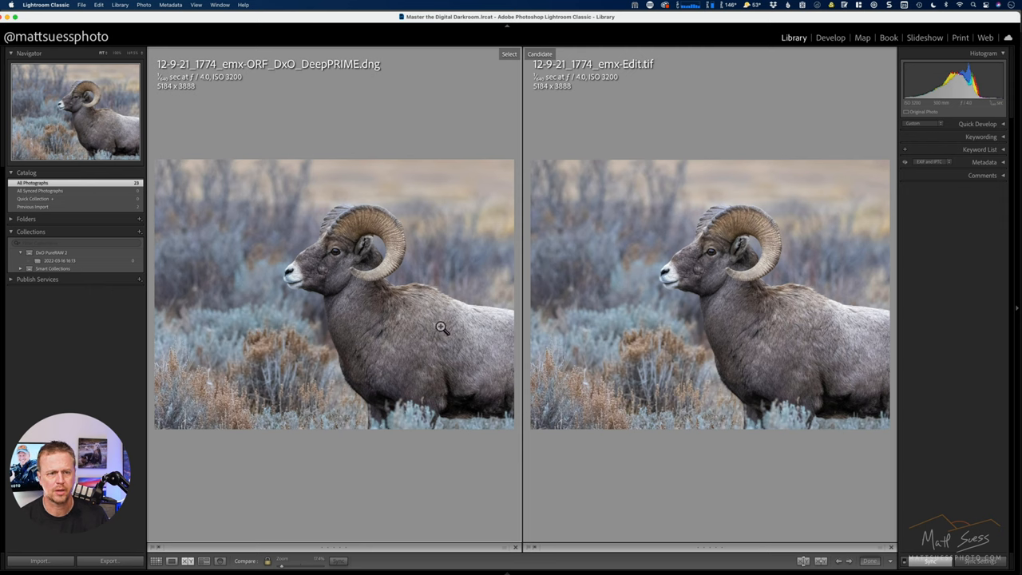
mouse_move(721, 271)
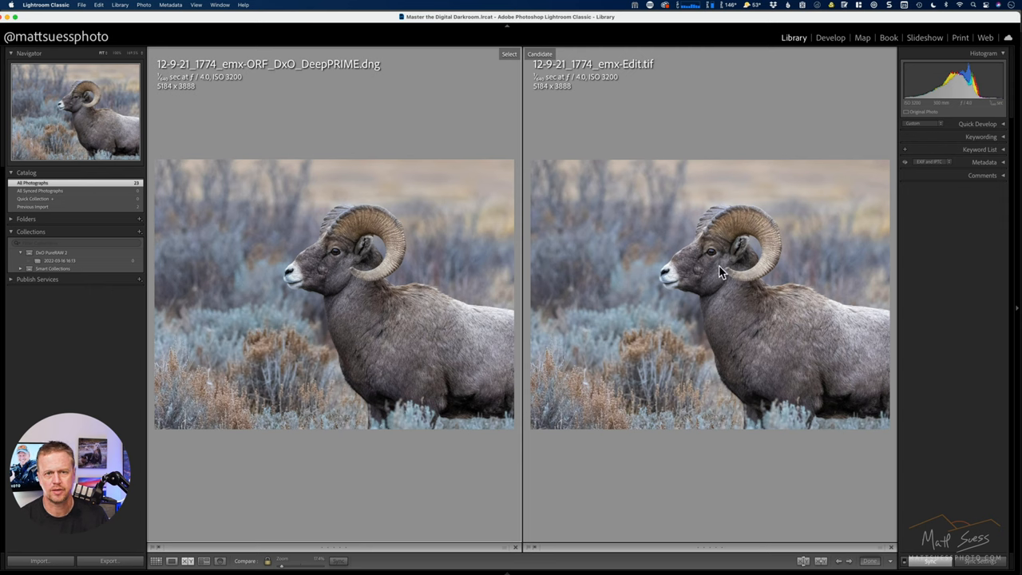
mouse_move(391, 317)
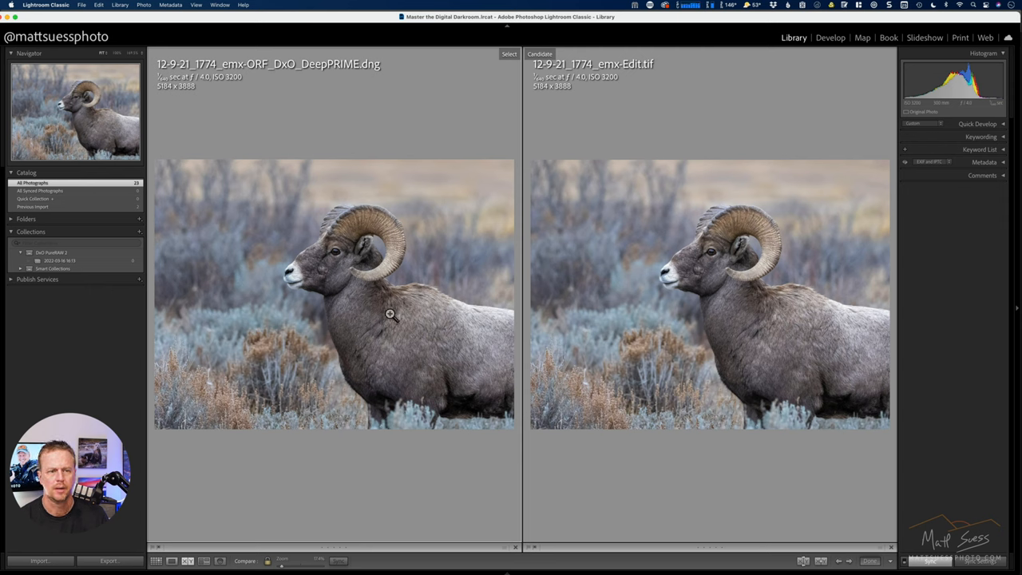
mouse_move(369, 327)
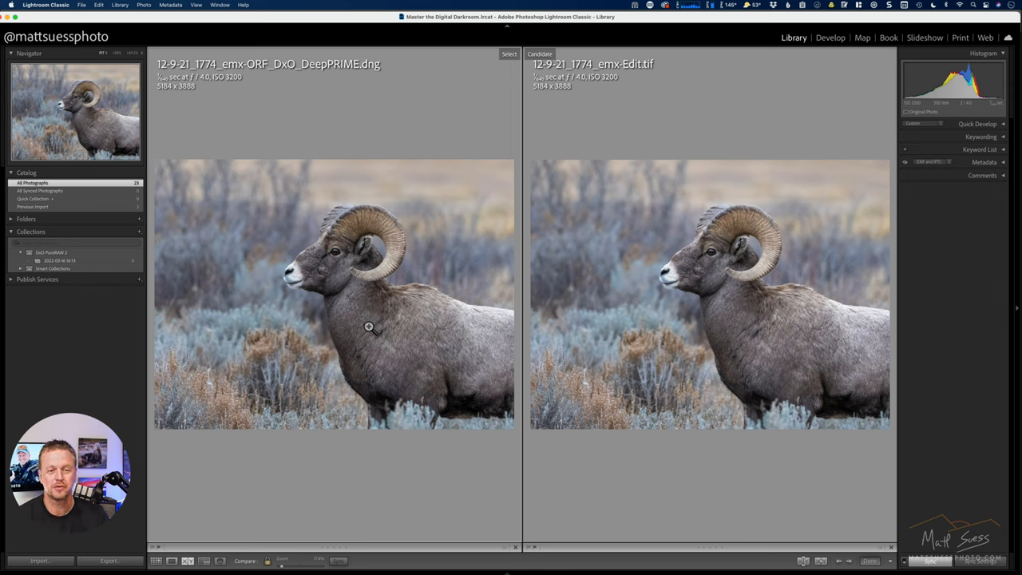
mouse_move(345, 291)
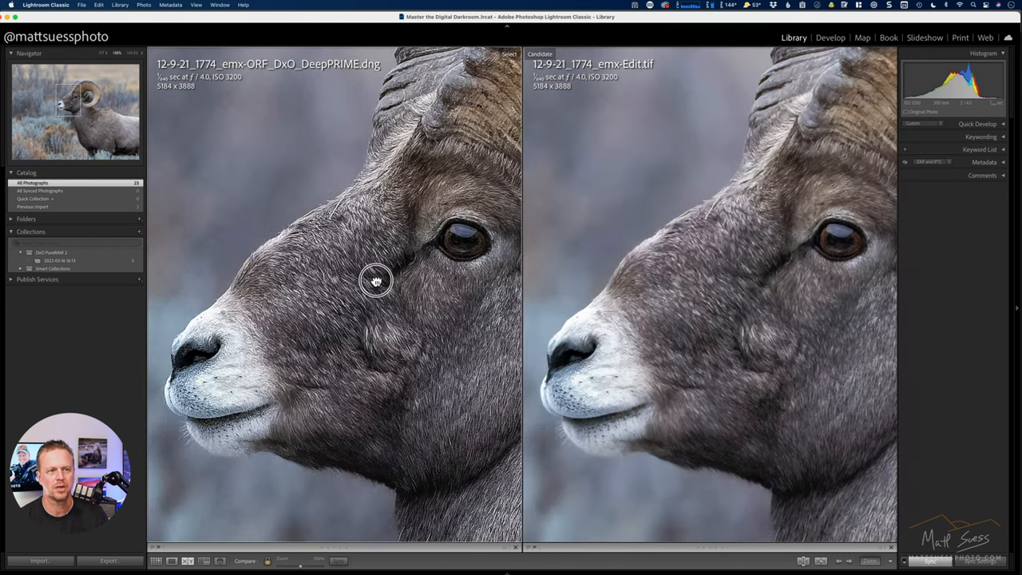
mouse_move(226, 178)
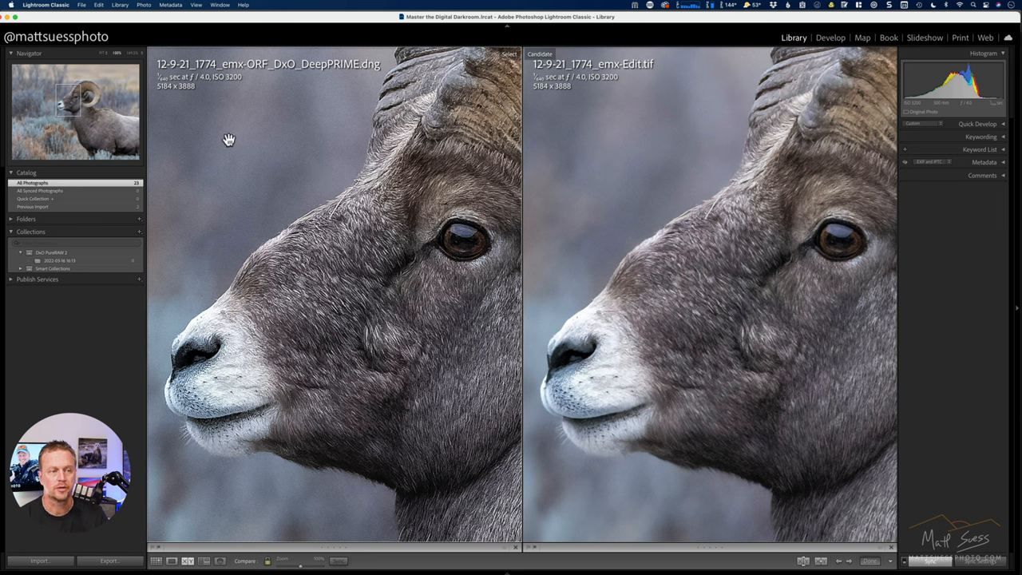
mouse_move(396, 278)
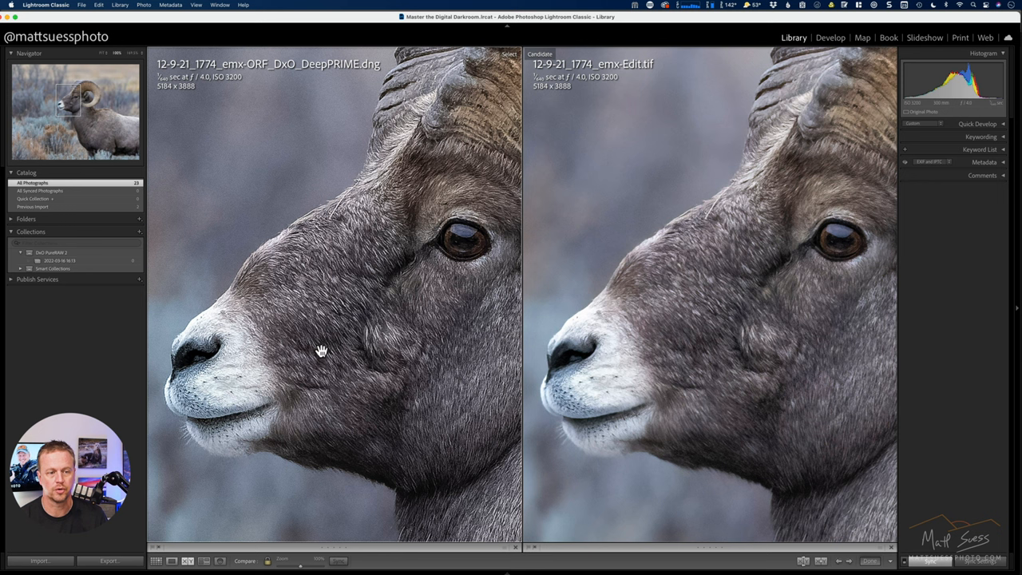
mouse_move(732, 232)
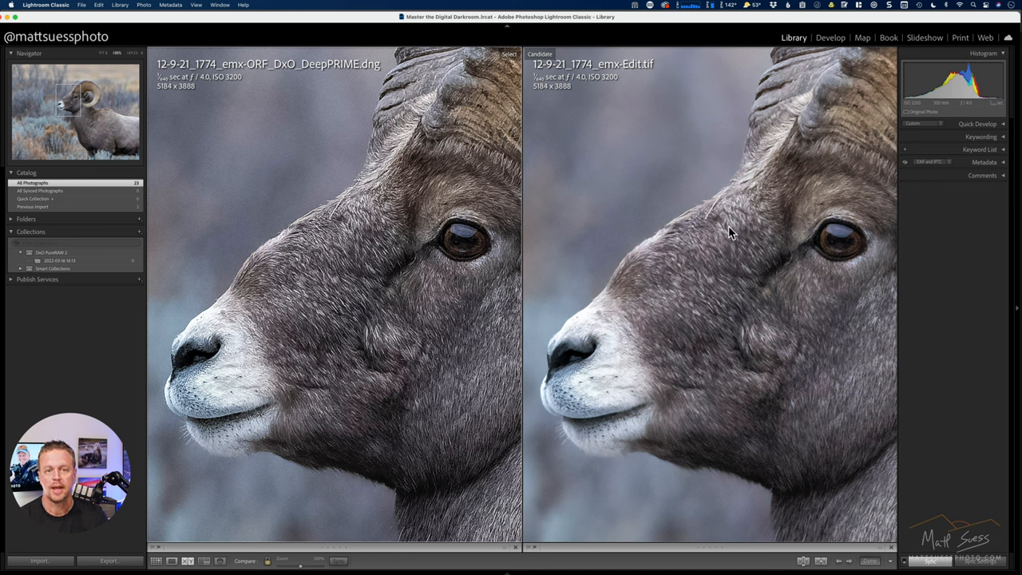
mouse_move(759, 243)
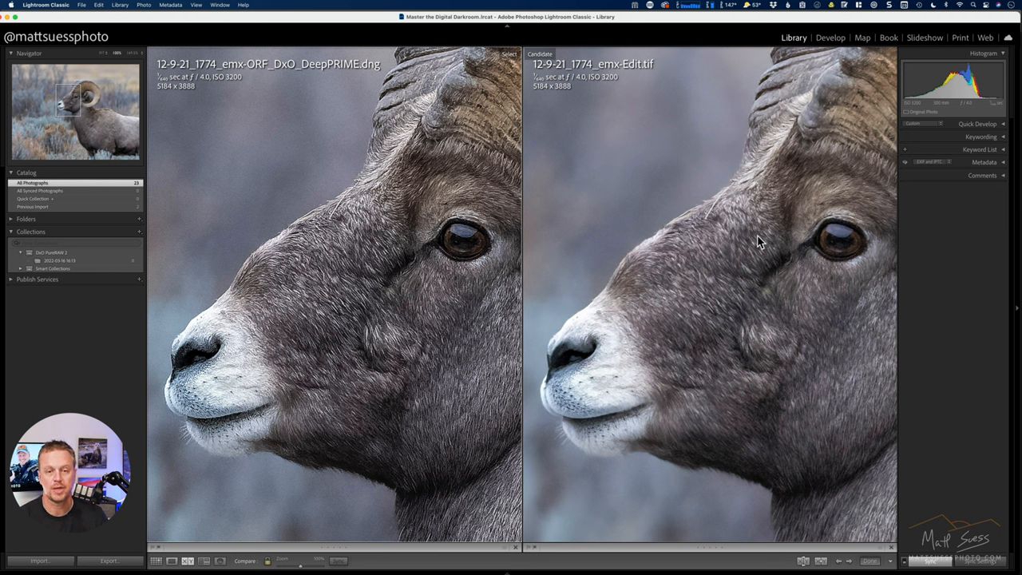
mouse_move(642, 176)
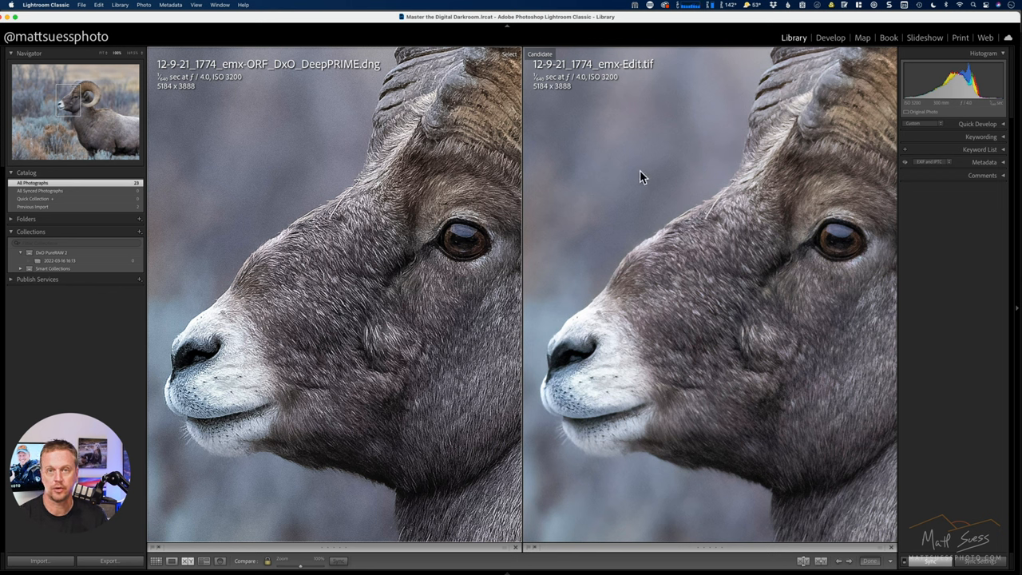
mouse_move(626, 245)
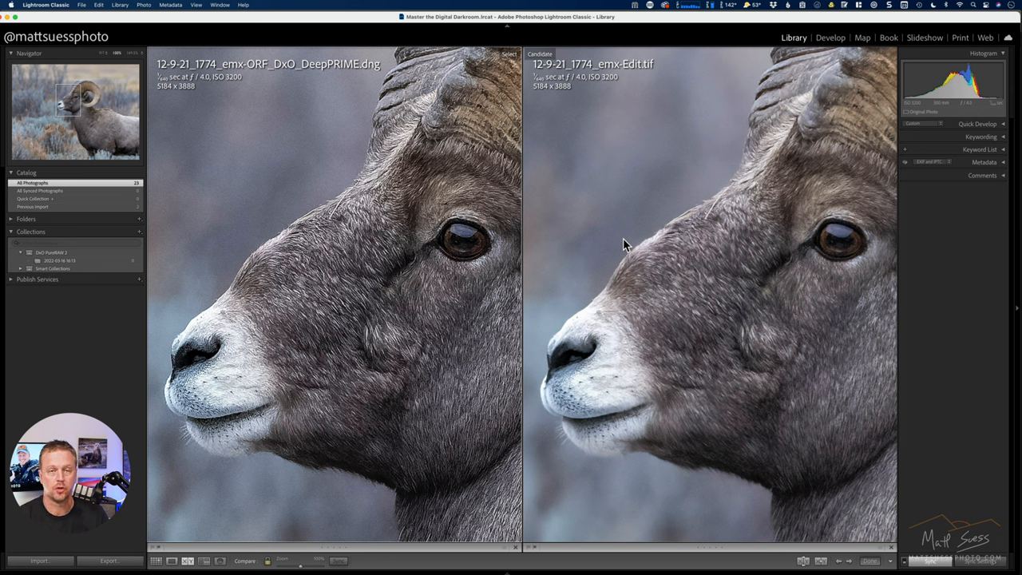
mouse_move(655, 211)
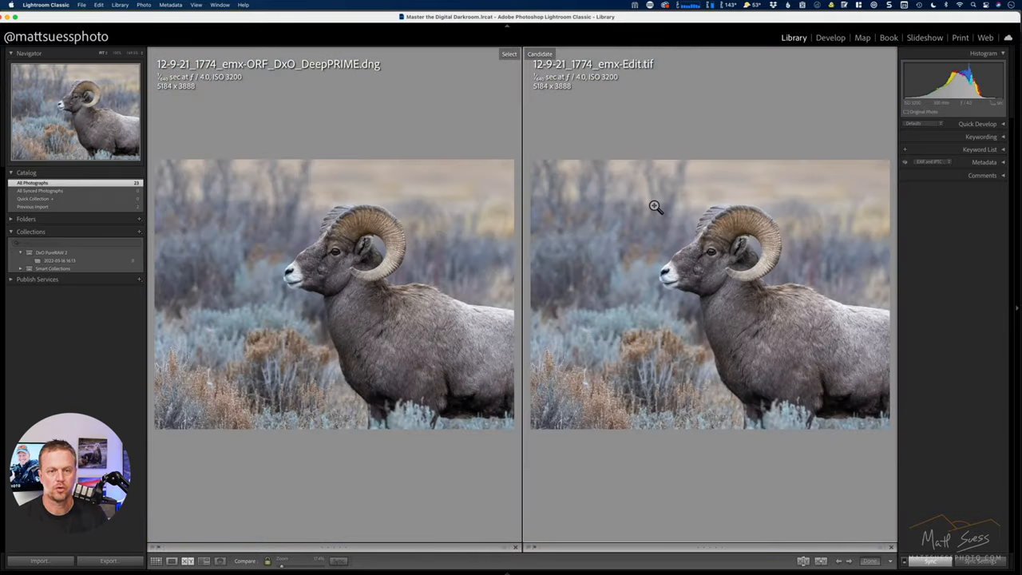
View the edited ram TIFF alone in Loupe, then return to the Library grid
click(157, 561)
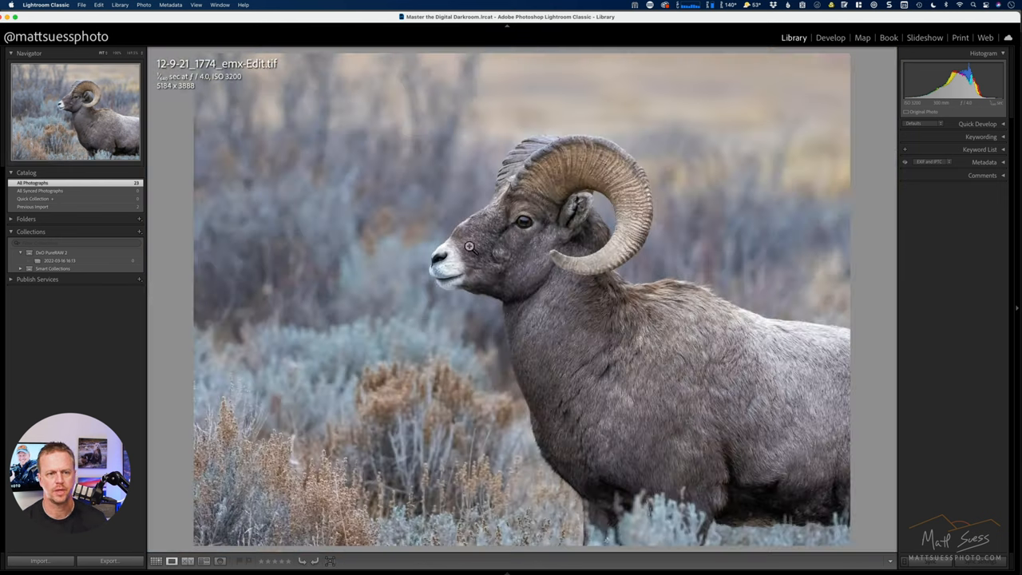
click(156, 560)
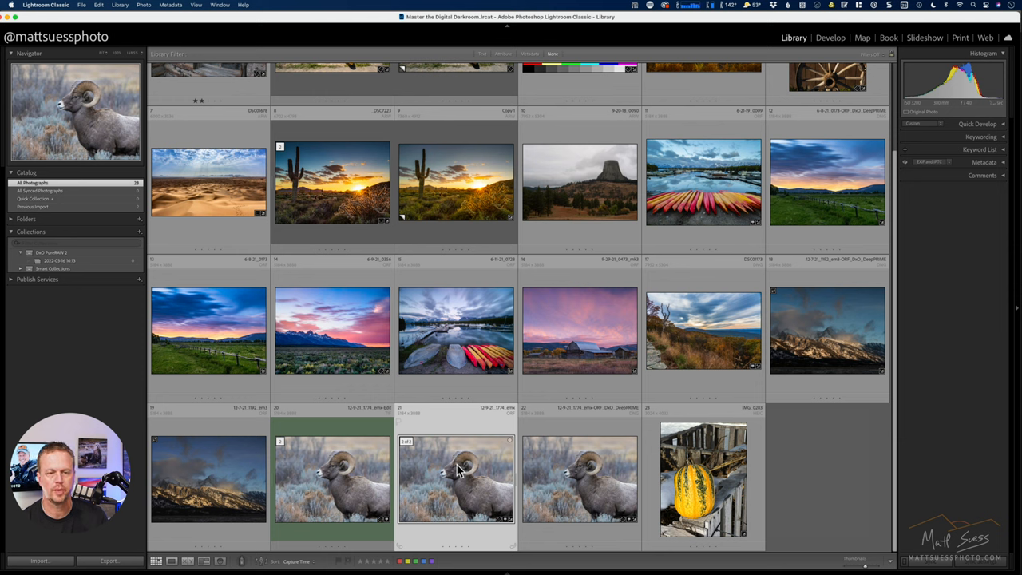
mouse_move(466, 453)
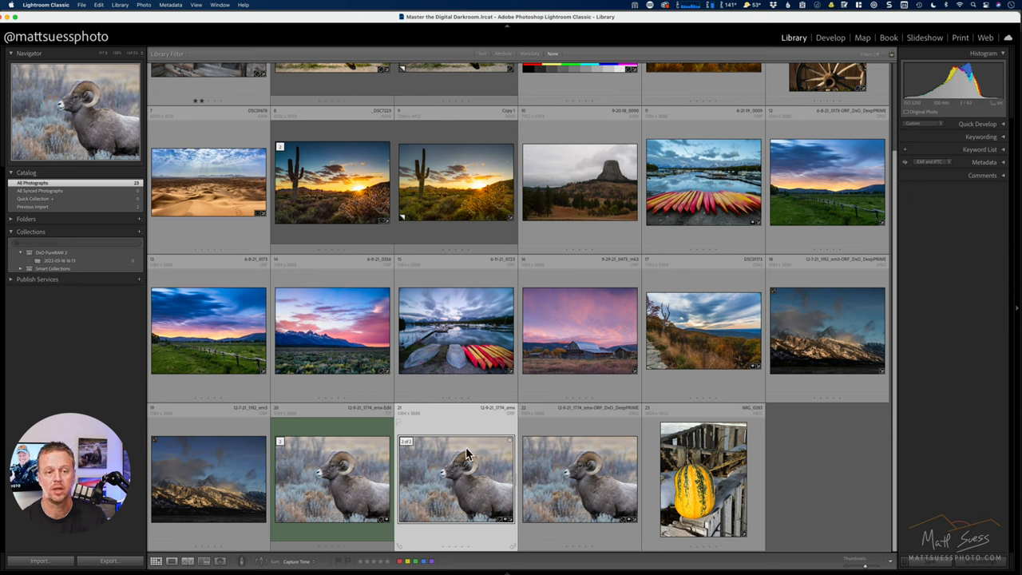
Bring up the ram thumbnail's context menu to reach the Edit In external editors
right_click(455, 479)
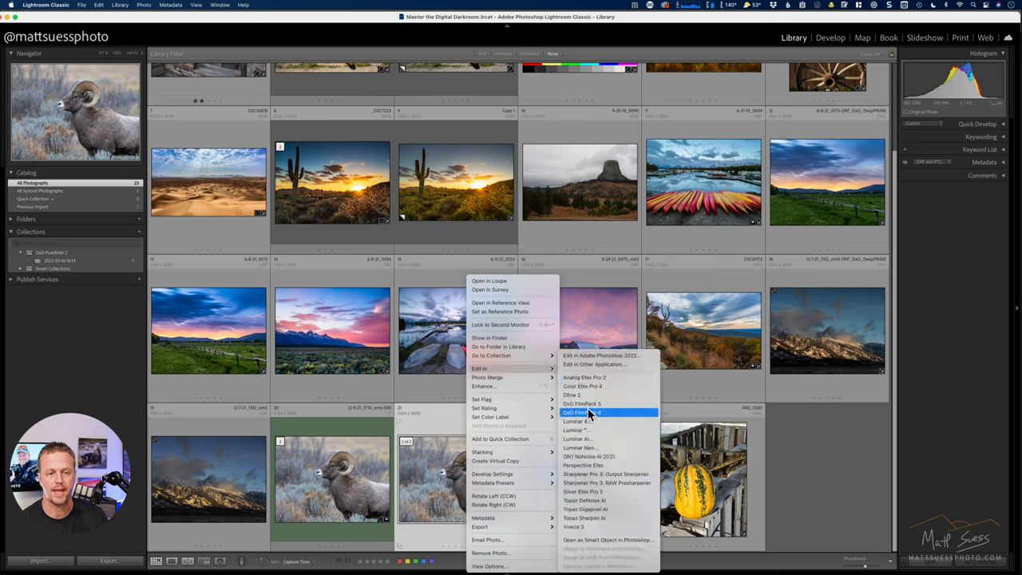
mouse_move(600, 354)
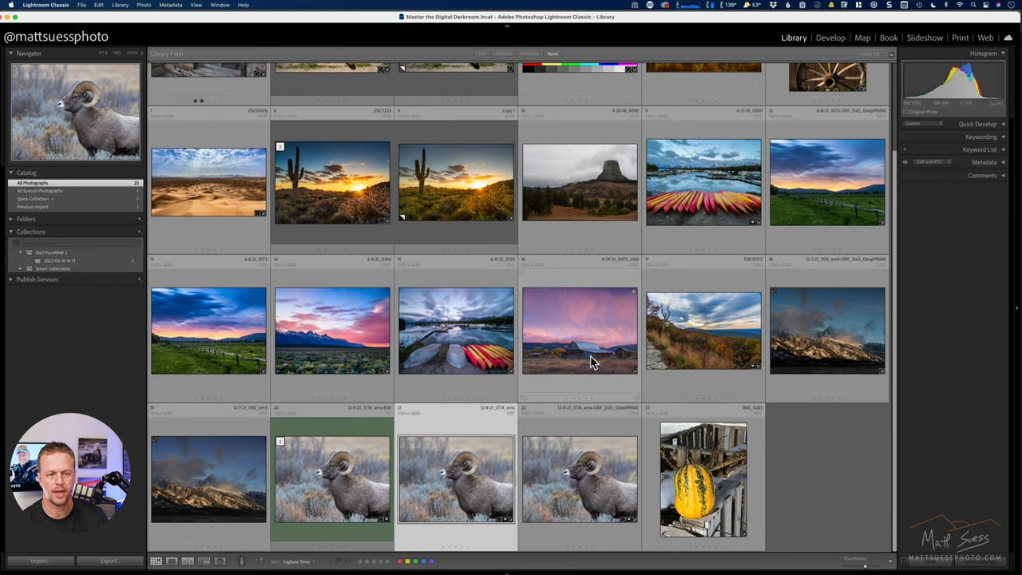
mouse_move(579, 359)
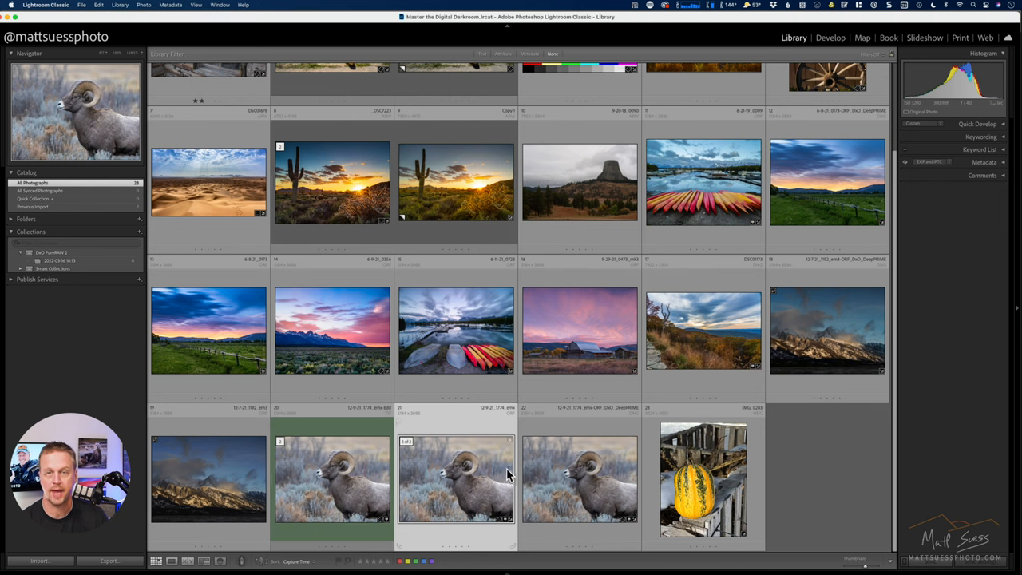
mouse_move(451, 471)
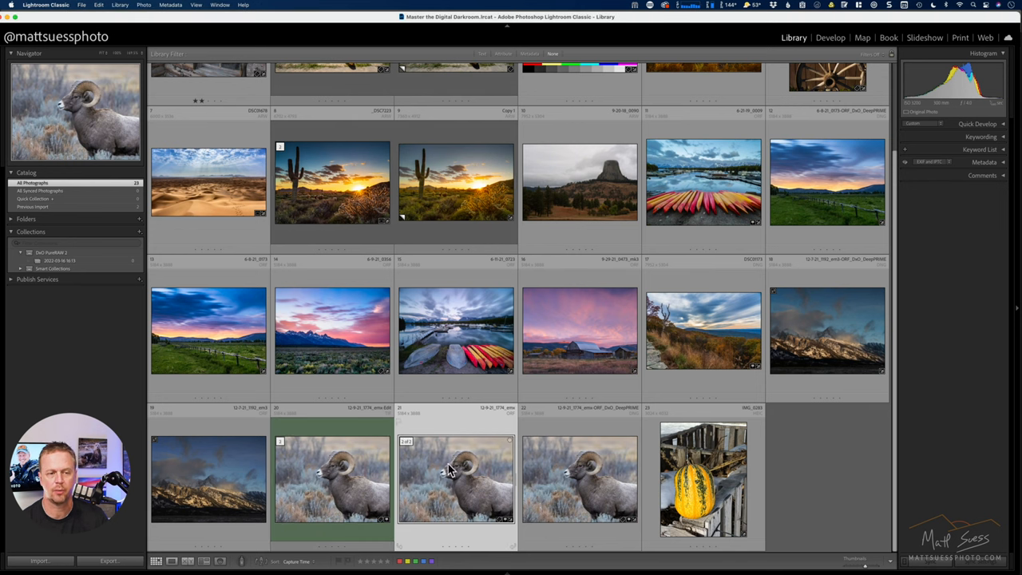
mouse_move(447, 472)
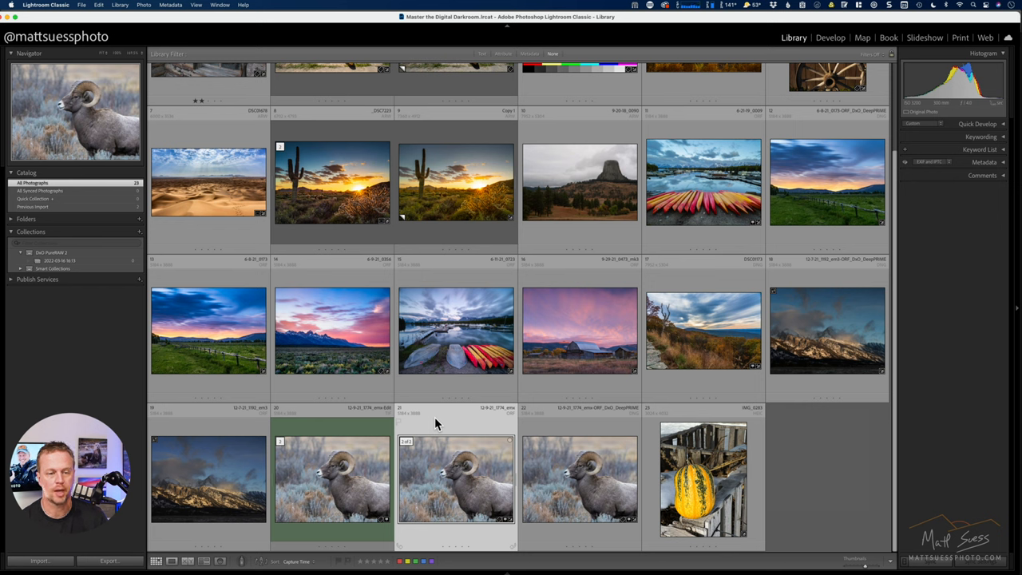
mouse_move(488, 424)
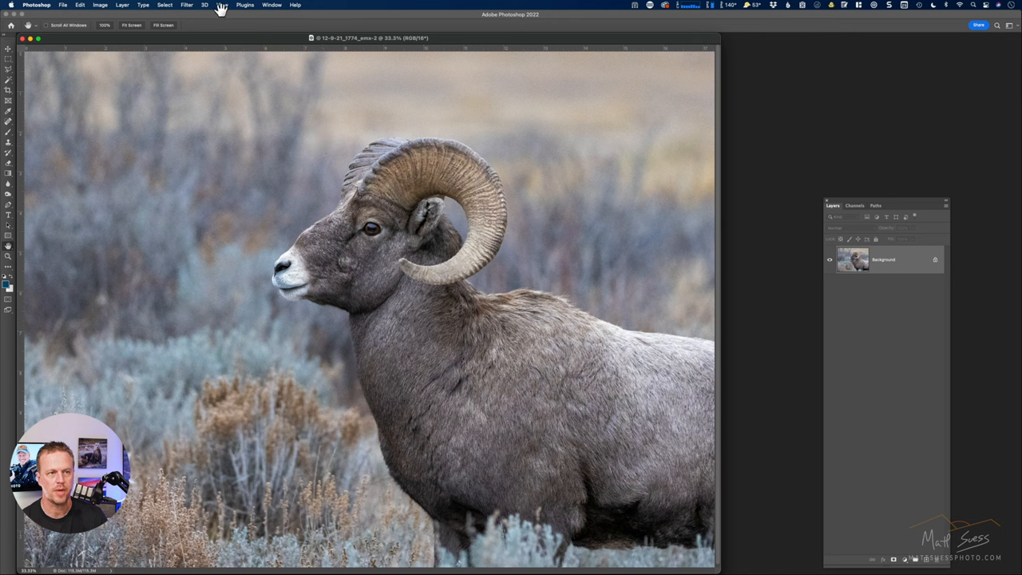
Run Topaz DeNoise AI on the ram photo from Photoshop's Filter menu
click(187, 5)
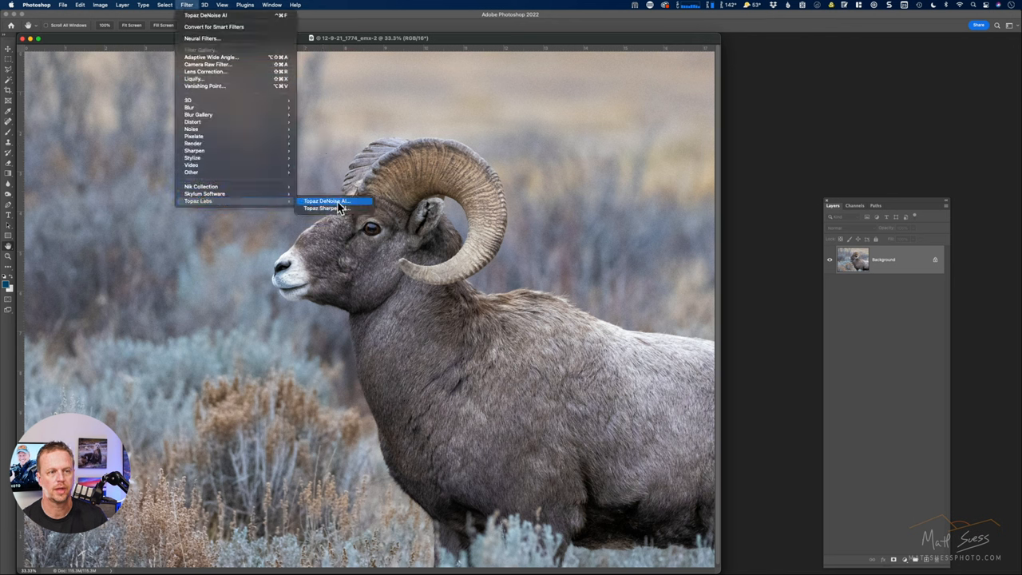
click(326, 202)
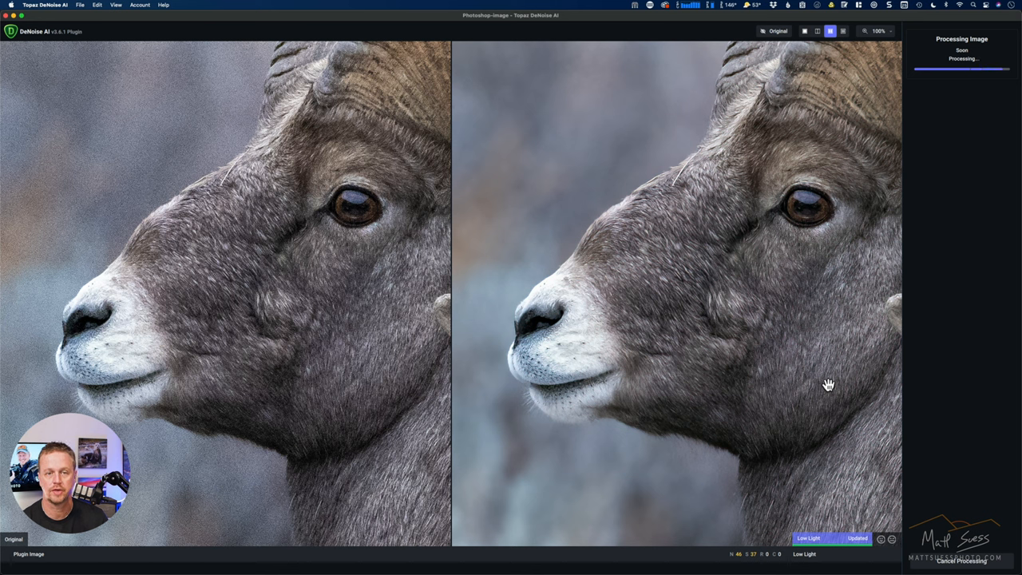
mouse_move(697, 345)
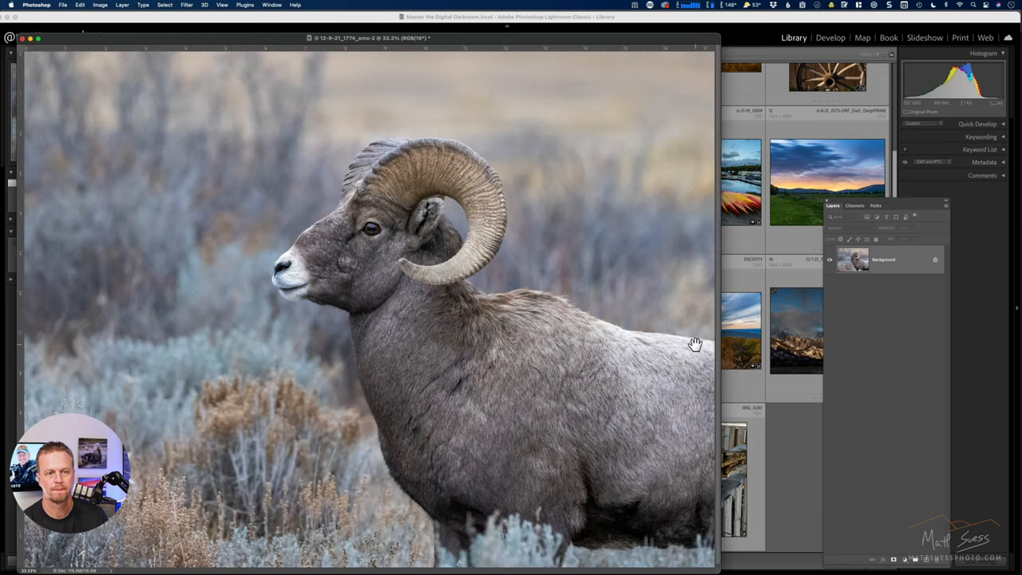
mouse_move(492, 189)
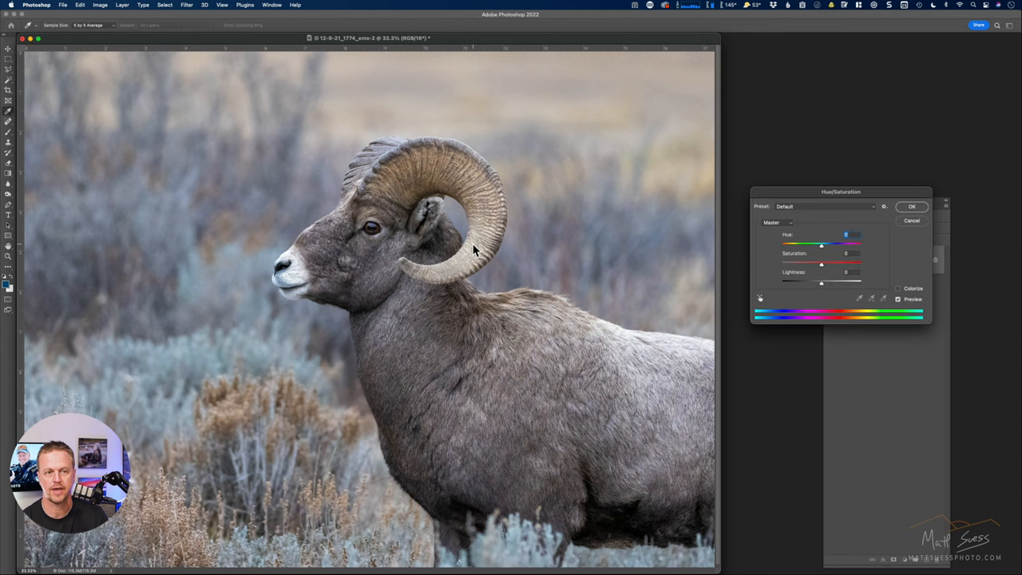
Drag Saturation fully left in Hue/Saturation and confirm the black-and-white ram
drag(821, 264, 781, 264)
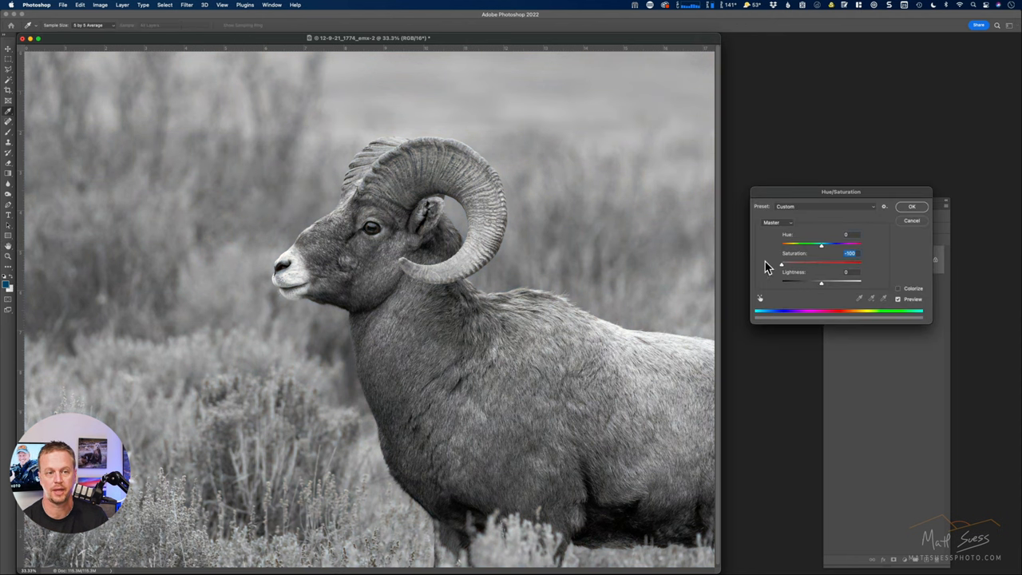
click(912, 208)
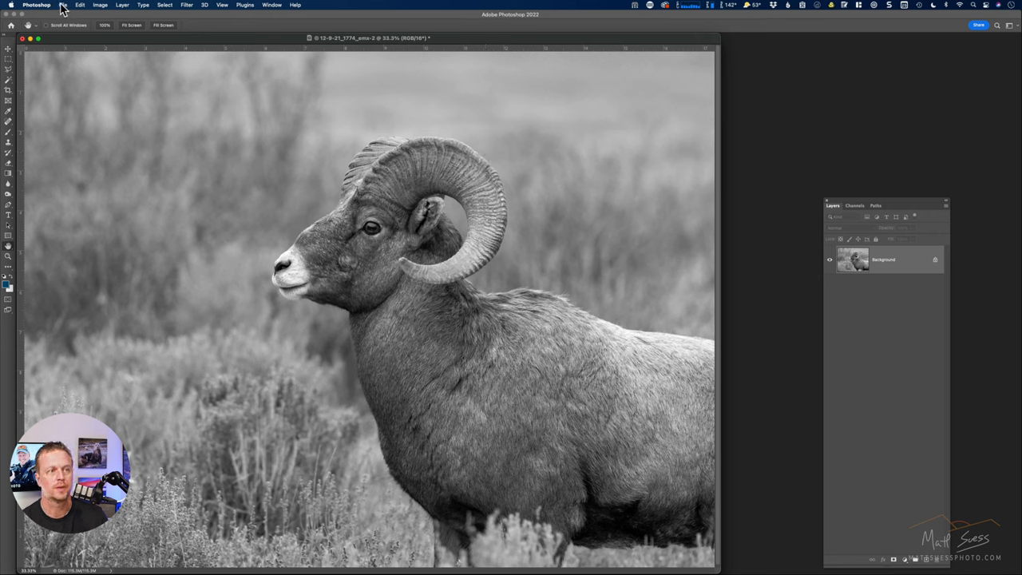
Close and save the desaturated ram back to the catalog, then select a color ram version in Lightroom
click(64, 7)
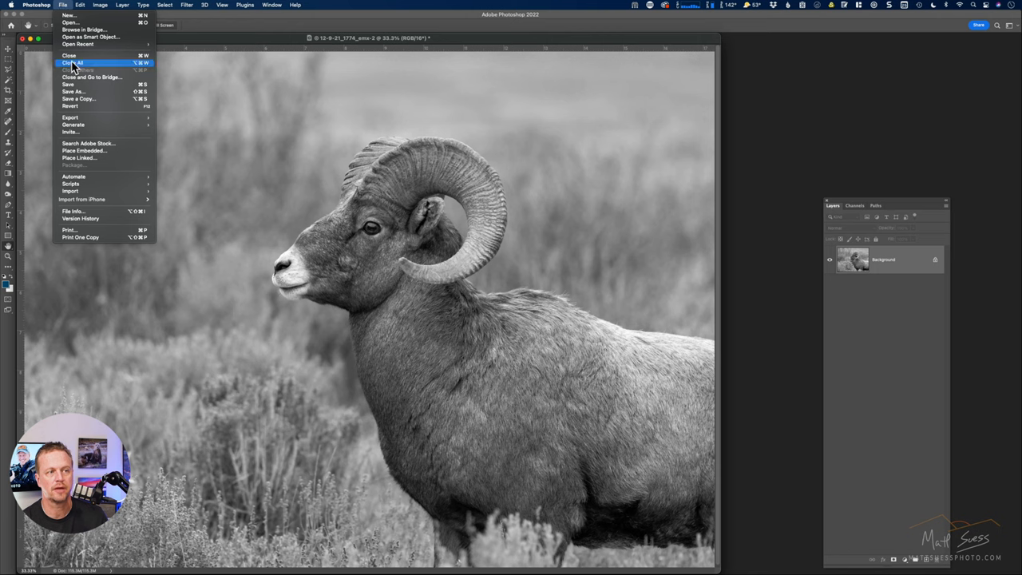
click(72, 83)
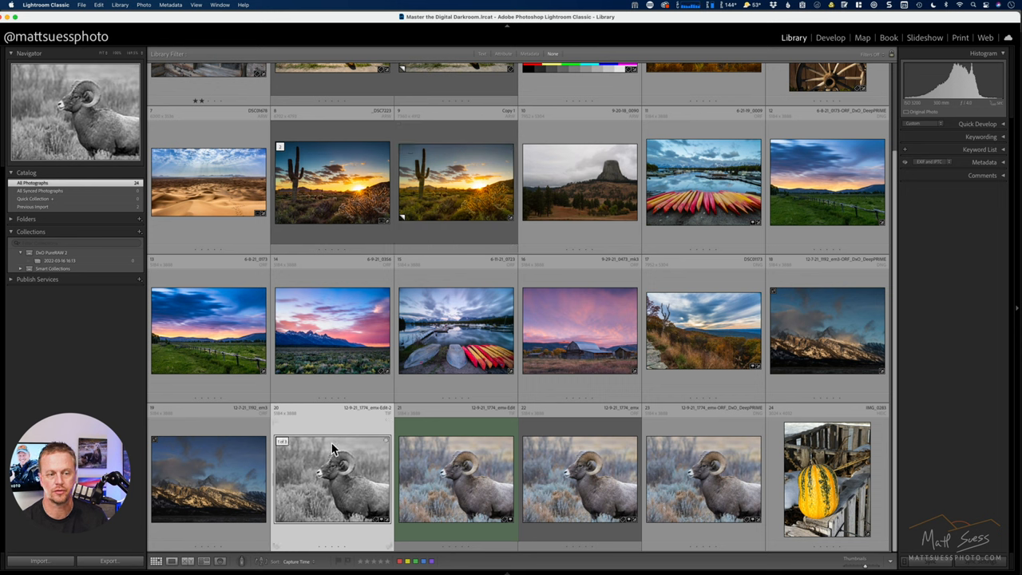
mouse_move(335, 487)
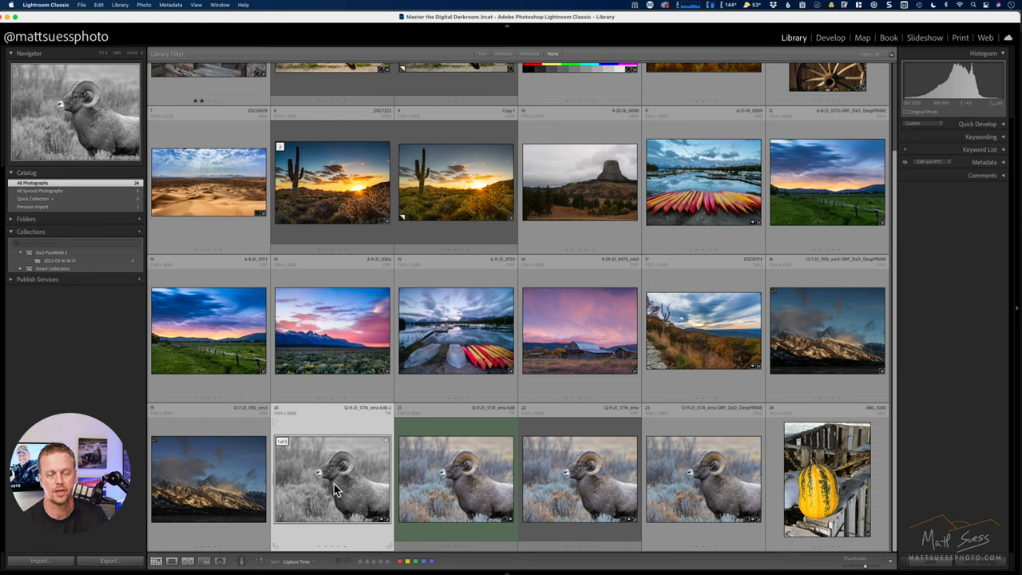
mouse_move(333, 479)
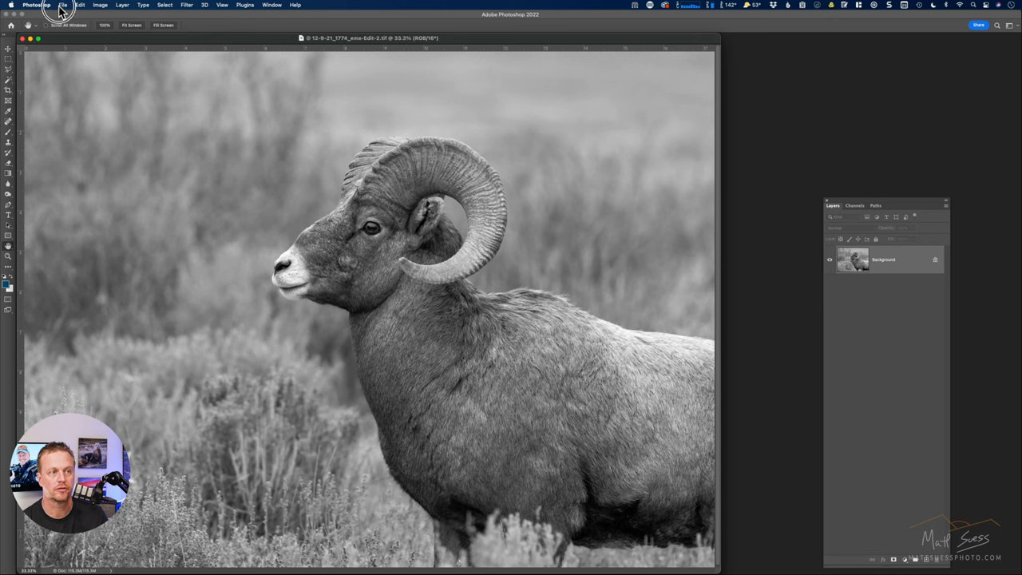
click(62, 5)
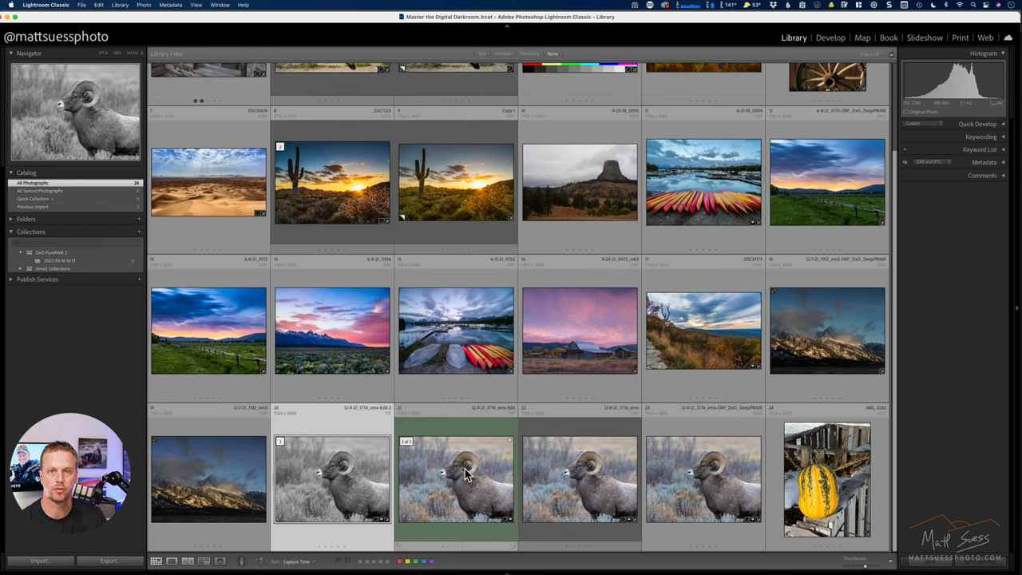
mouse_move(467, 471)
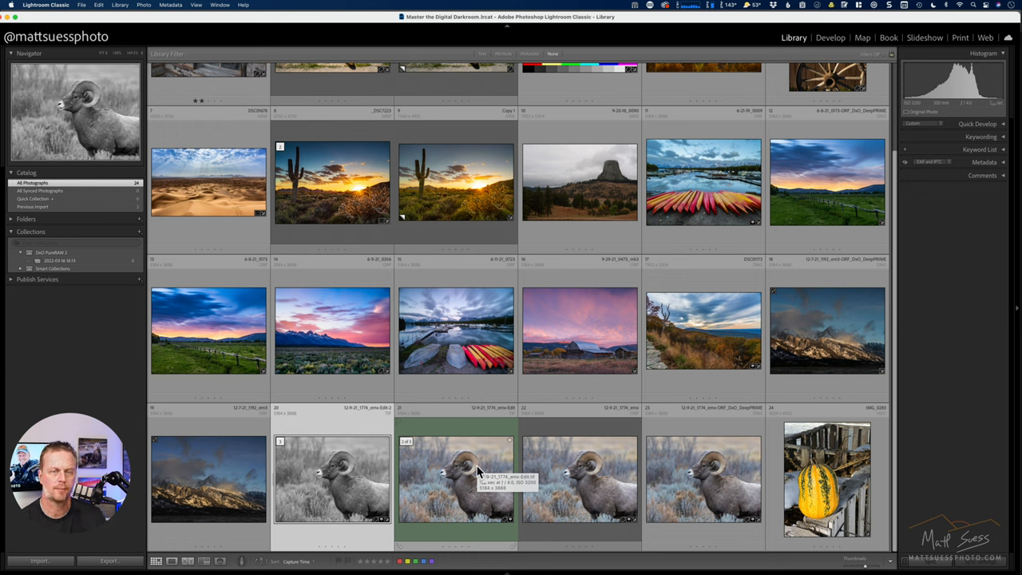
mouse_move(424, 439)
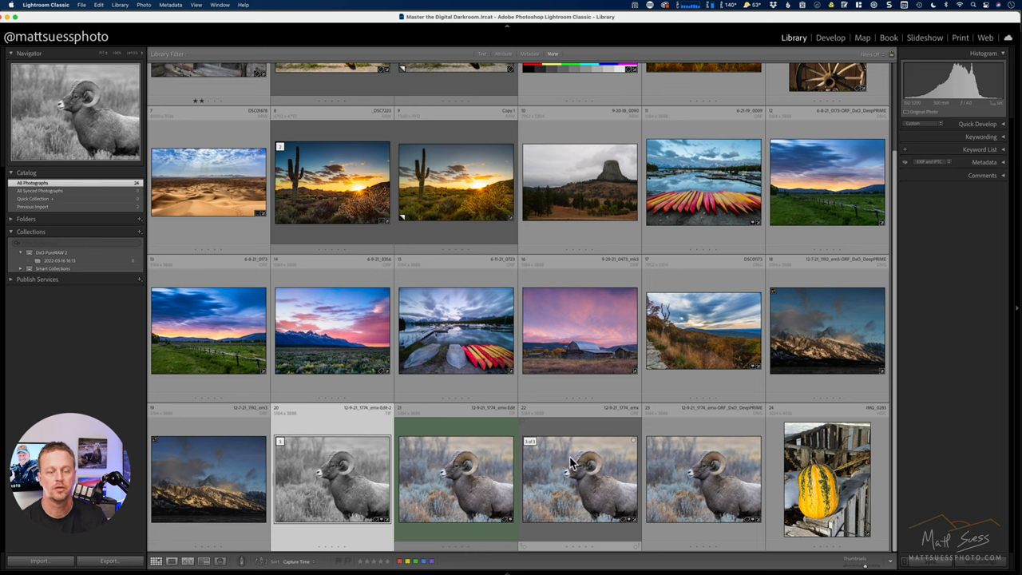
click(578, 479)
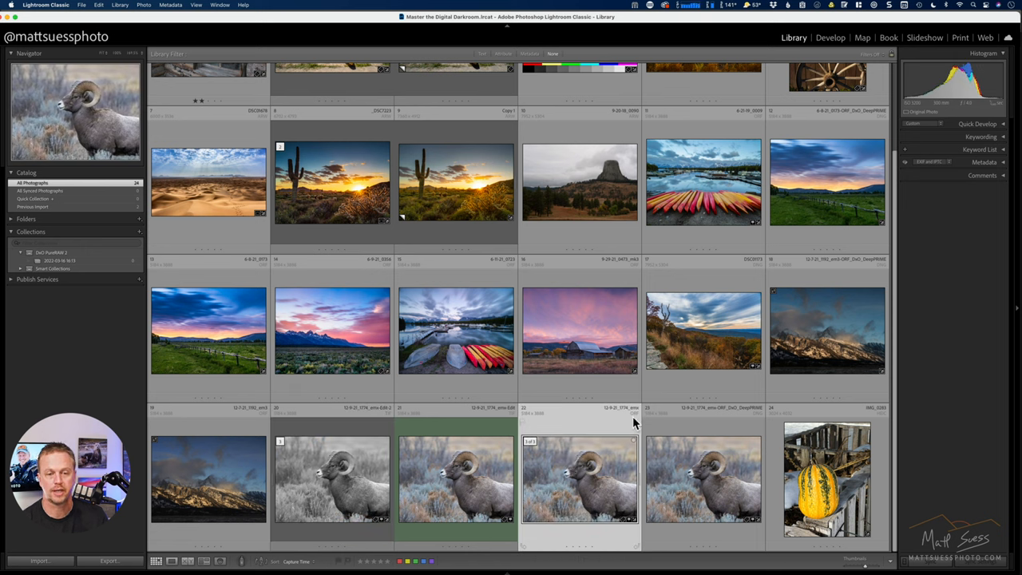
Export the ram as an uncompressed 16-bit TIFF in Adobe RGB (1998)
click(82, 5)
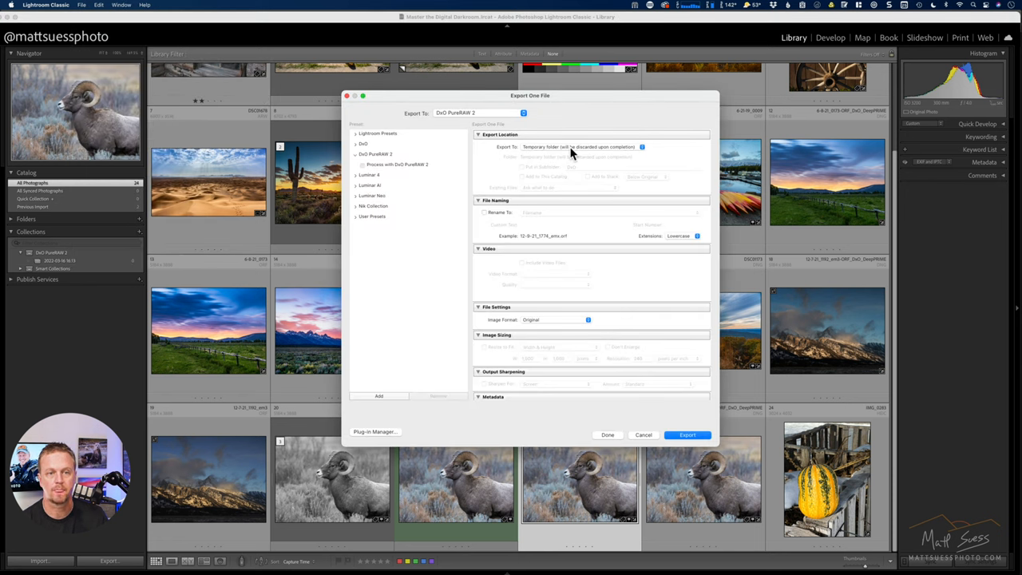
mouse_move(567, 152)
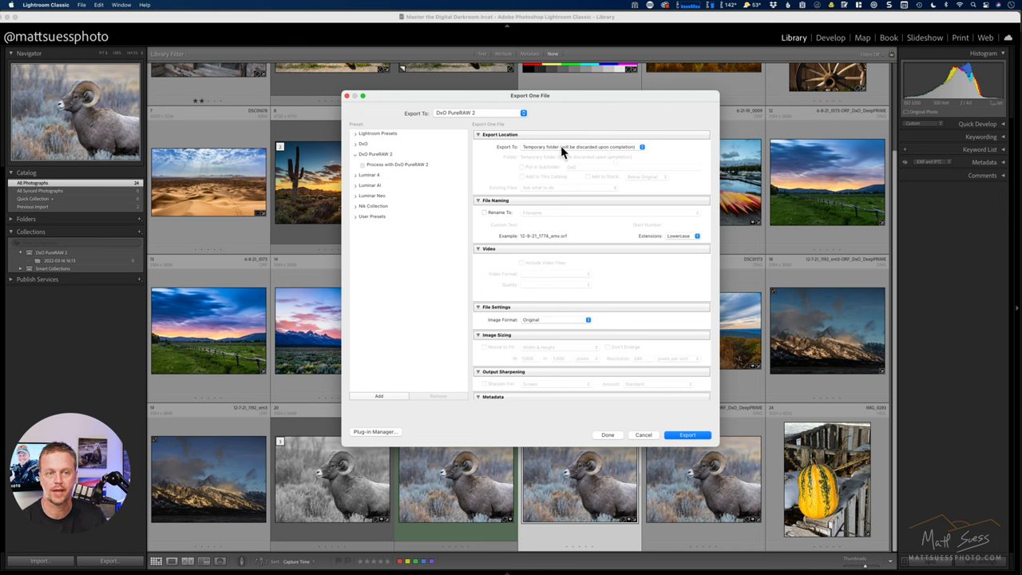
mouse_move(543, 328)
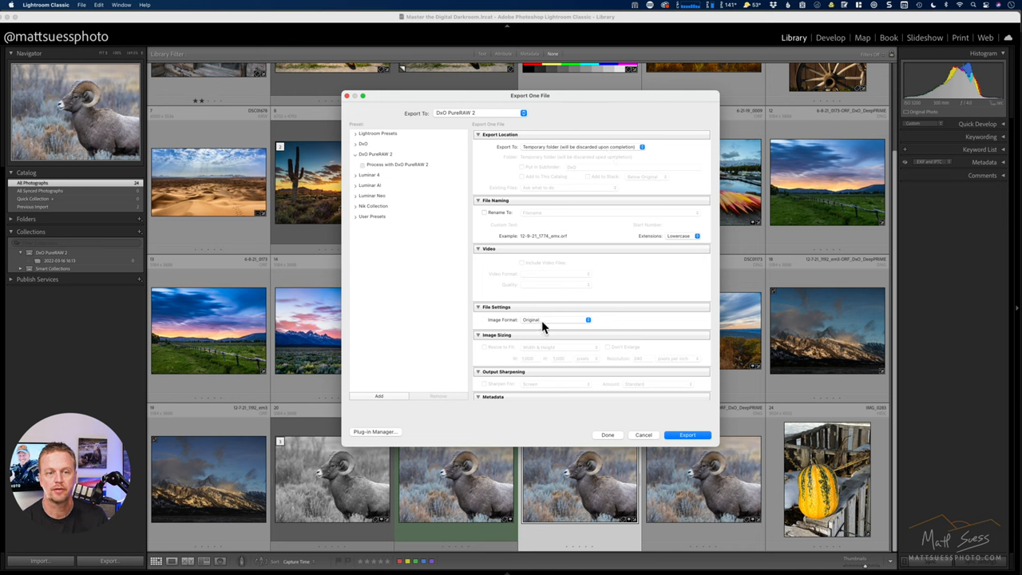
click(551, 319)
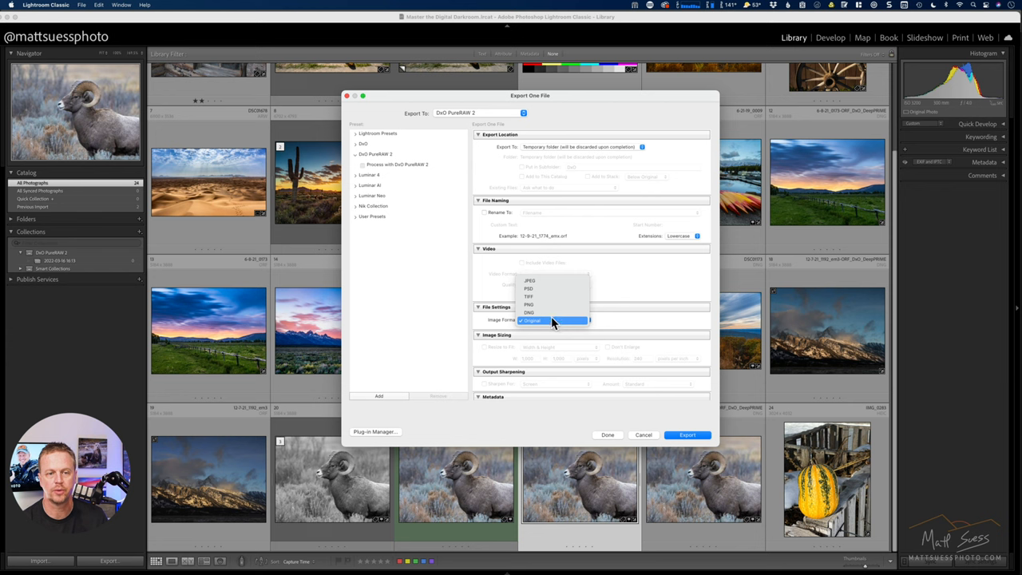
click(528, 295)
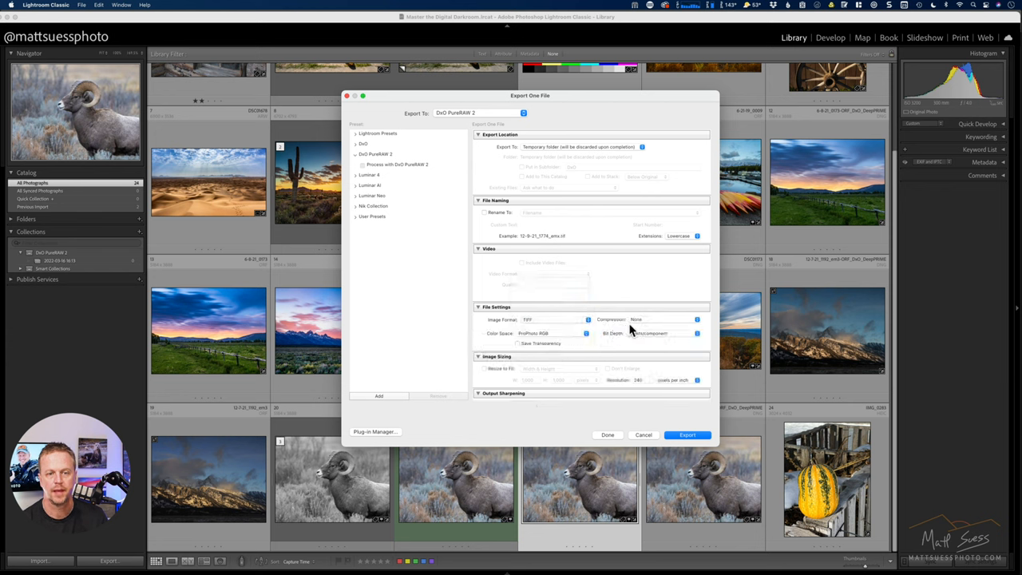
click(551, 334)
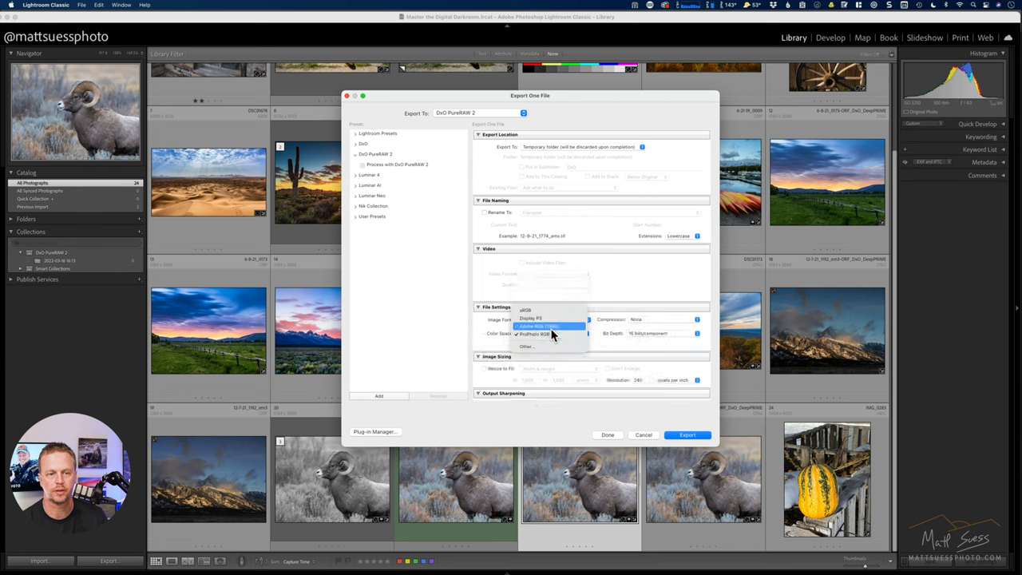
click(539, 326)
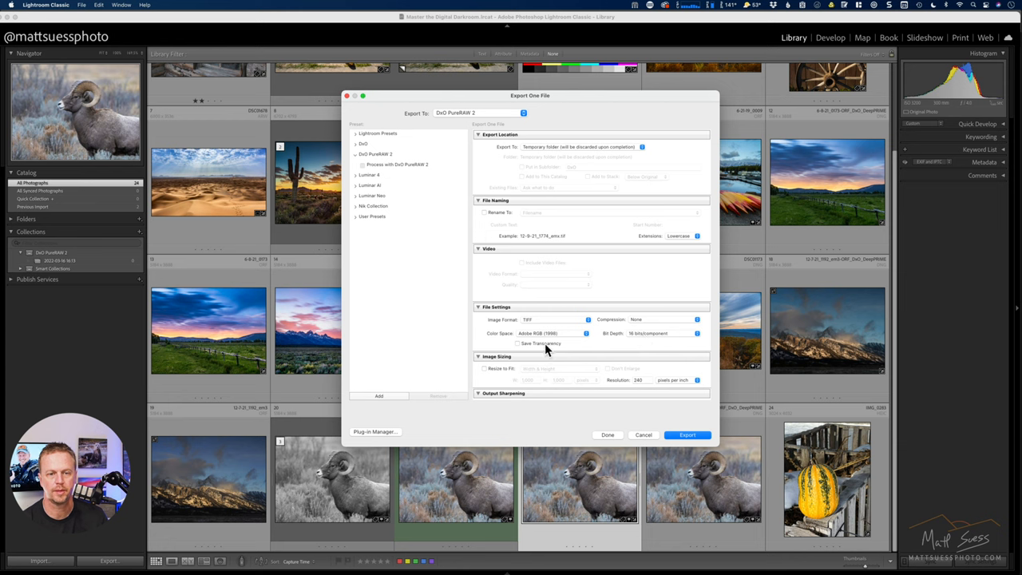
scroll(down, 3)
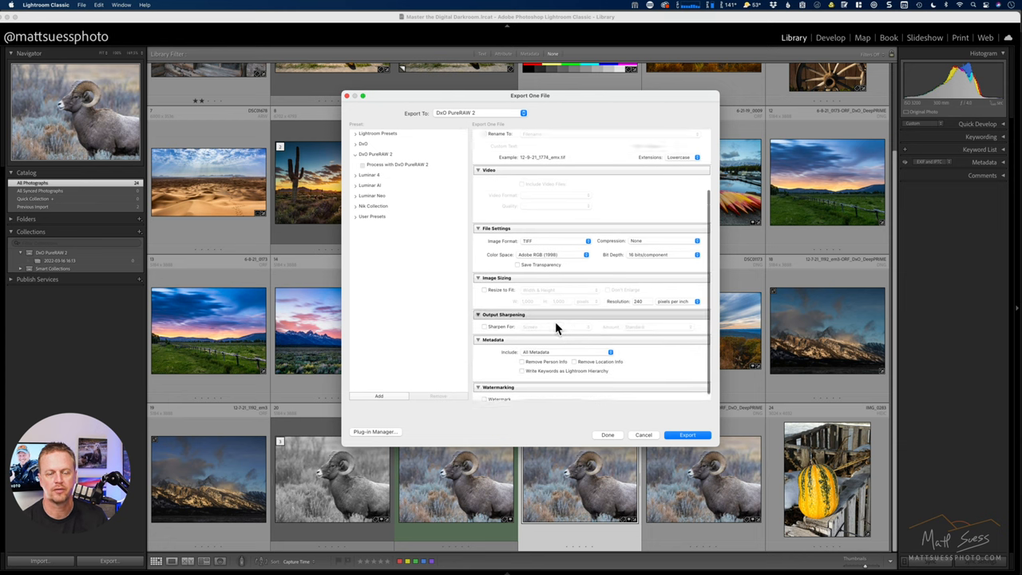
scroll(up, 3)
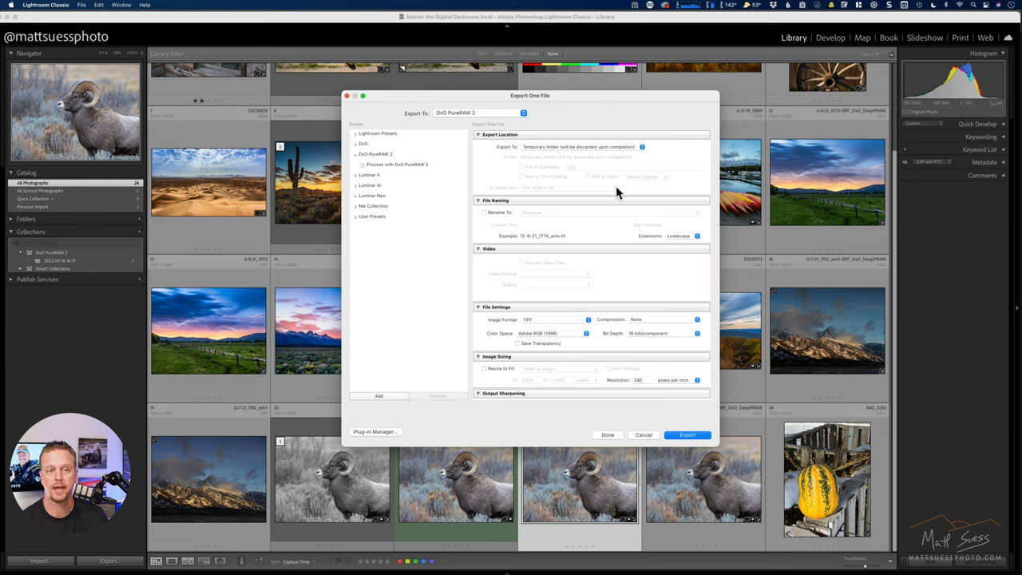
mouse_move(527, 182)
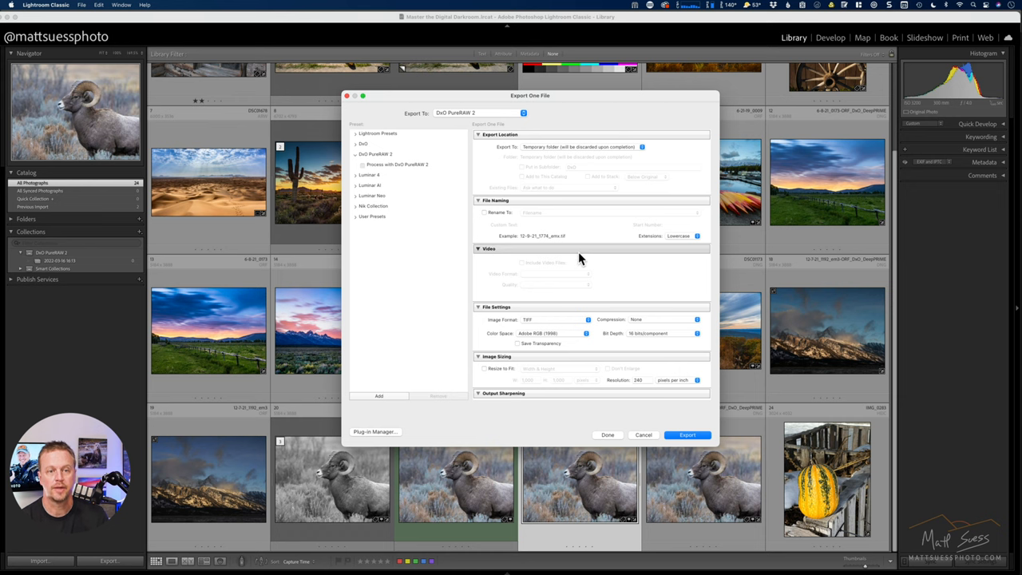
mouse_move(519, 269)
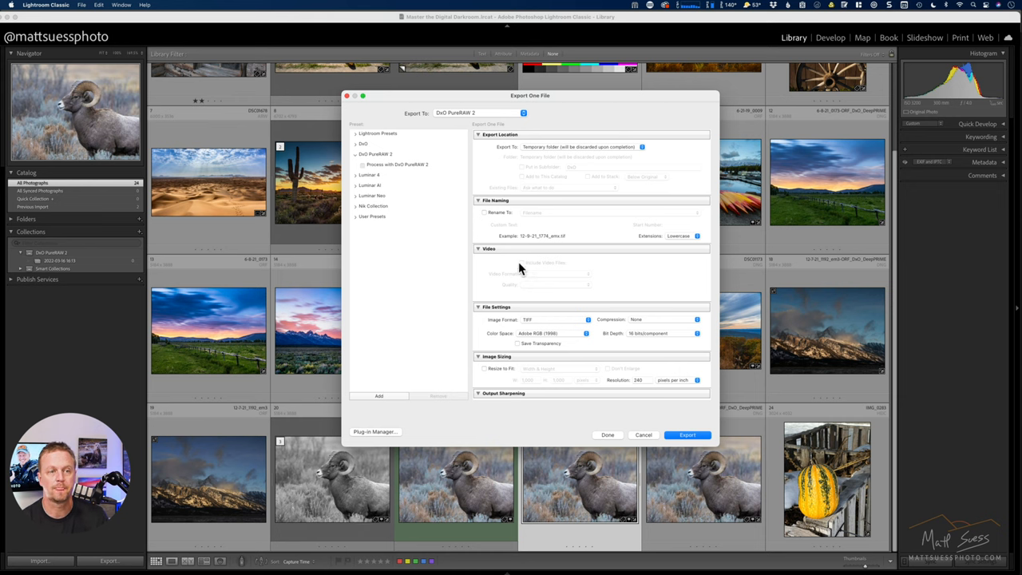
Switch to Photoshop with no document open and show its File menu
click(644, 435)
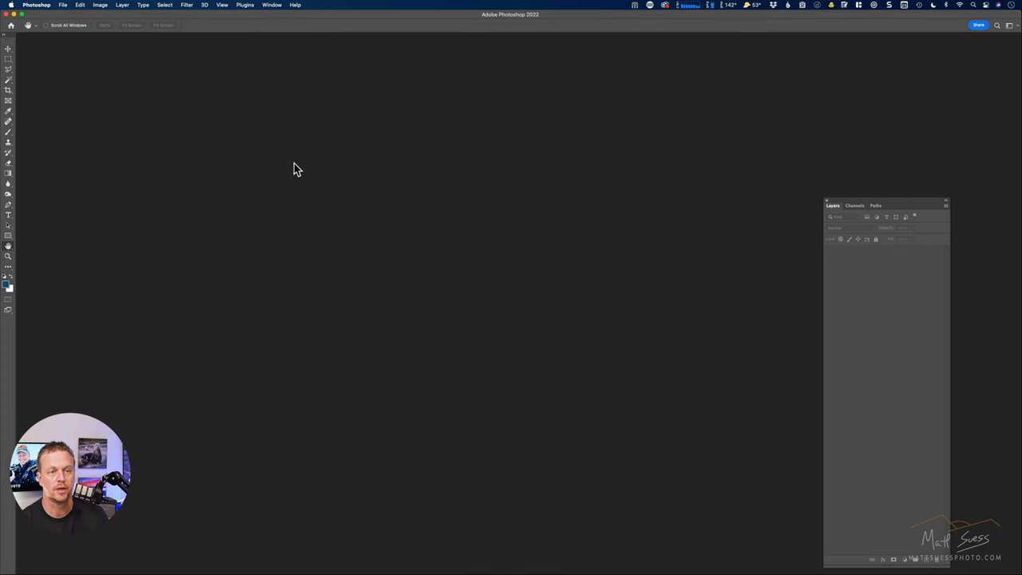
click(62, 5)
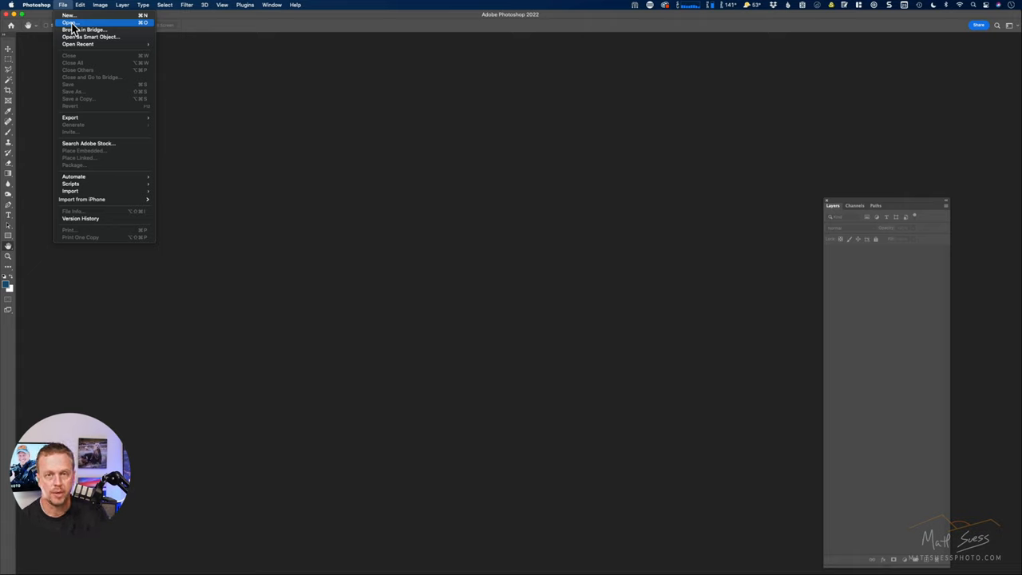
mouse_move(77, 77)
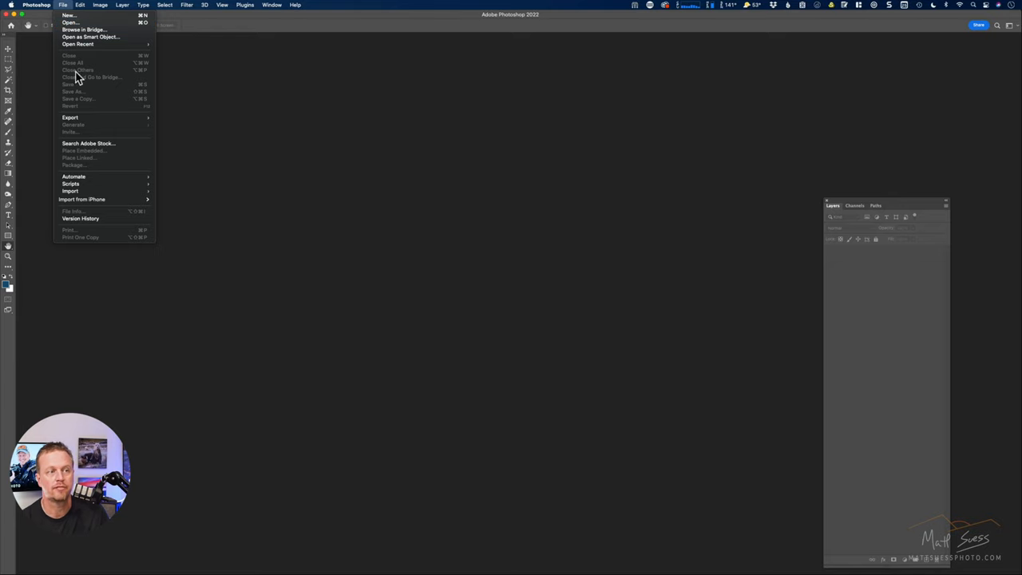
mouse_move(89, 97)
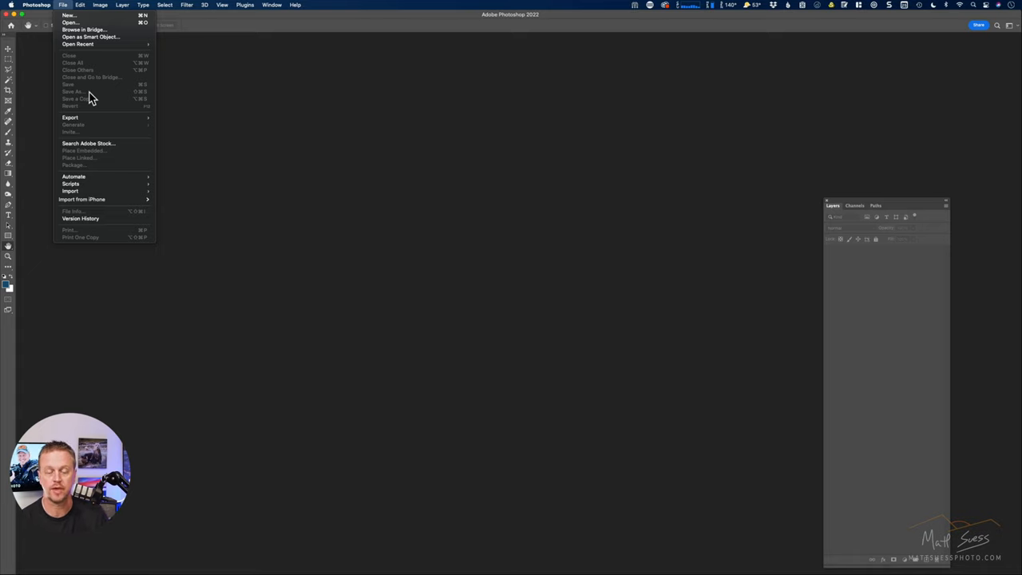
mouse_move(89, 58)
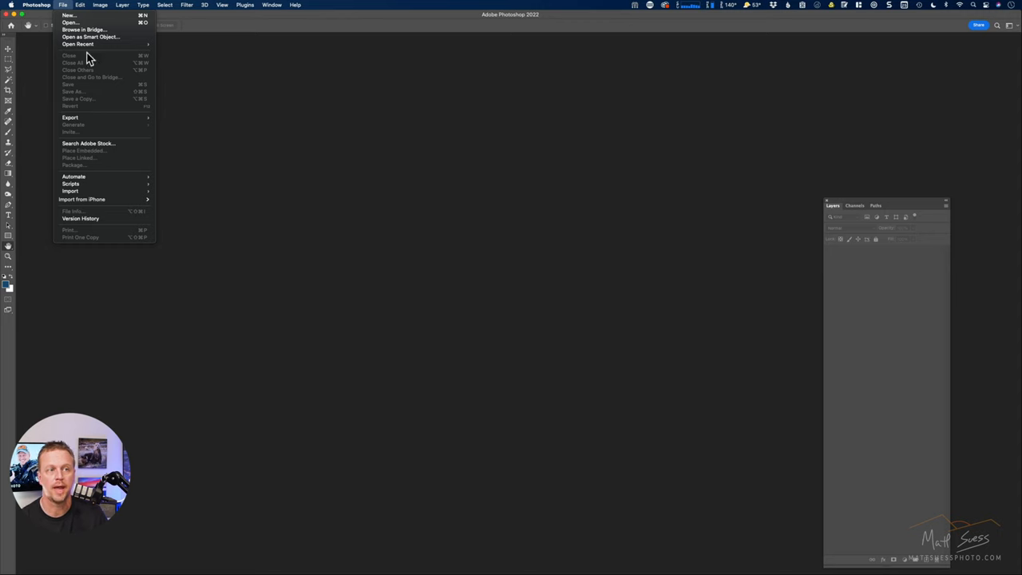
Return to Lightroom's grid and show a ram photo's Edit In list of external editors
click(348, 173)
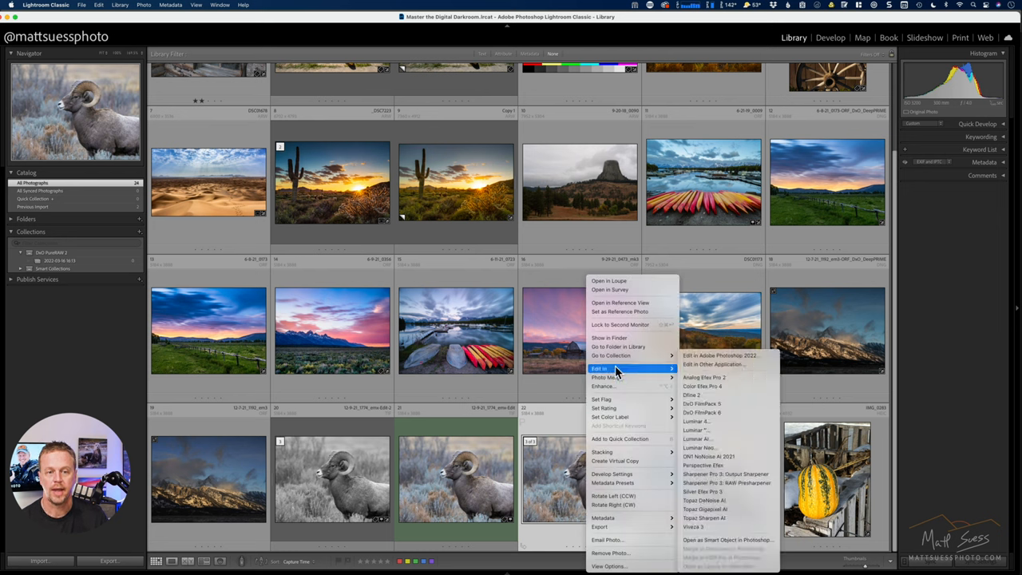
mouse_move(554, 463)
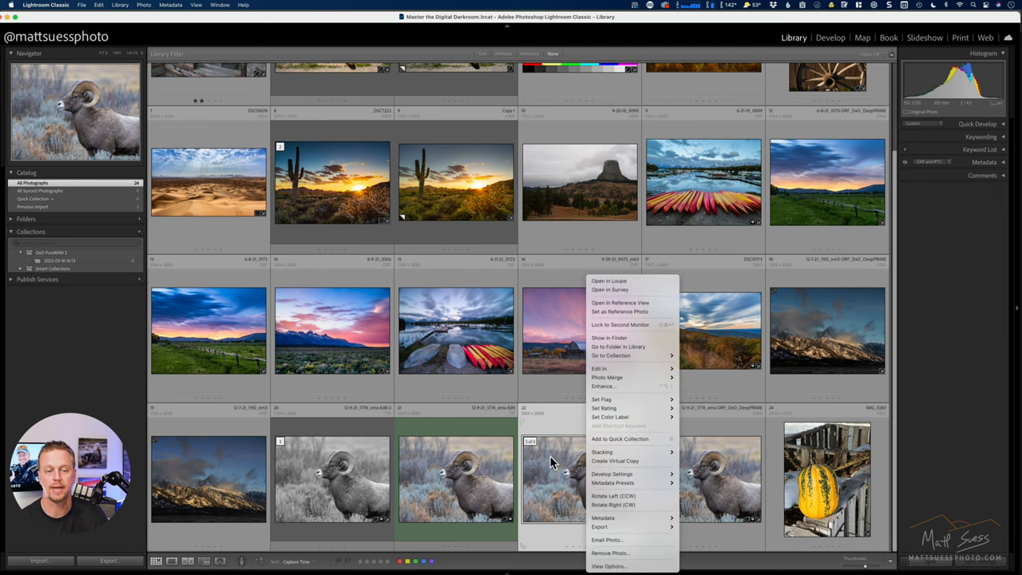